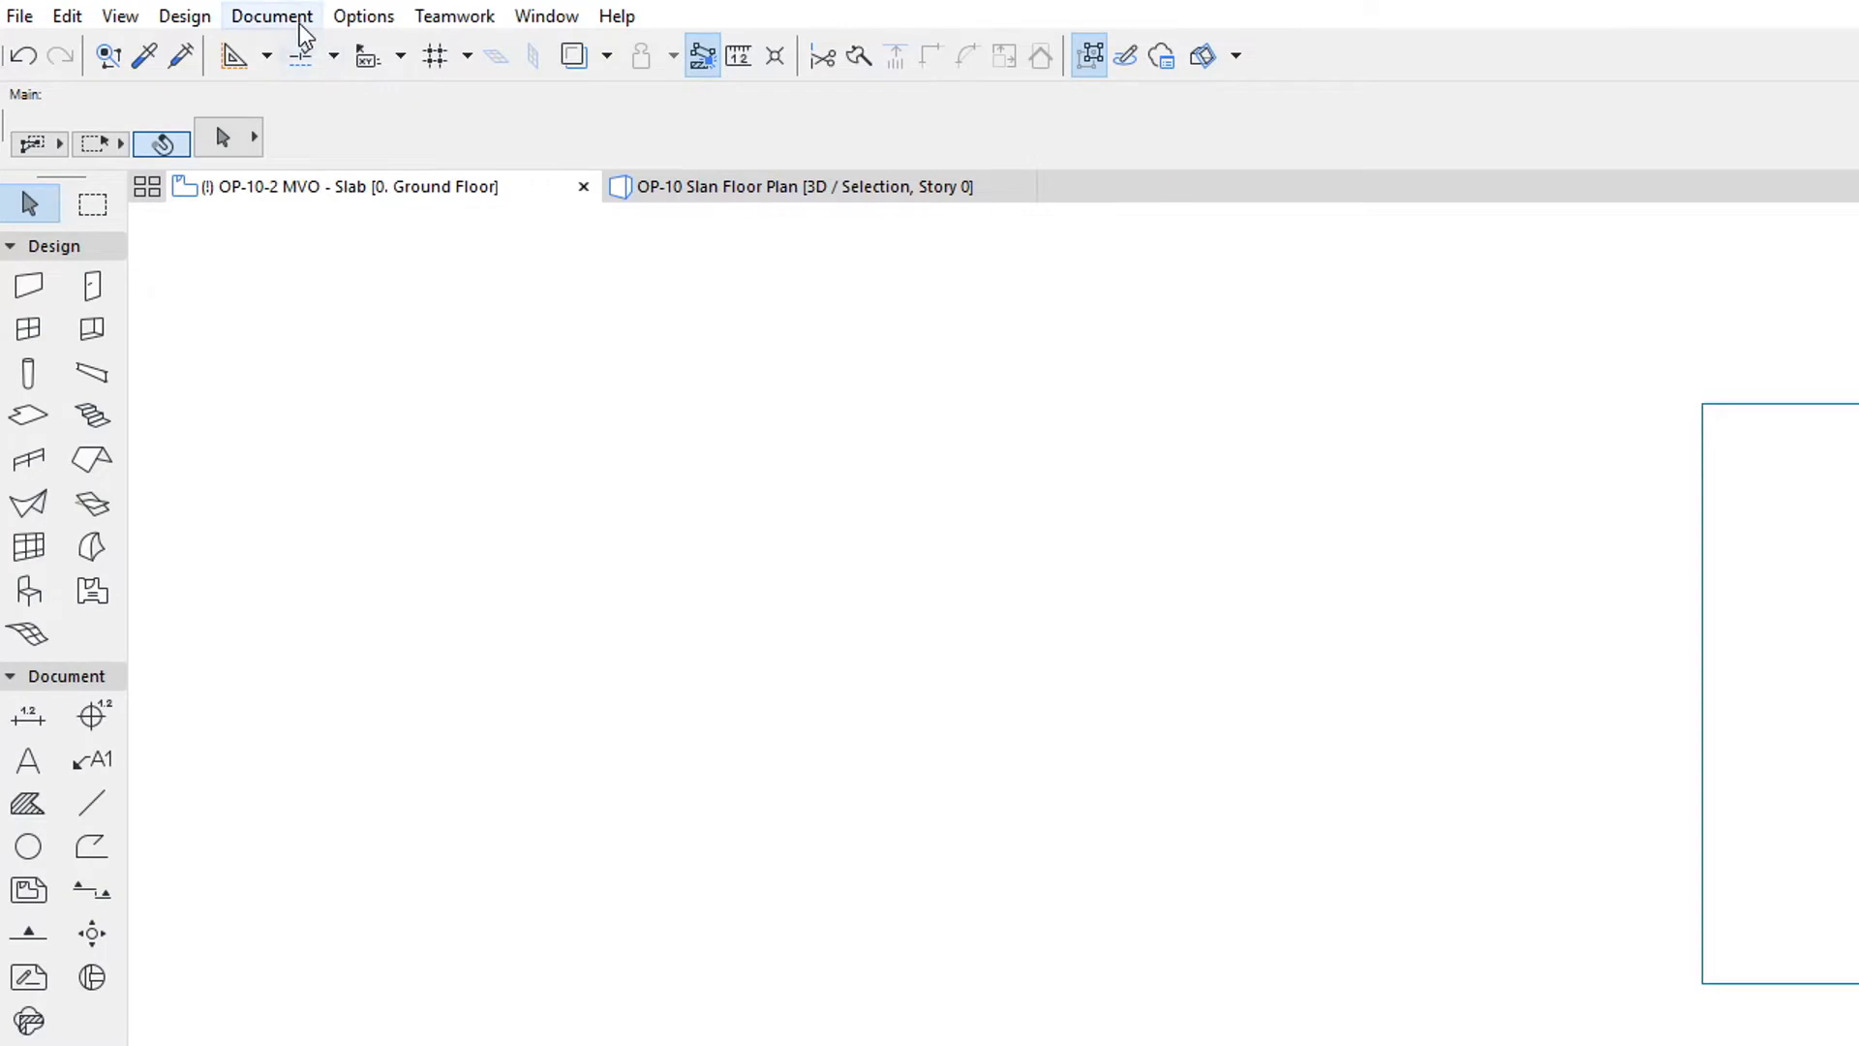
Open Model View Options from the Document > Model View menu.
click(271, 16)
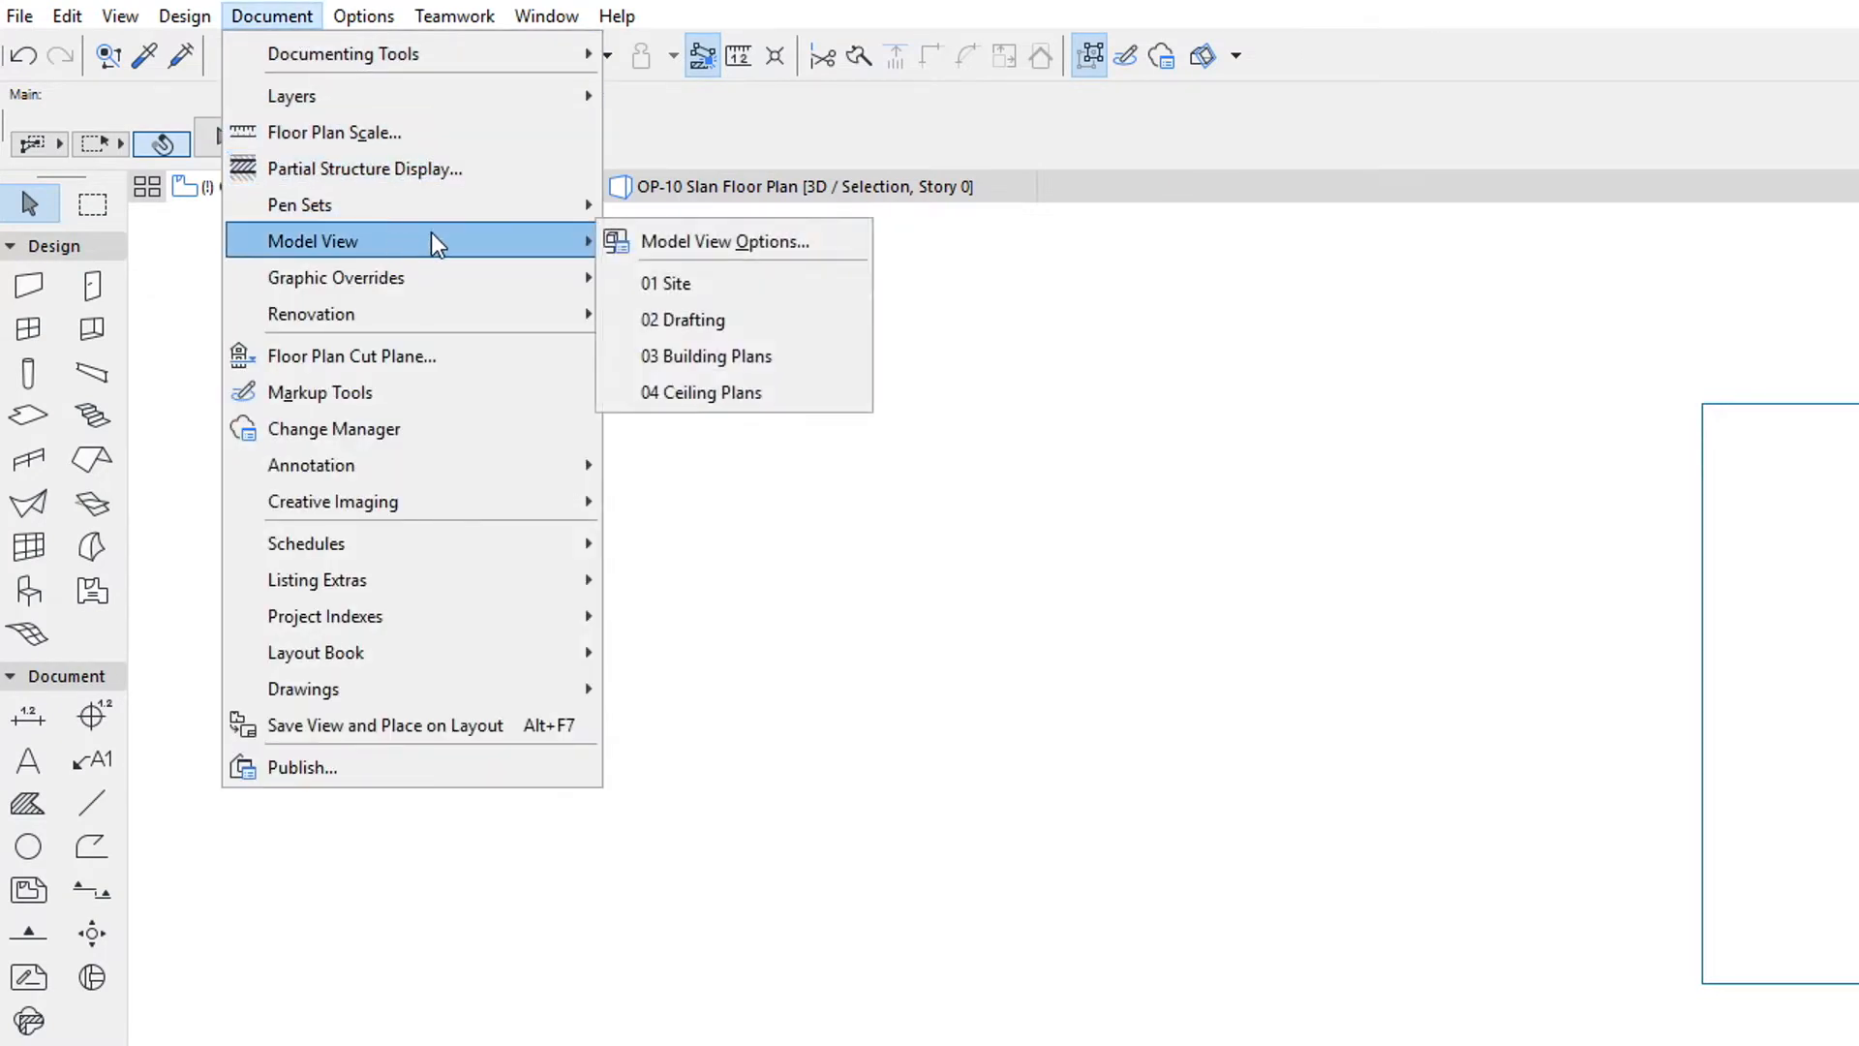
click(724, 240)
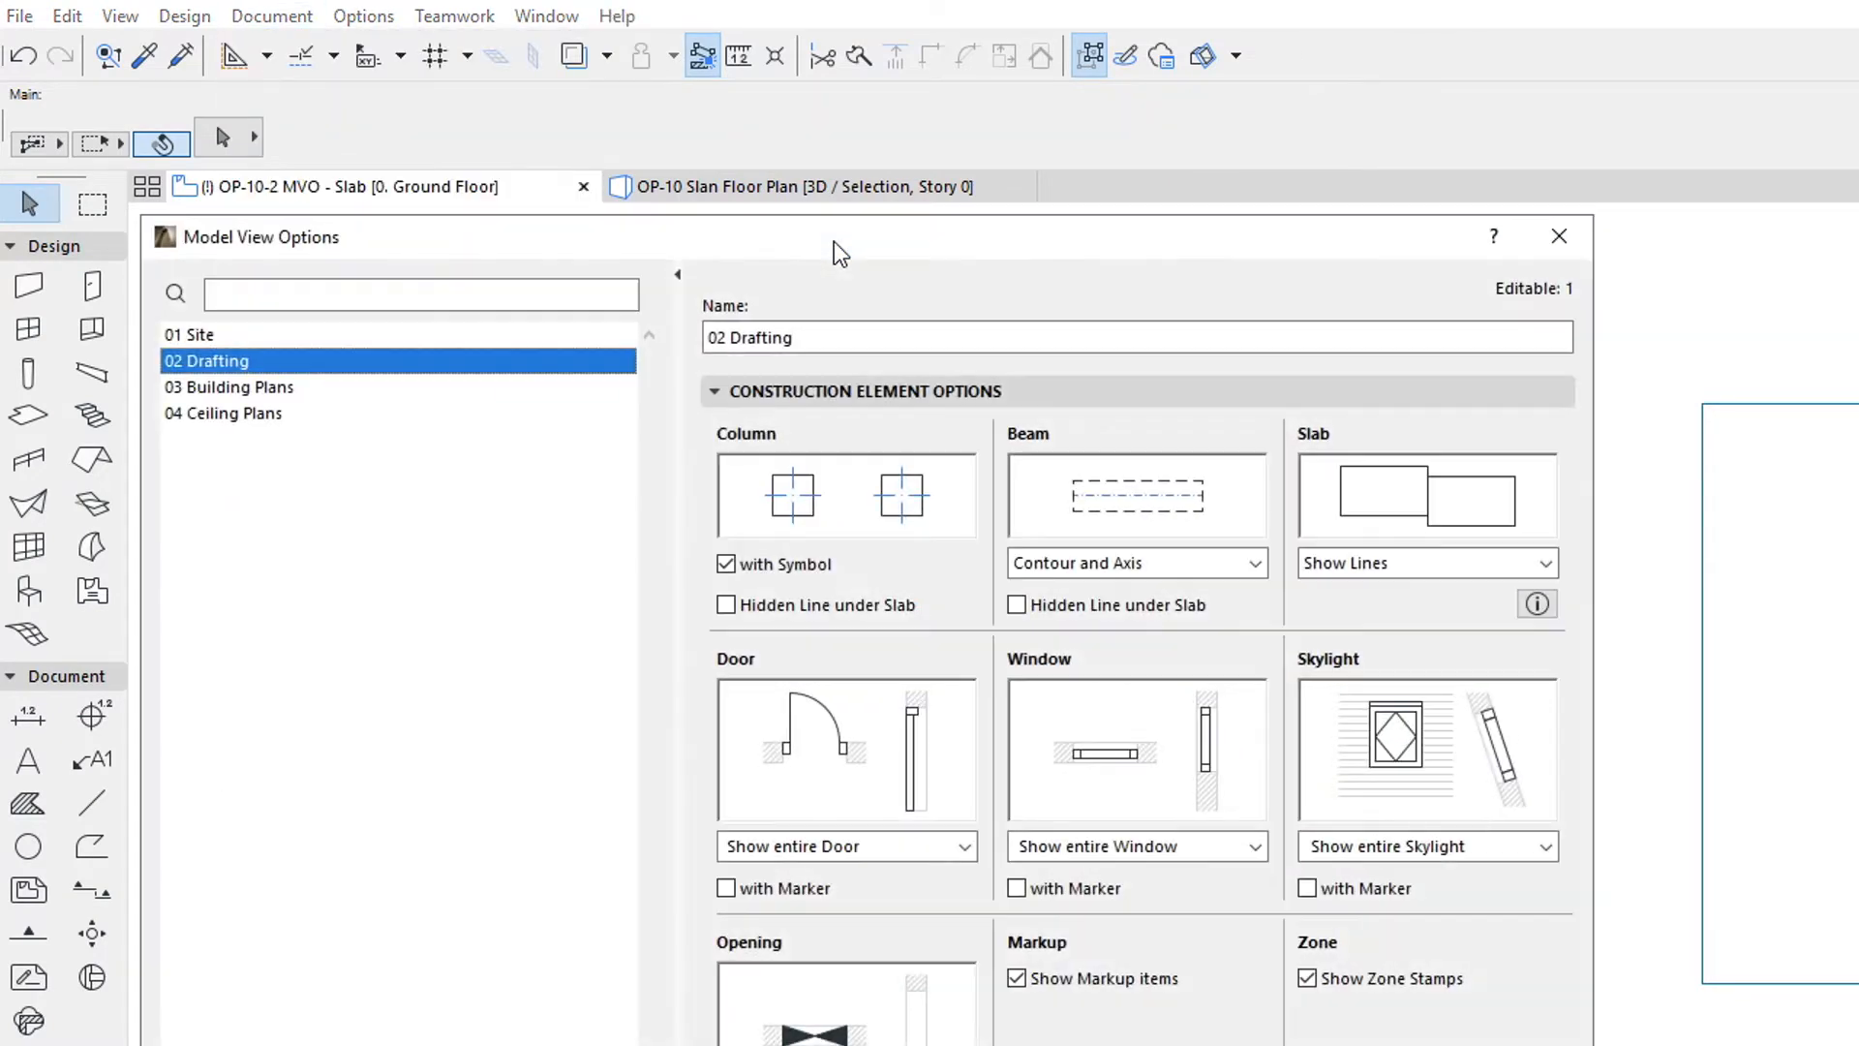
mouse_move(1507, 424)
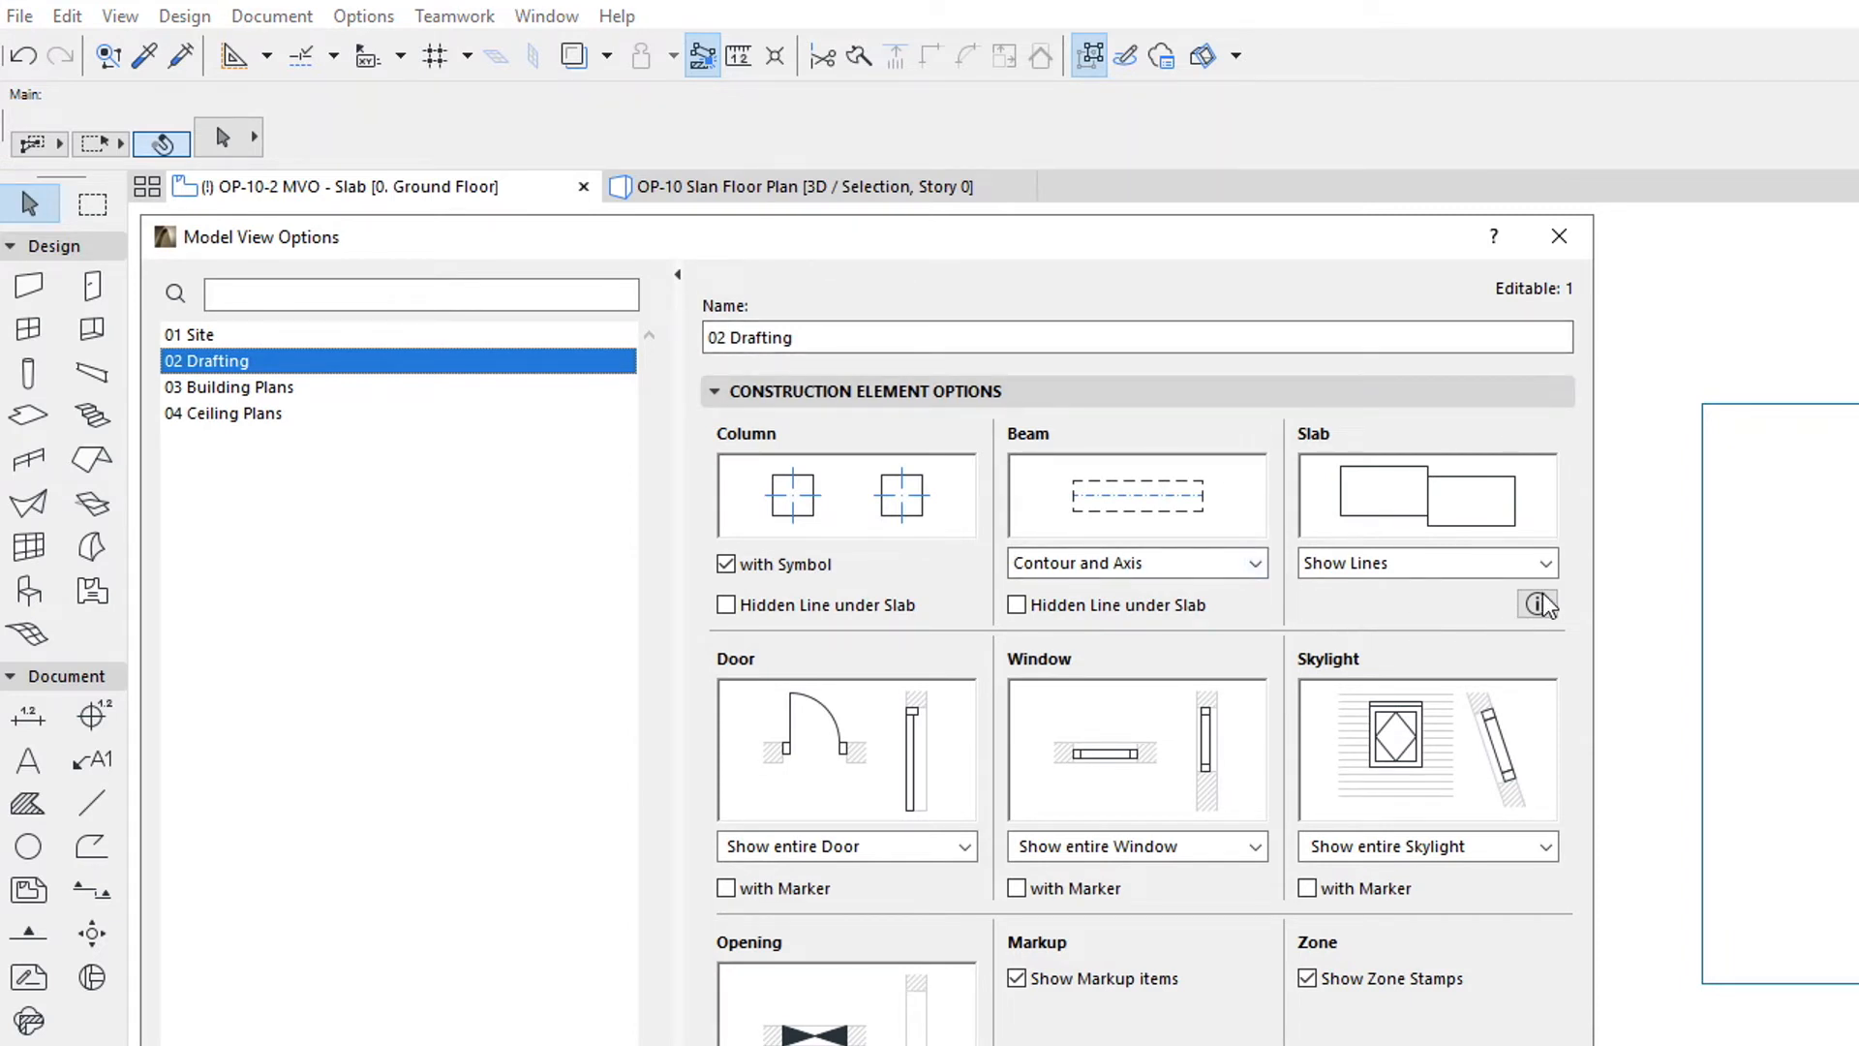
mouse_move(1464, 629)
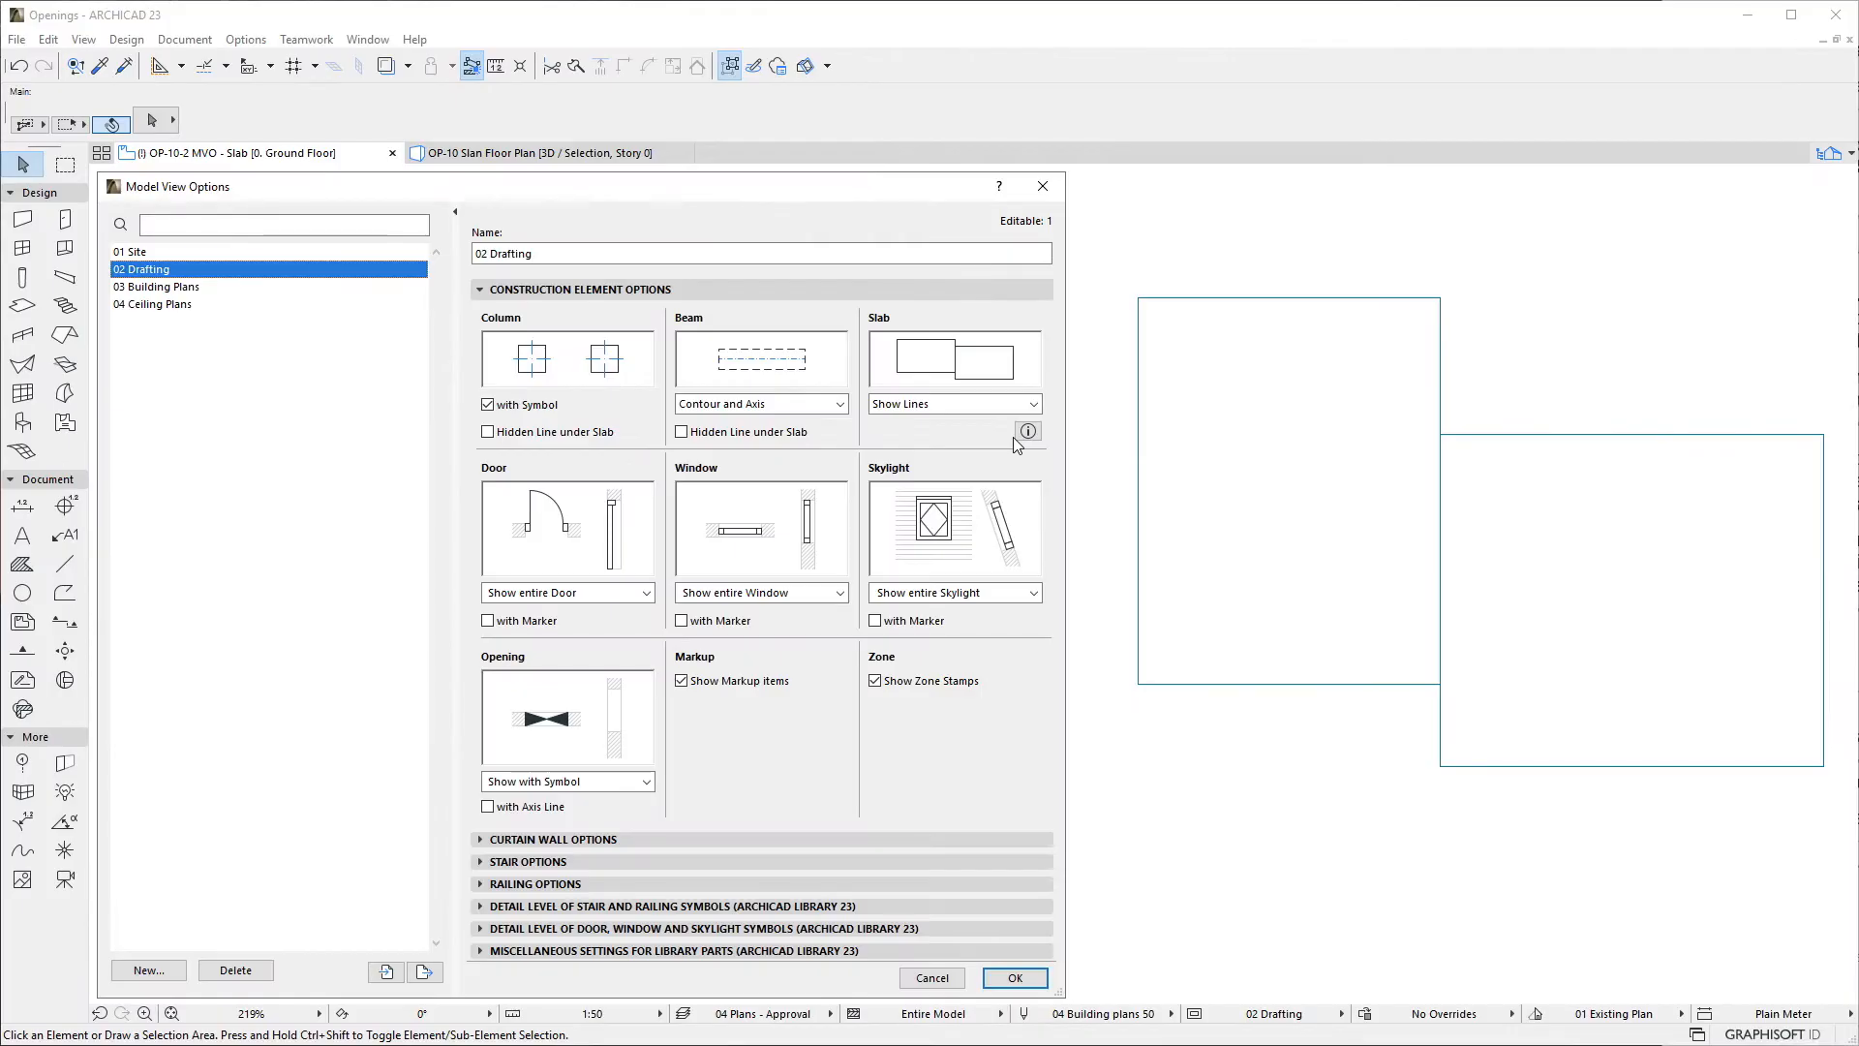
mouse_move(1357, 252)
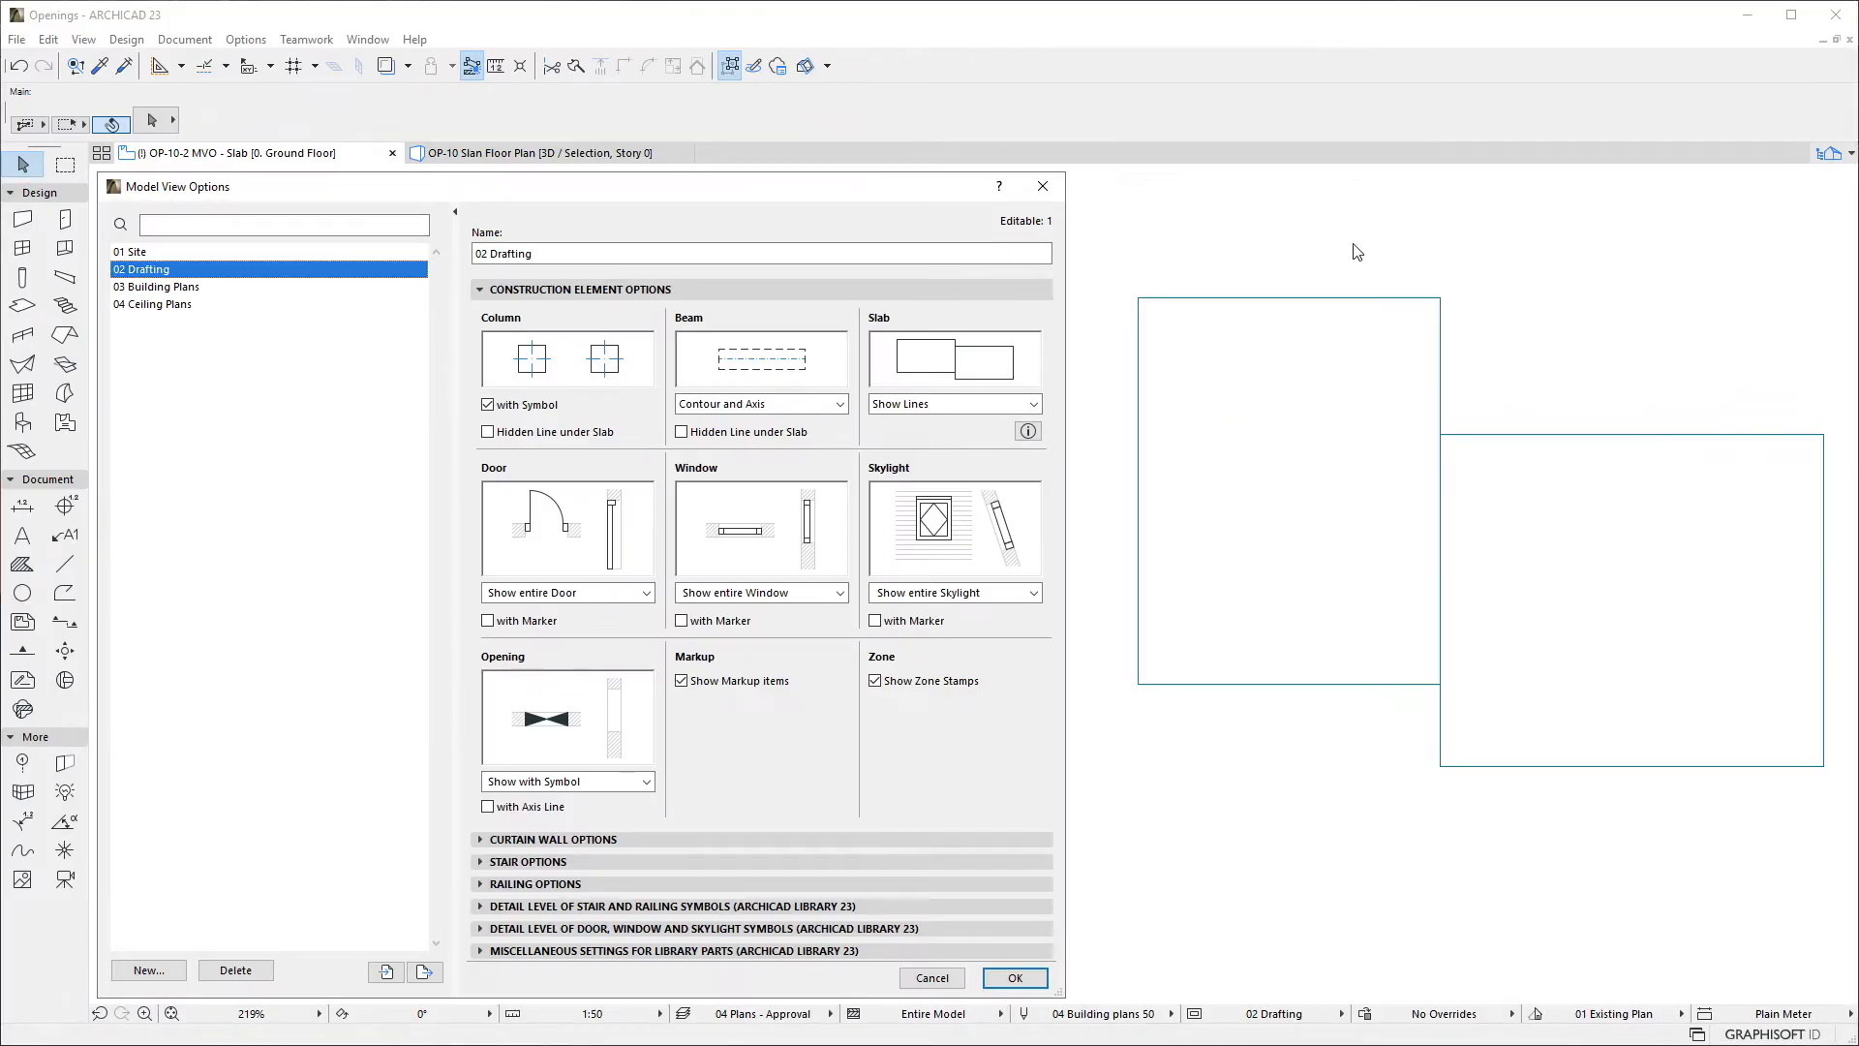
mouse_move(1841, 789)
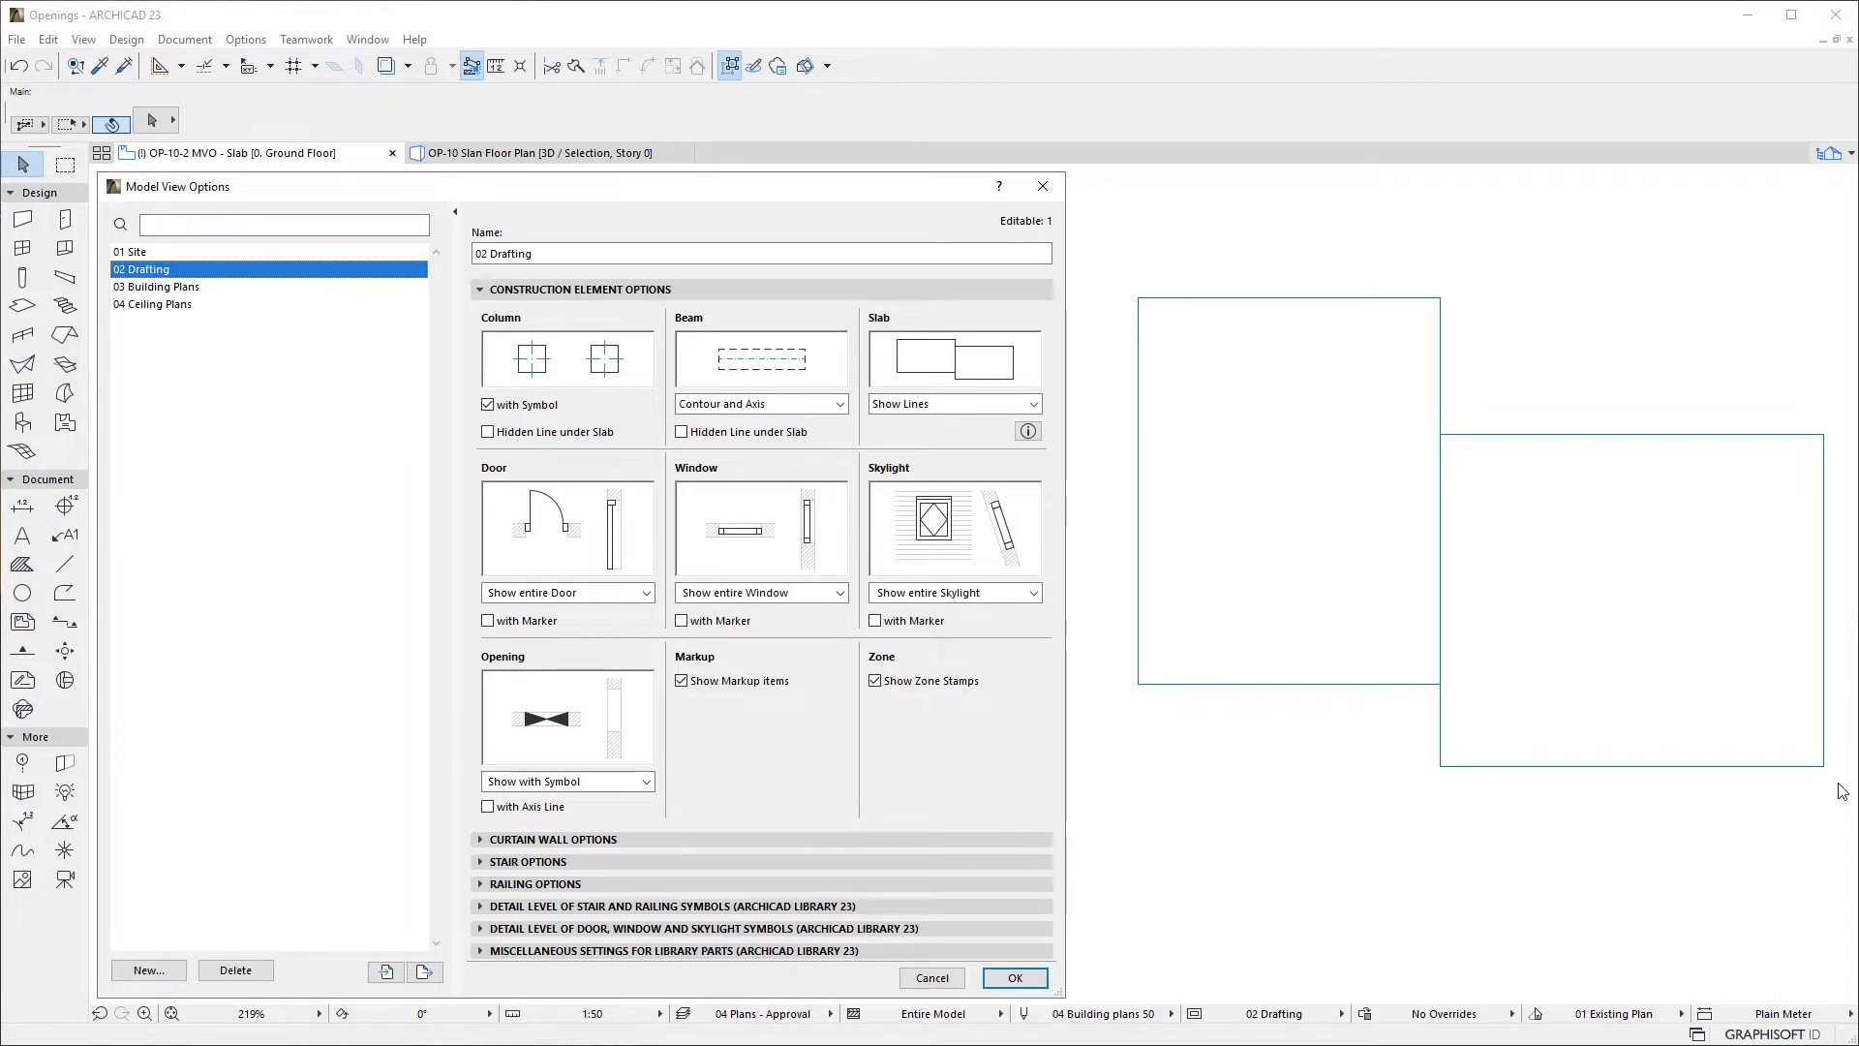
mouse_move(1452, 453)
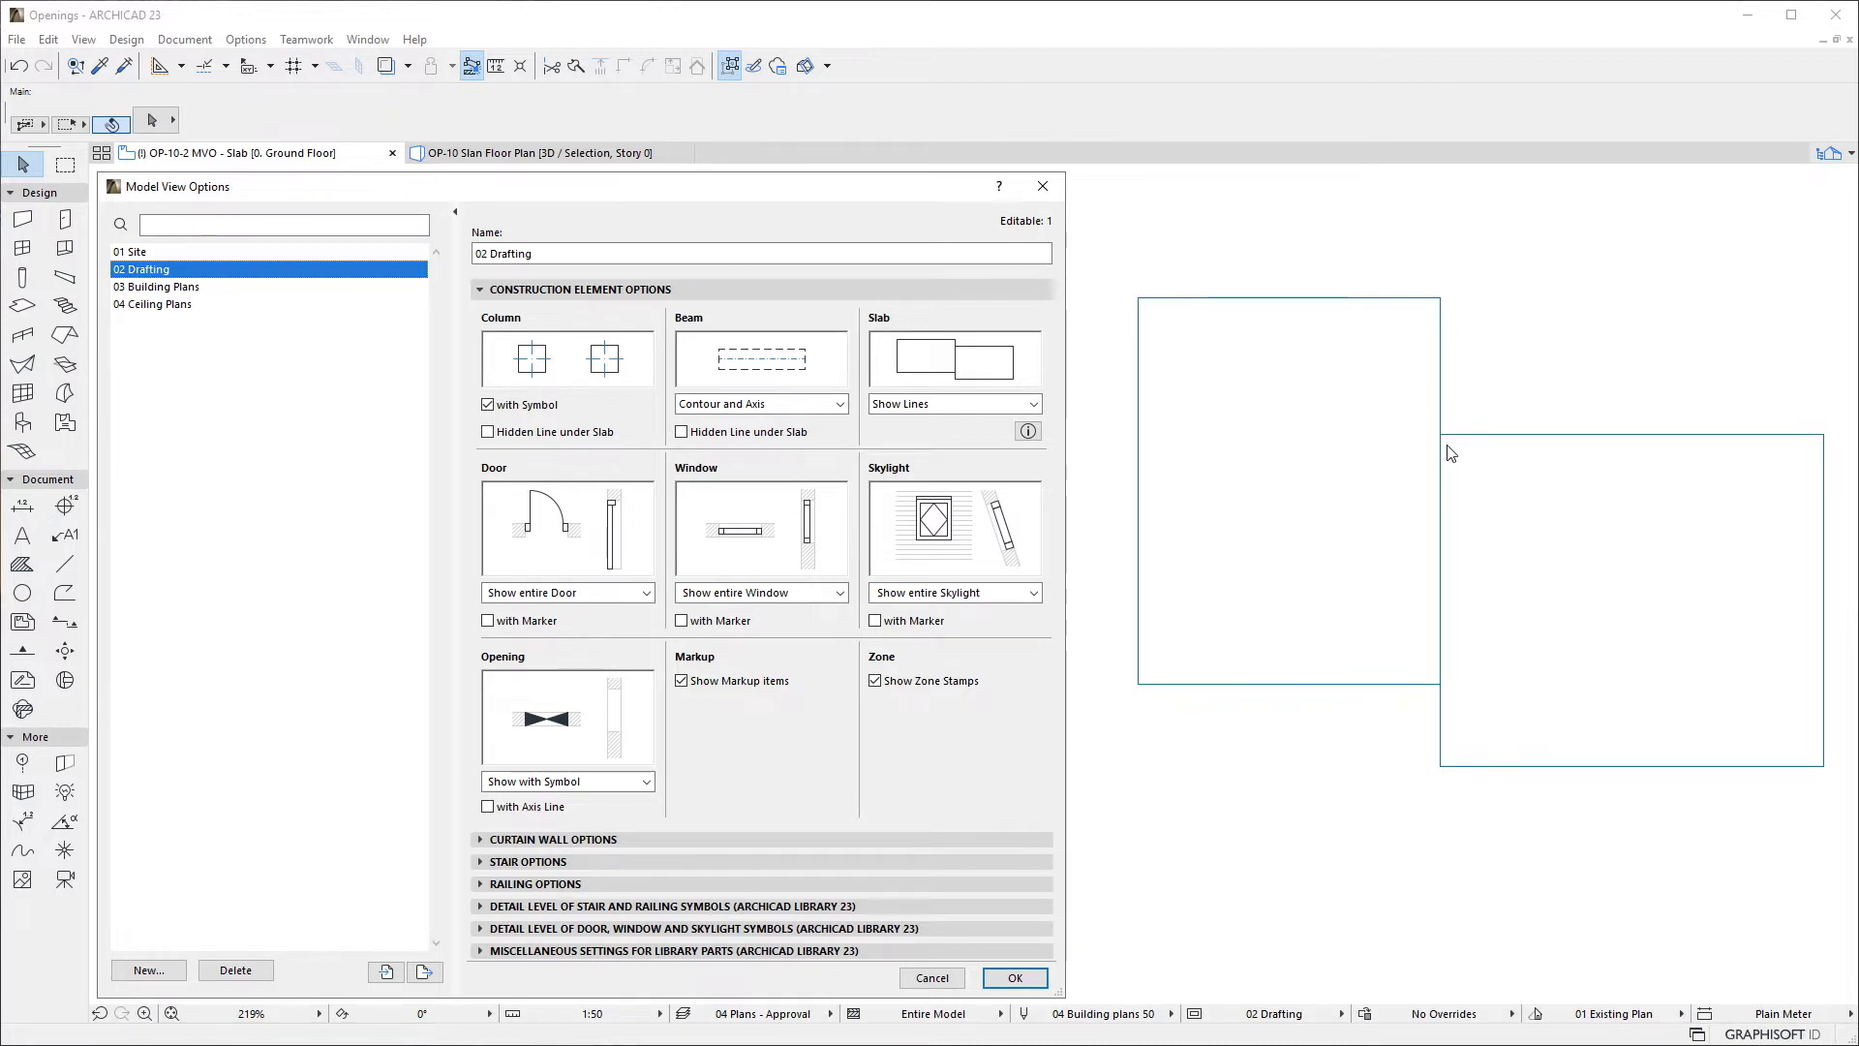
mouse_move(1446, 689)
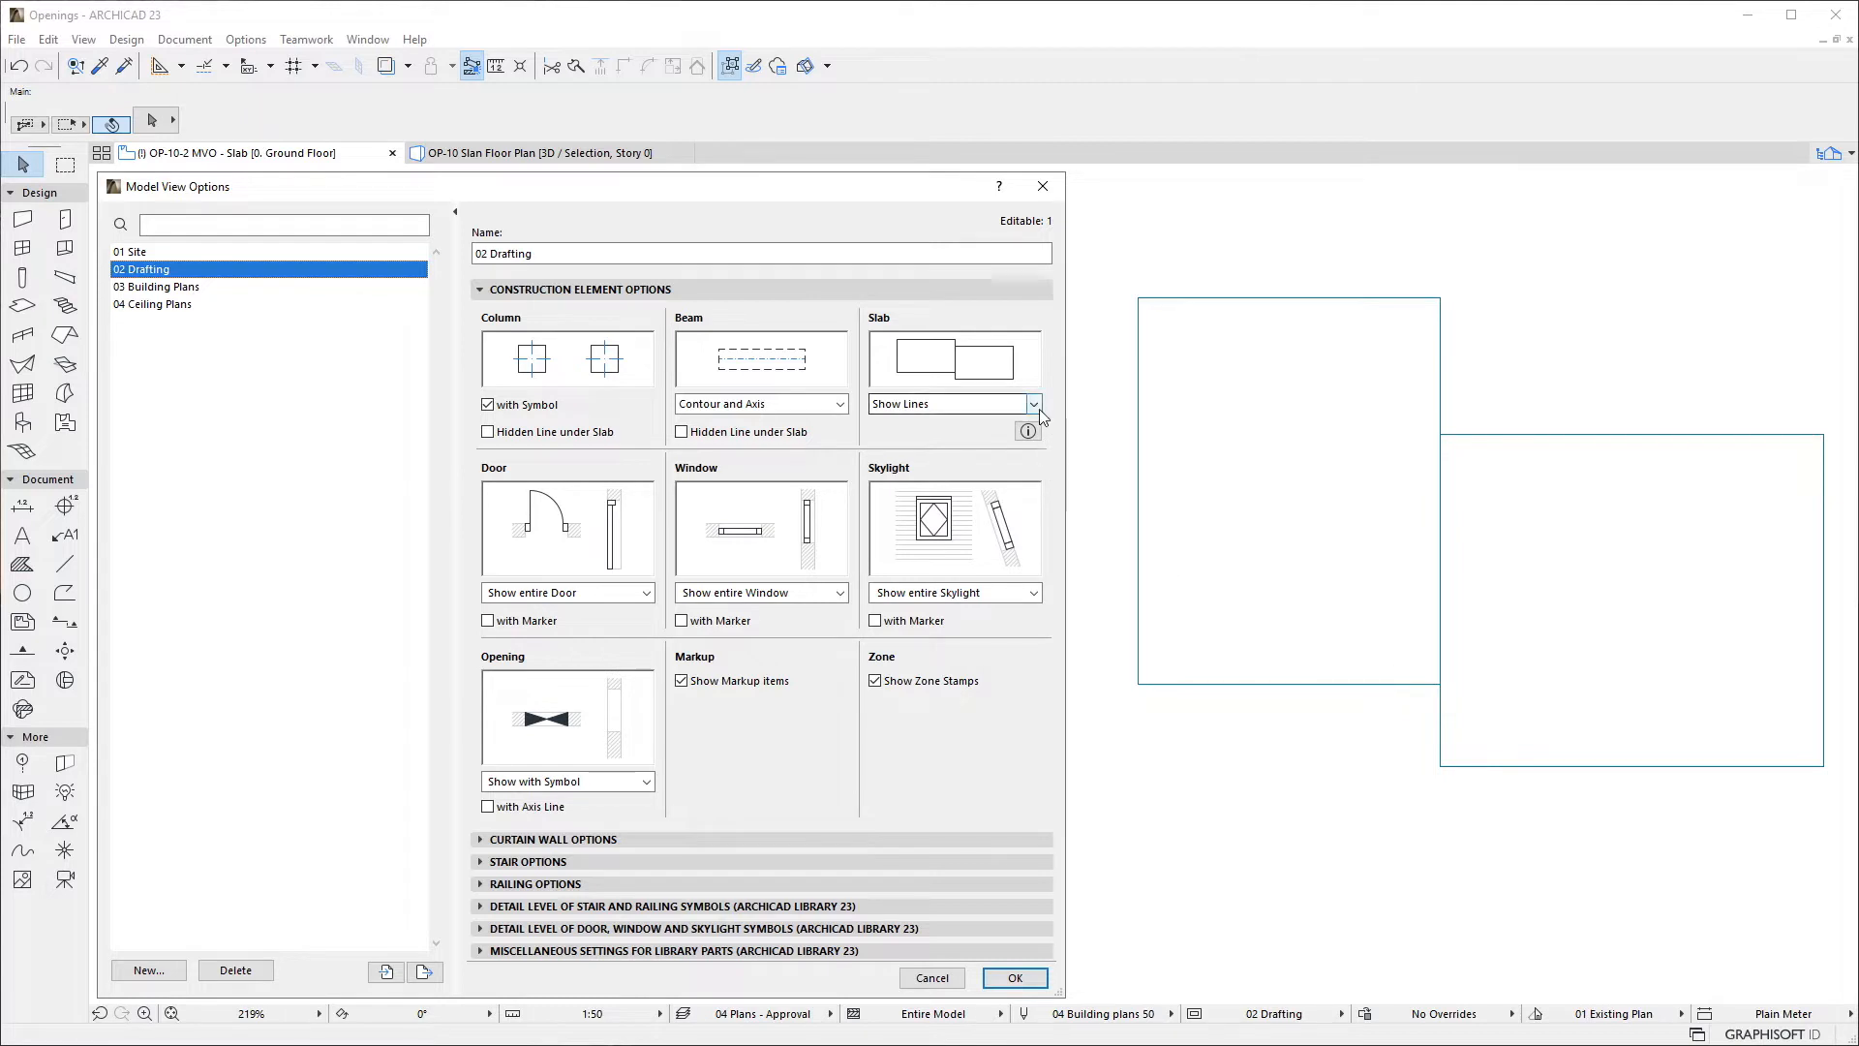
Set the Slab display to Use Hidden Lines after trying Eliminate, and apply the options.
click(1030, 403)
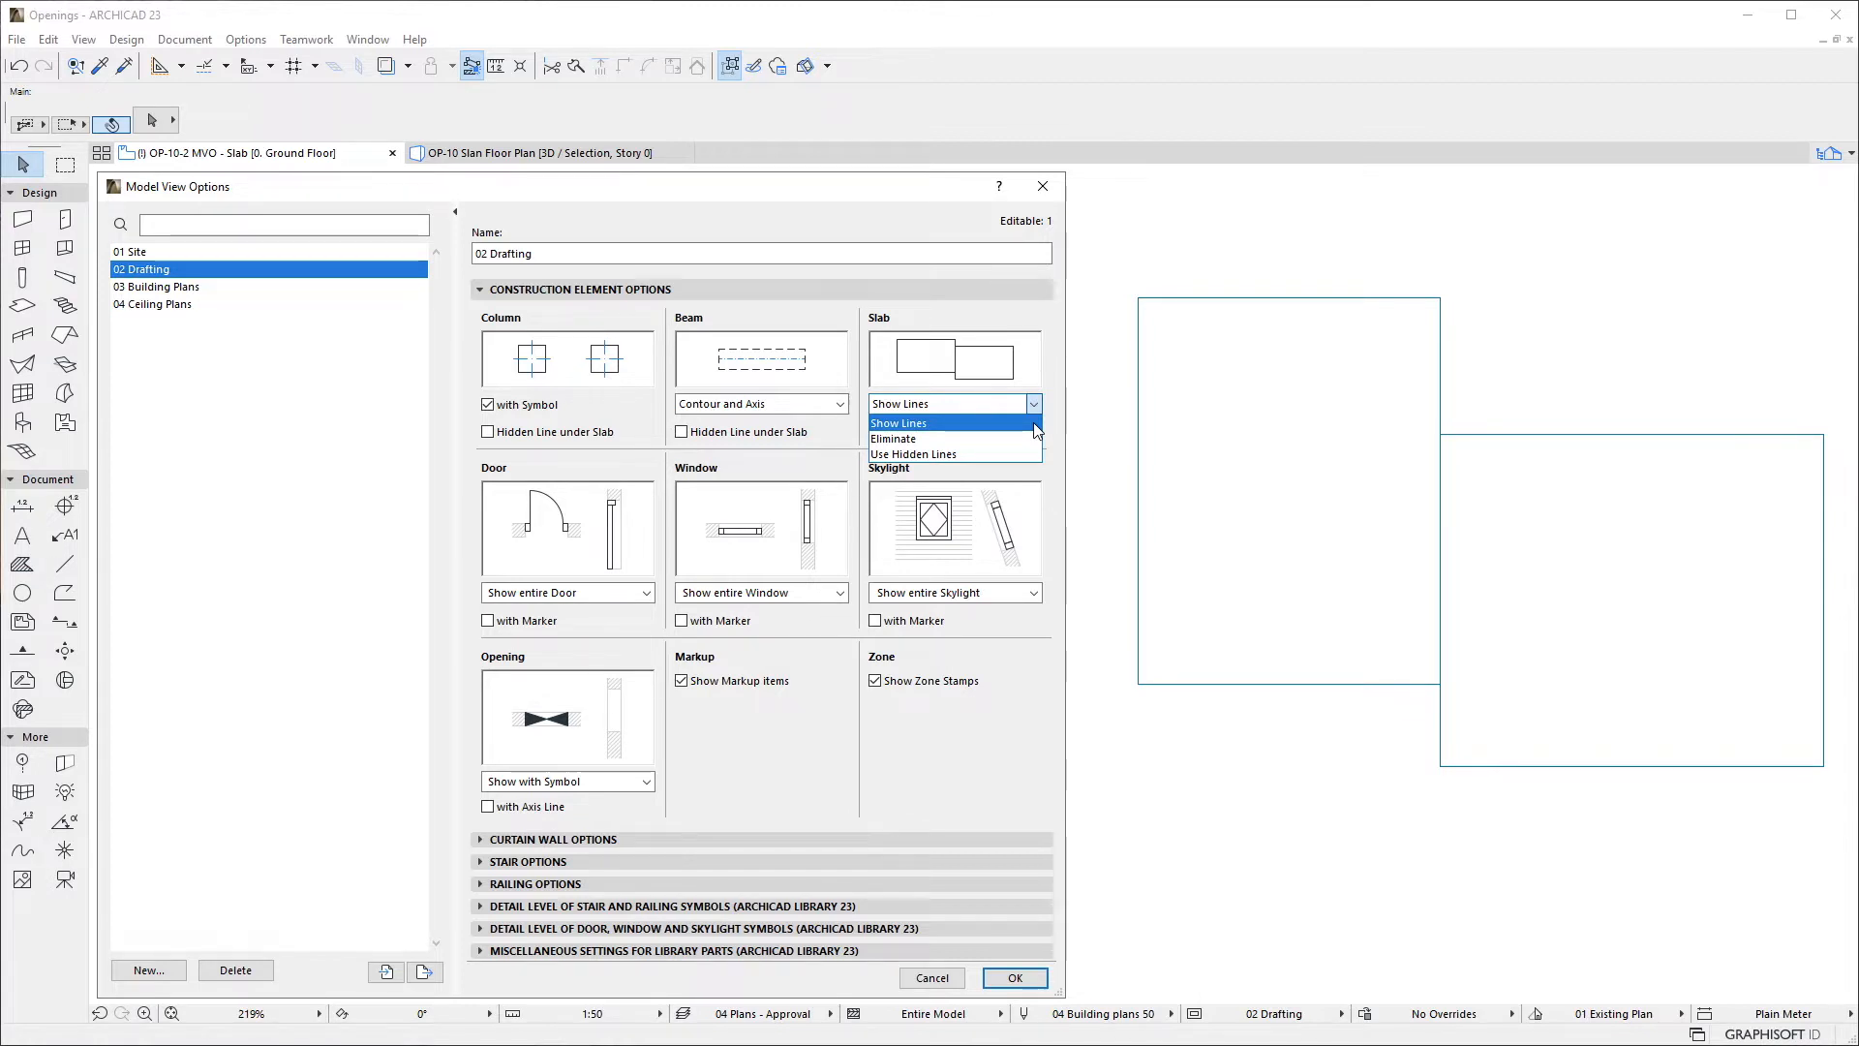
click(891, 440)
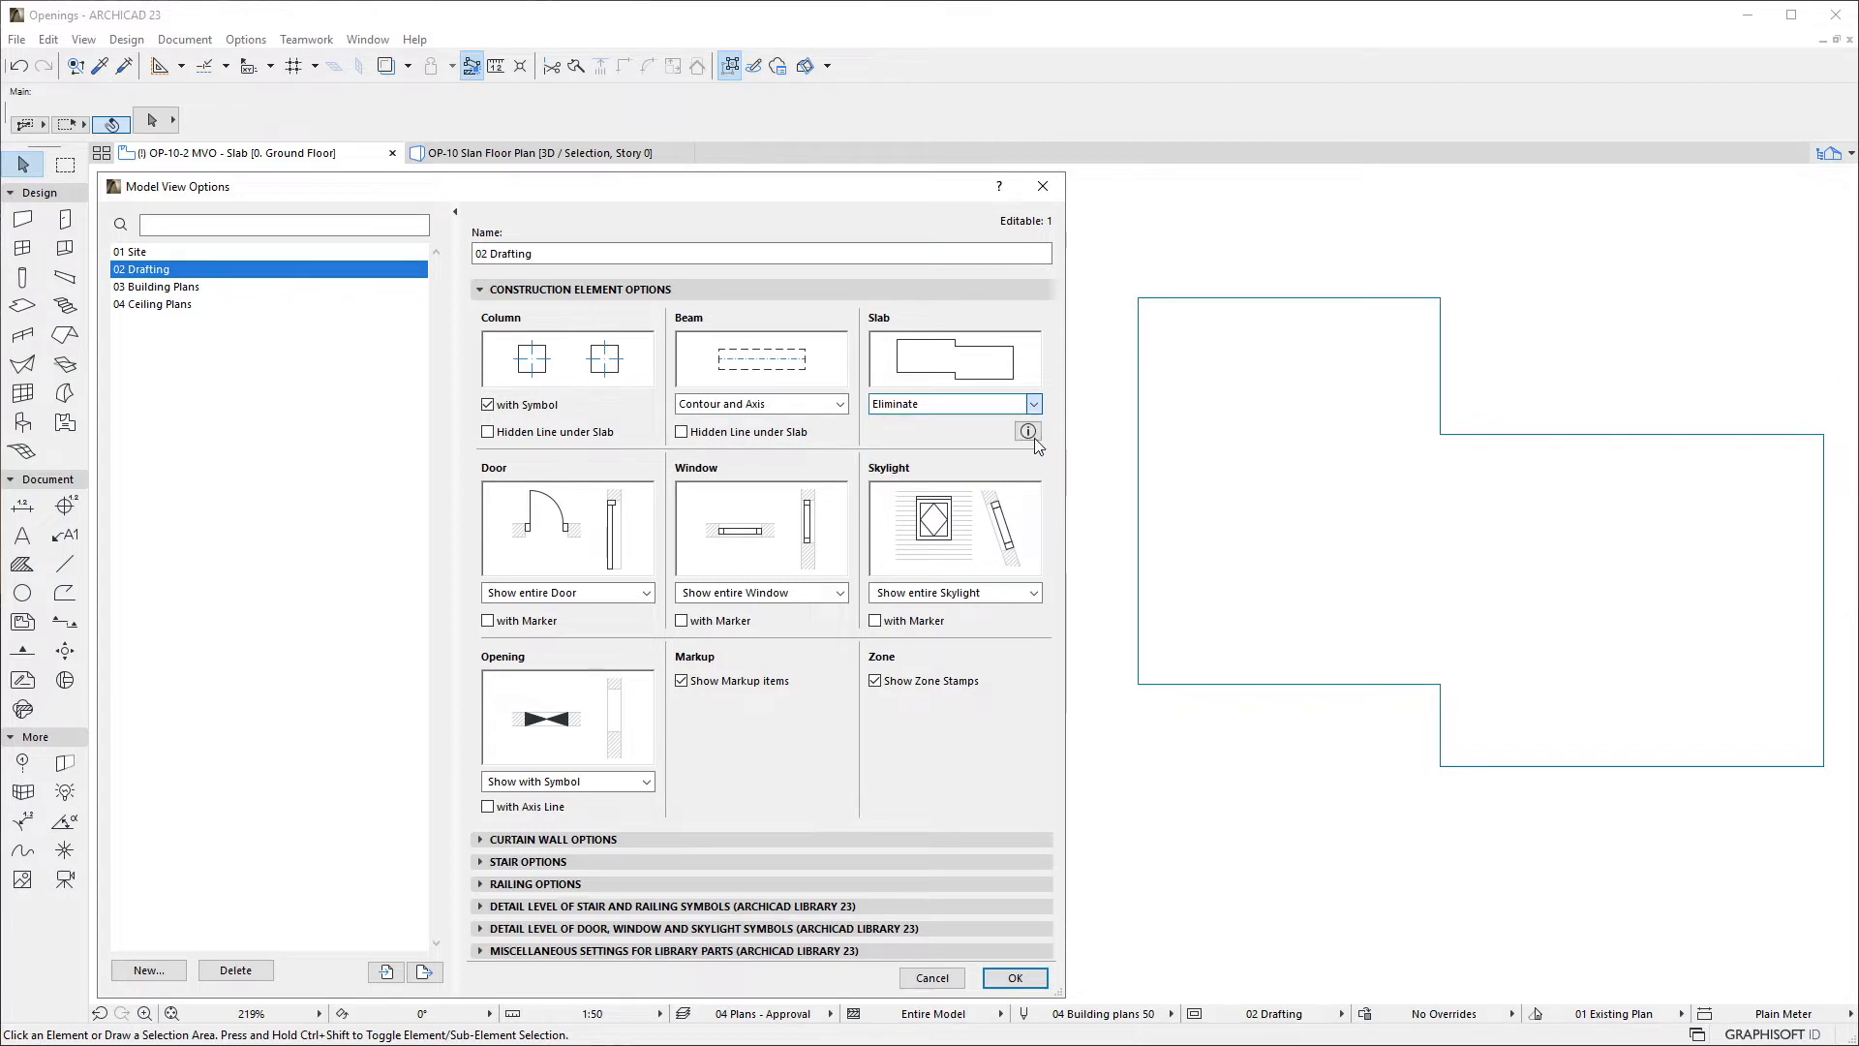
click(949, 403)
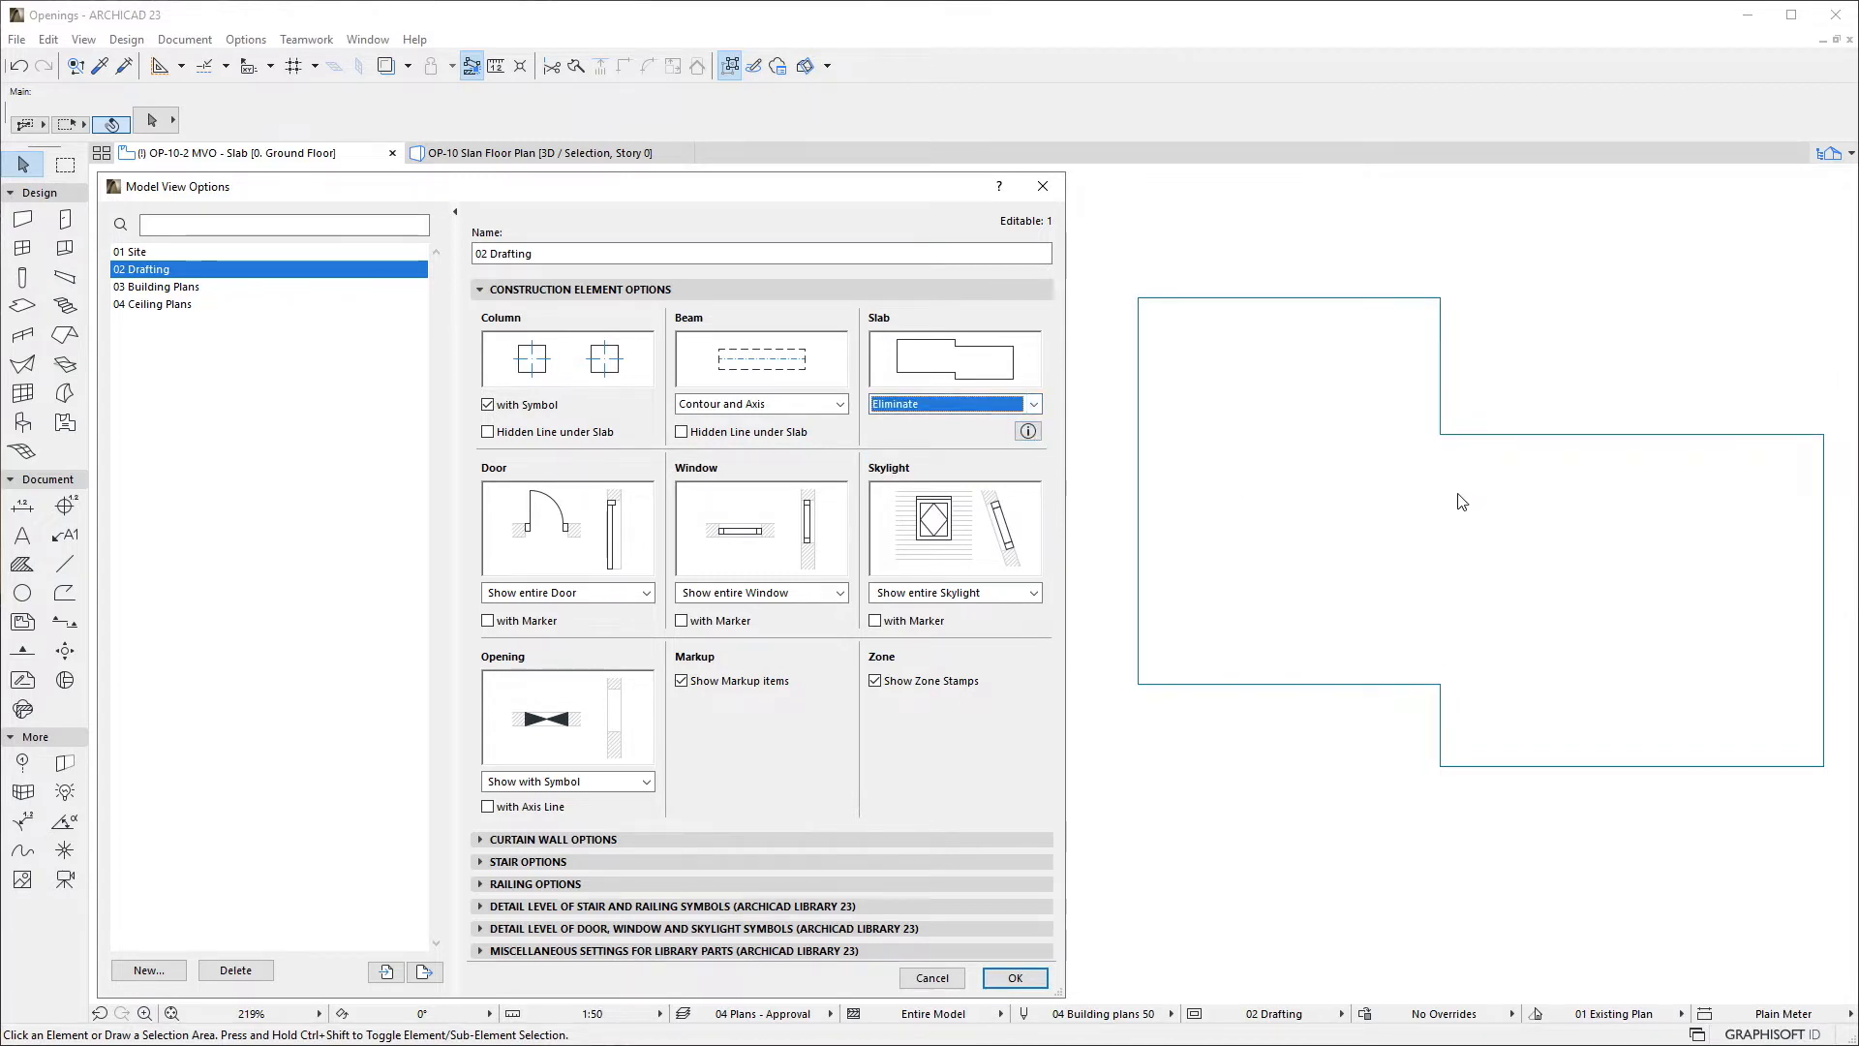
mouse_move(1456, 691)
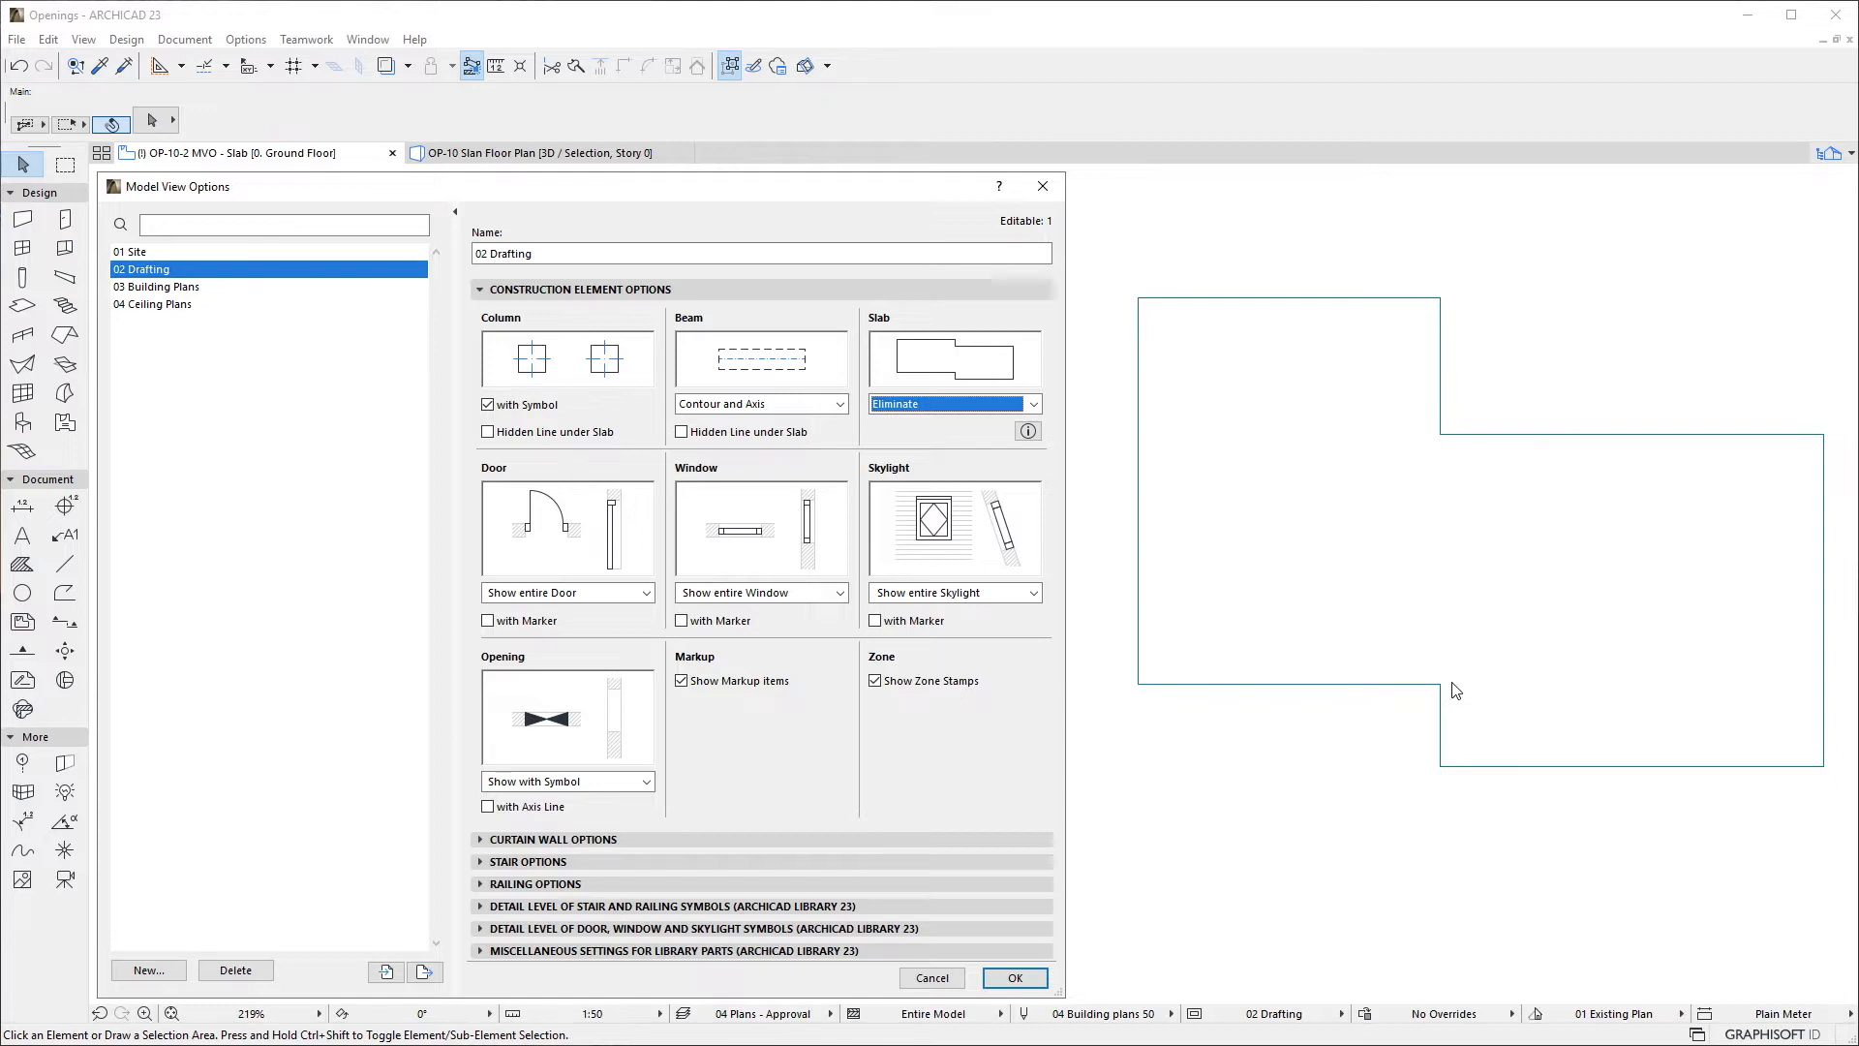
click(955, 403)
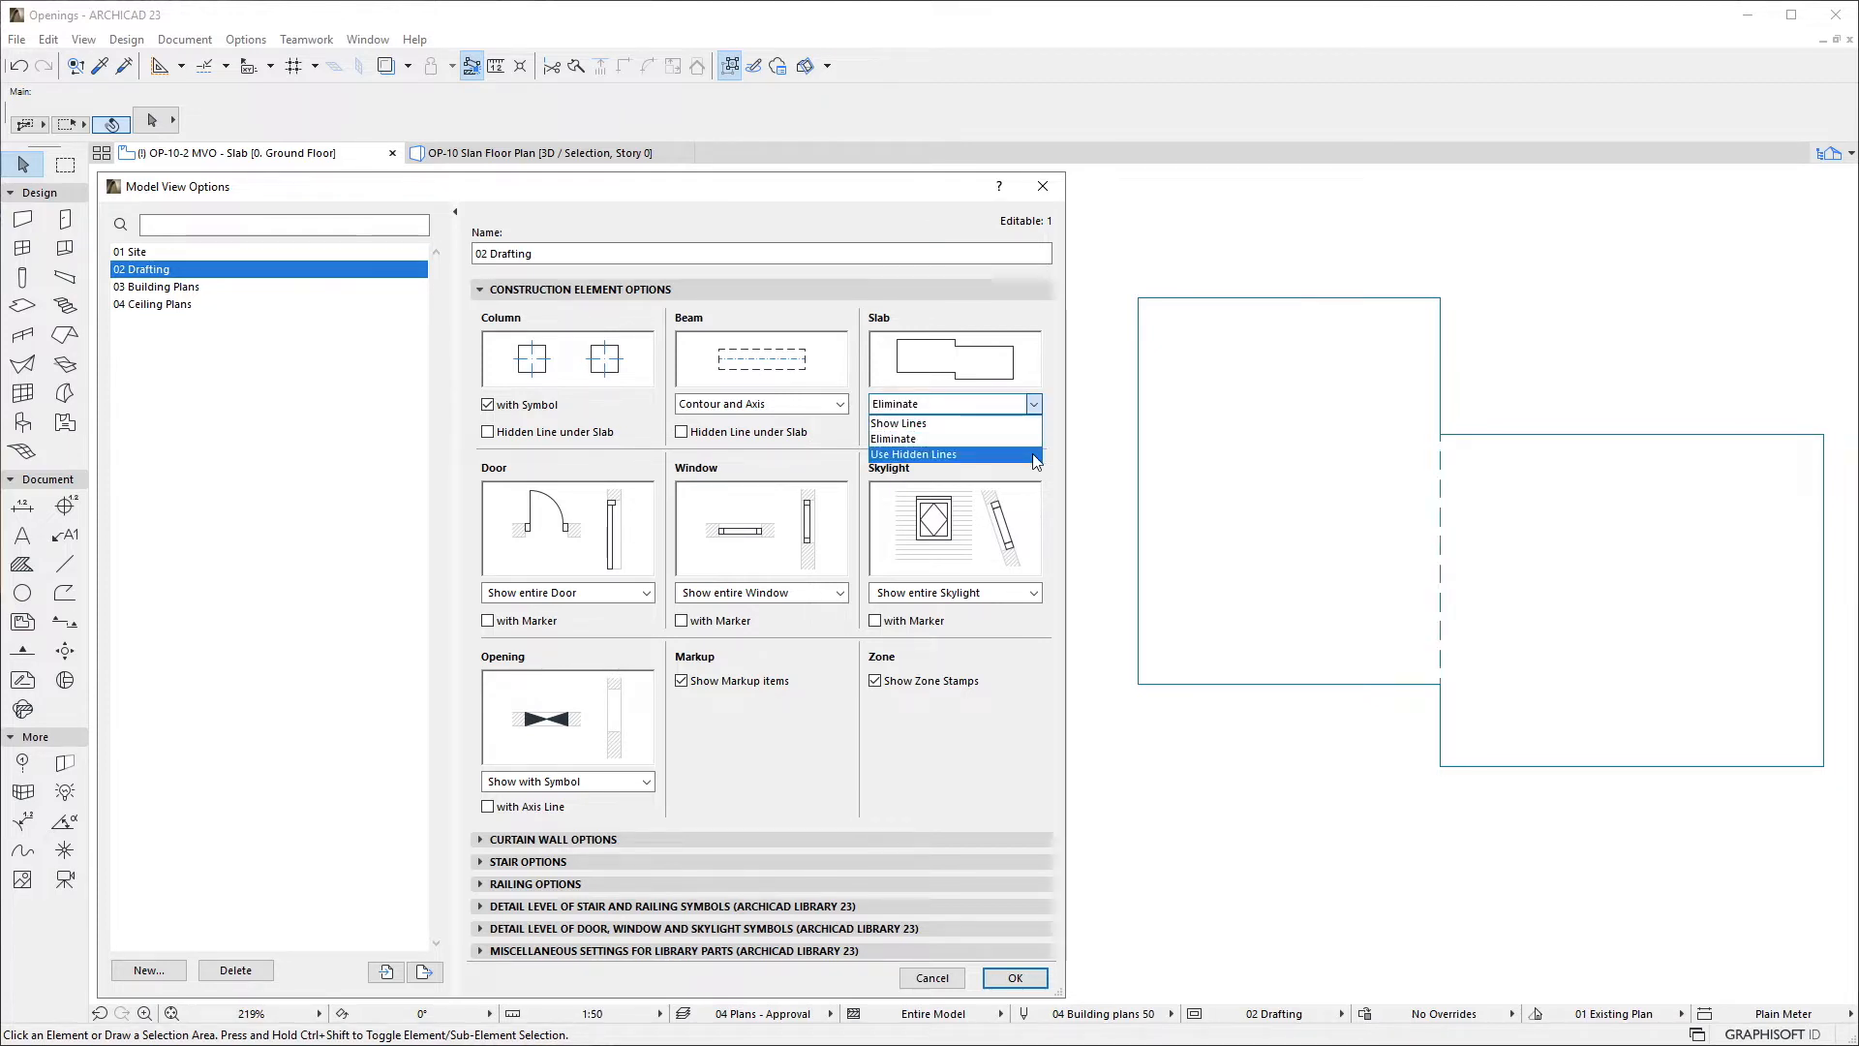
click(912, 453)
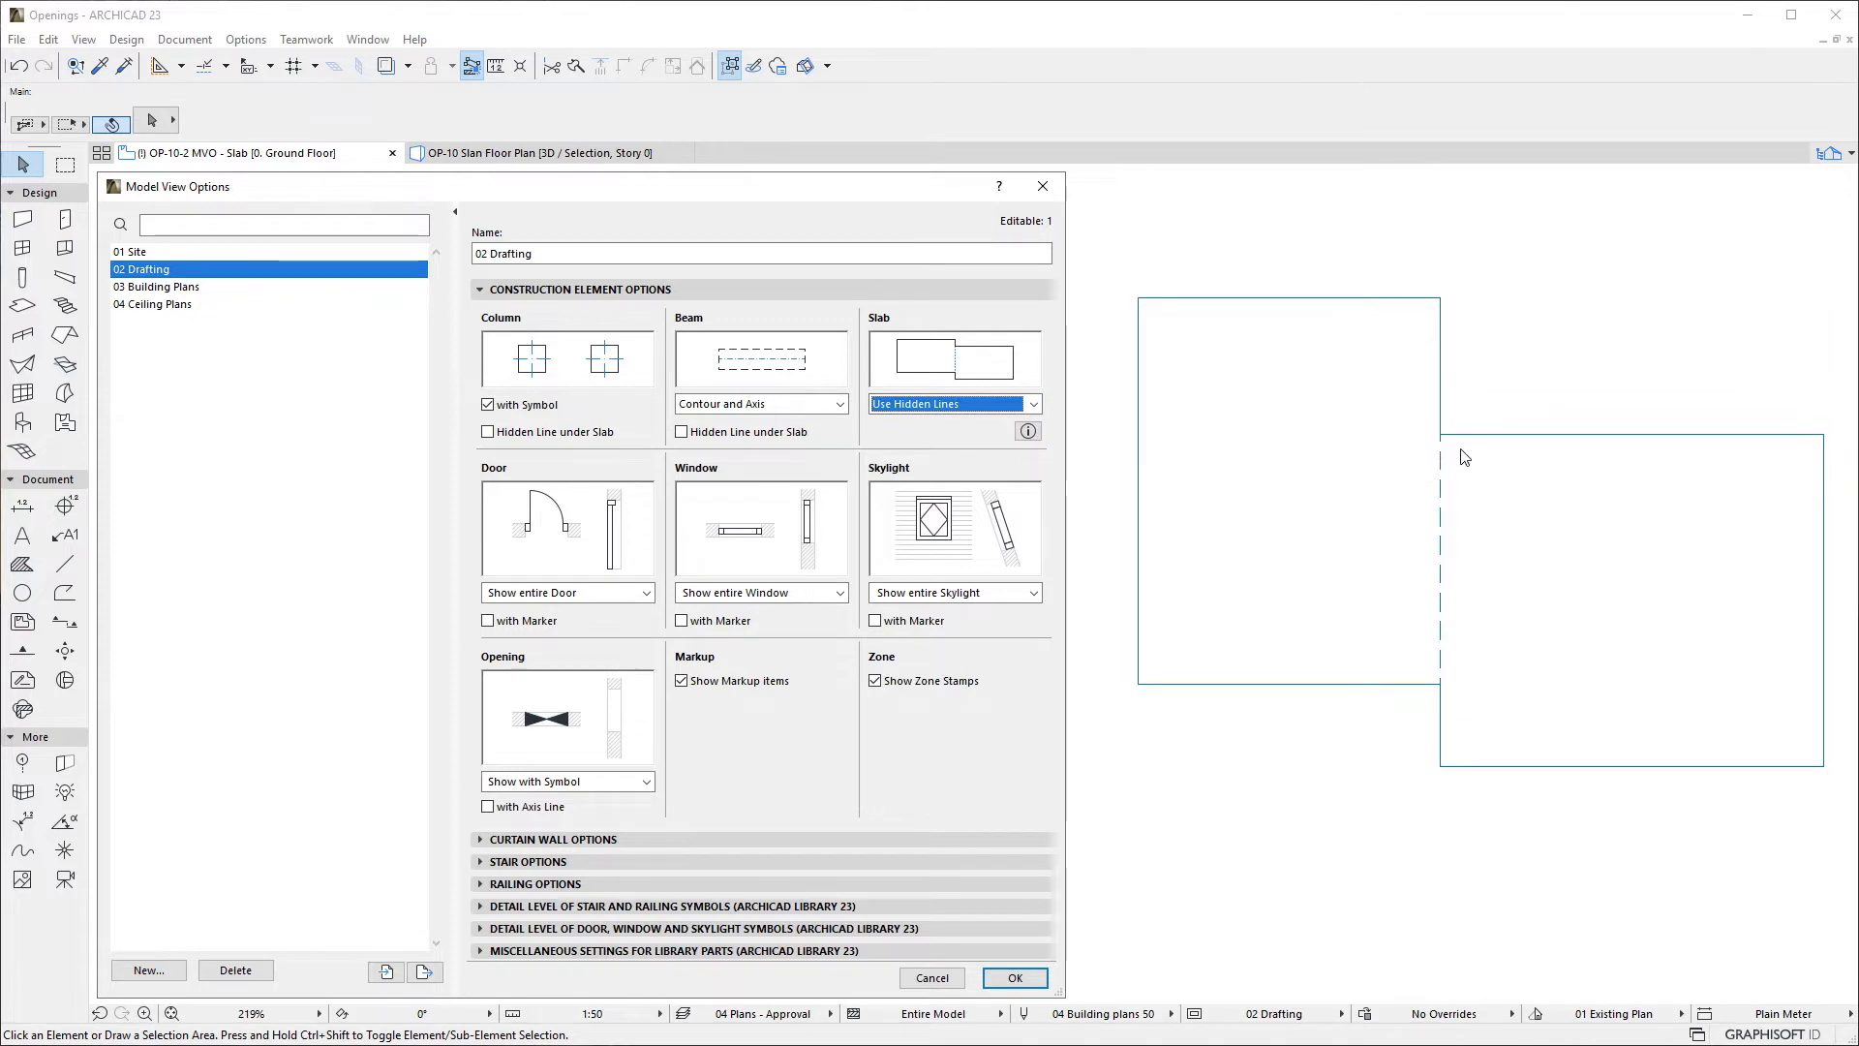
mouse_move(1454, 689)
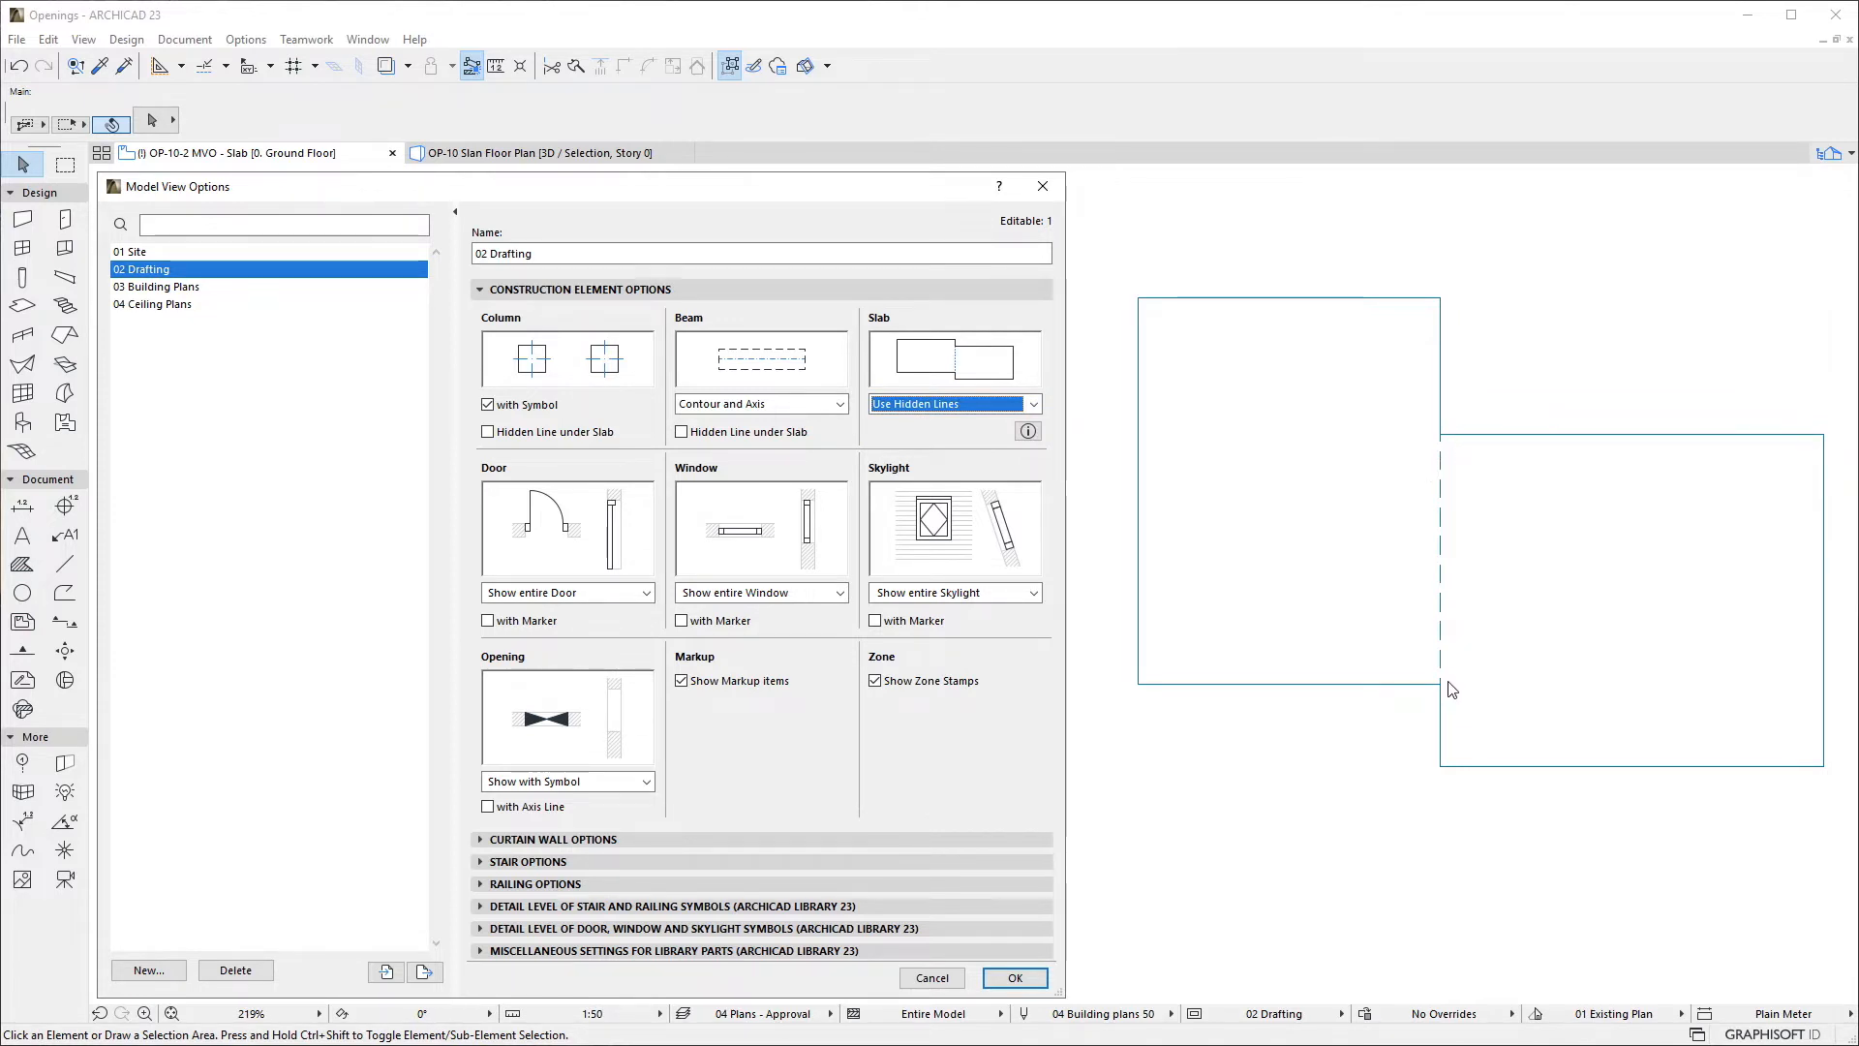
mouse_move(1429, 691)
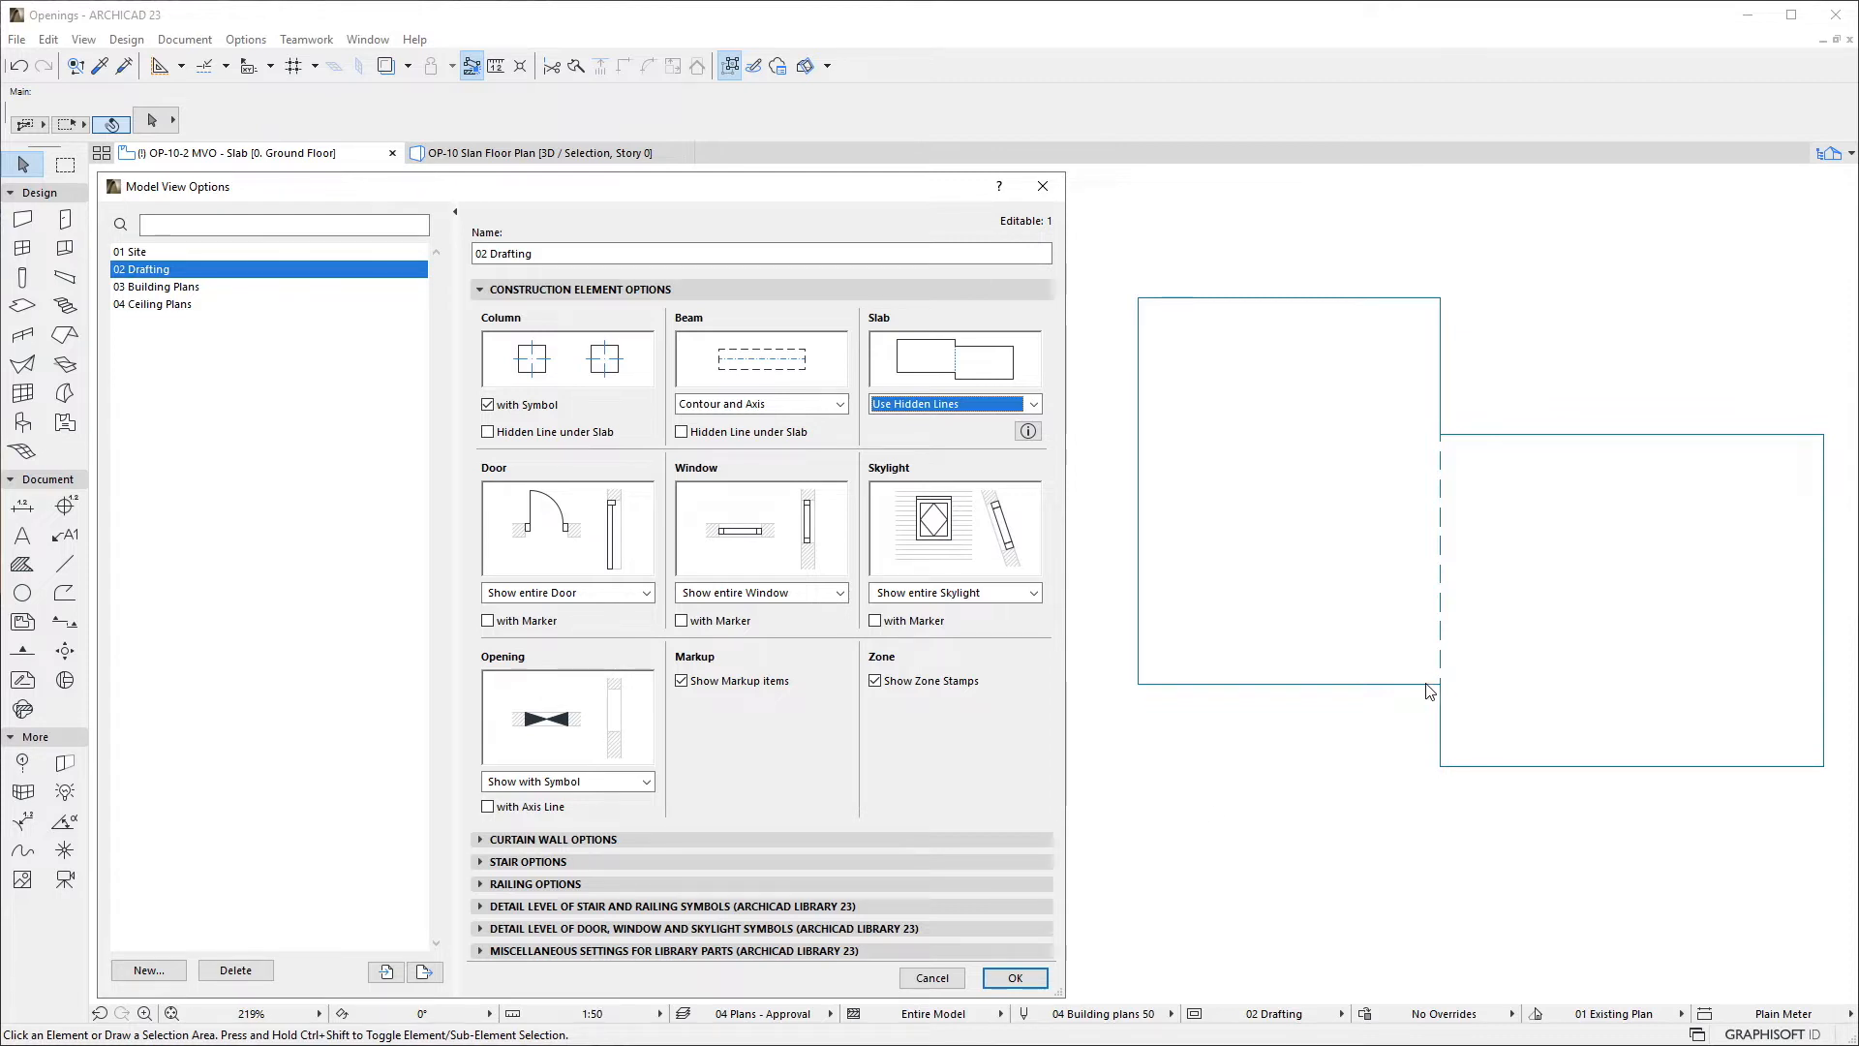
click(1012, 976)
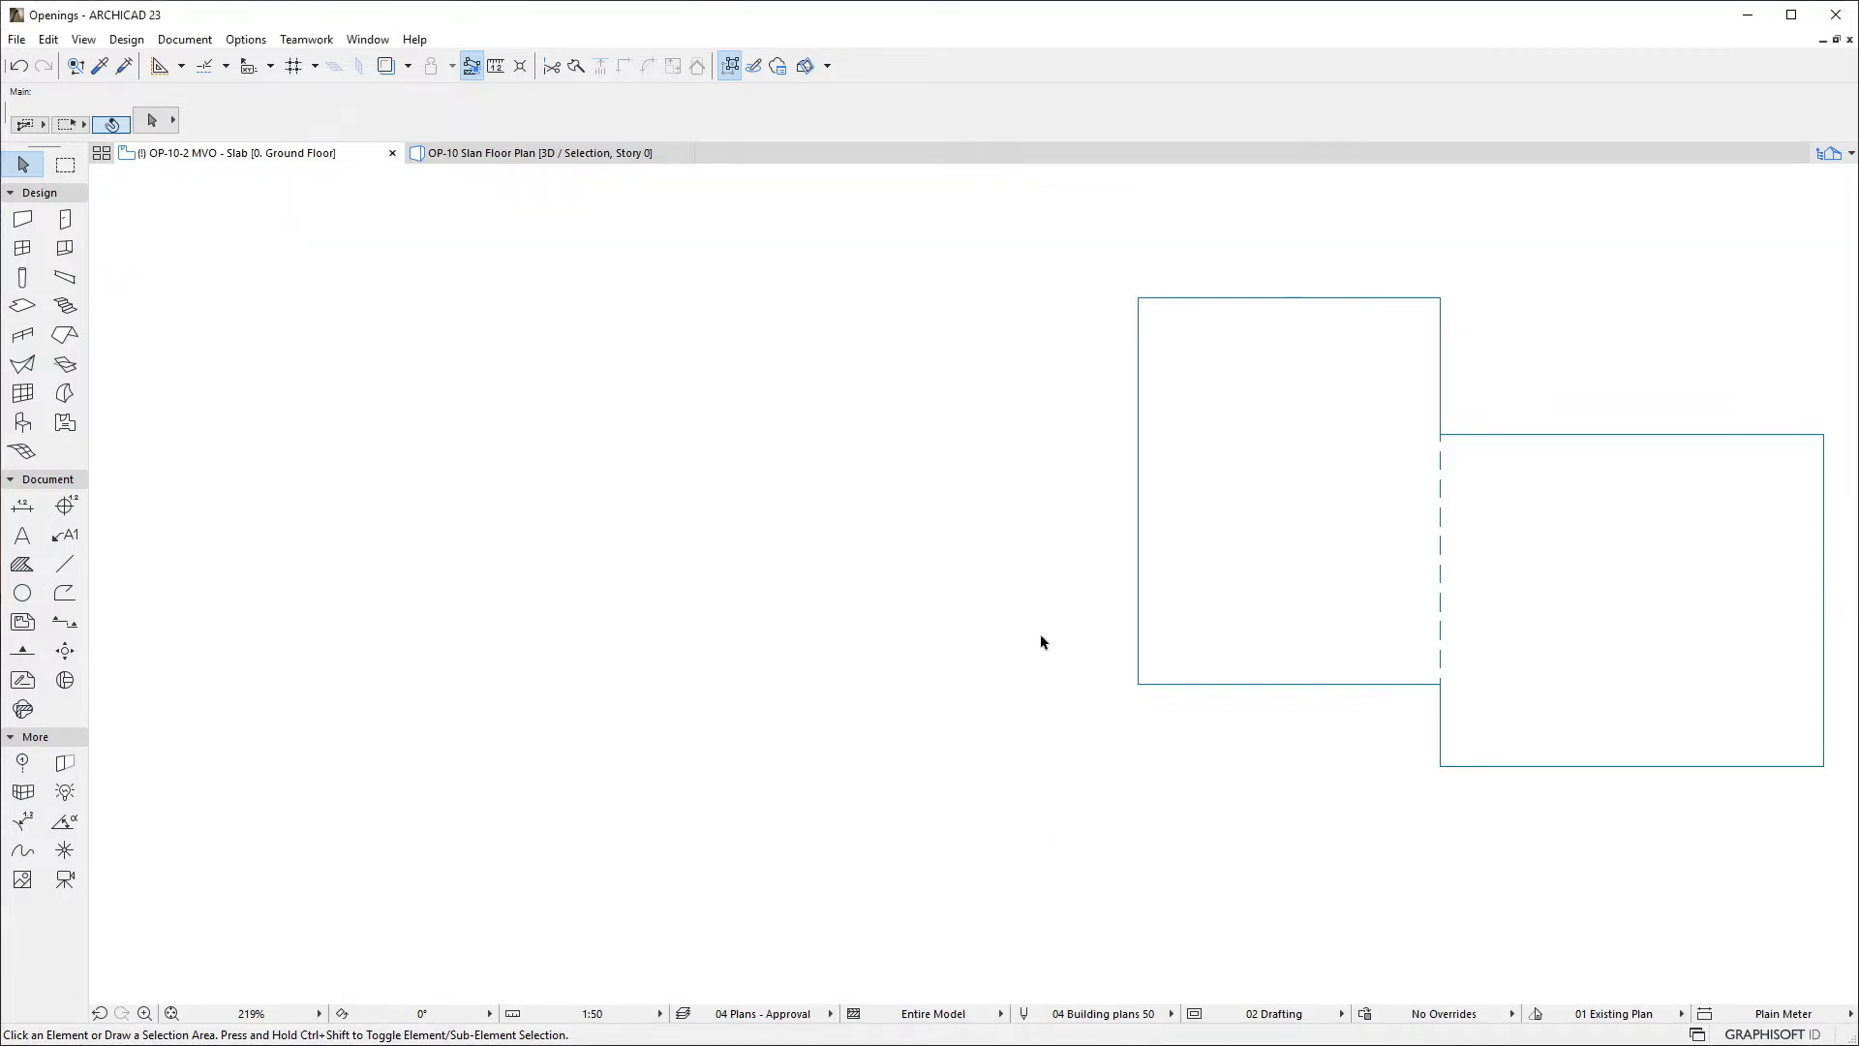
Check the left slab's hidden line type and pen in Slab Selection Settings, then close it.
click(1290, 490)
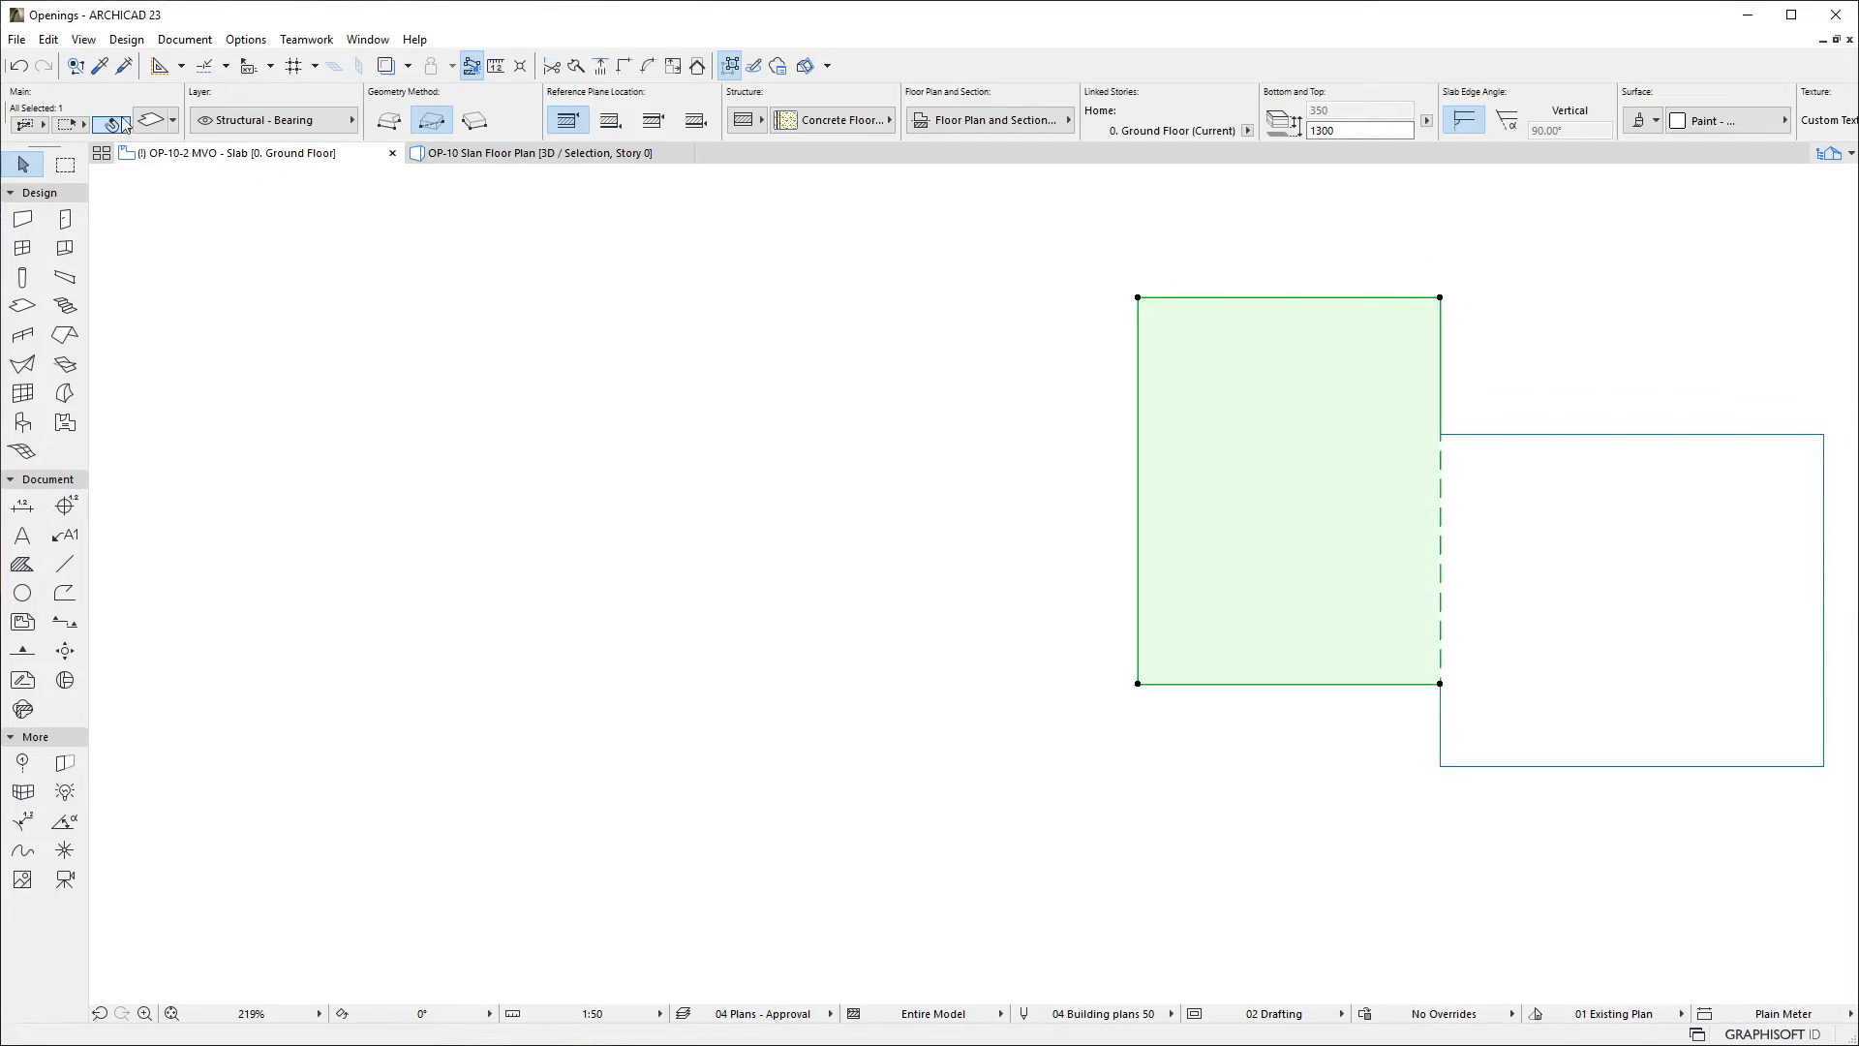
double_click(1287, 490)
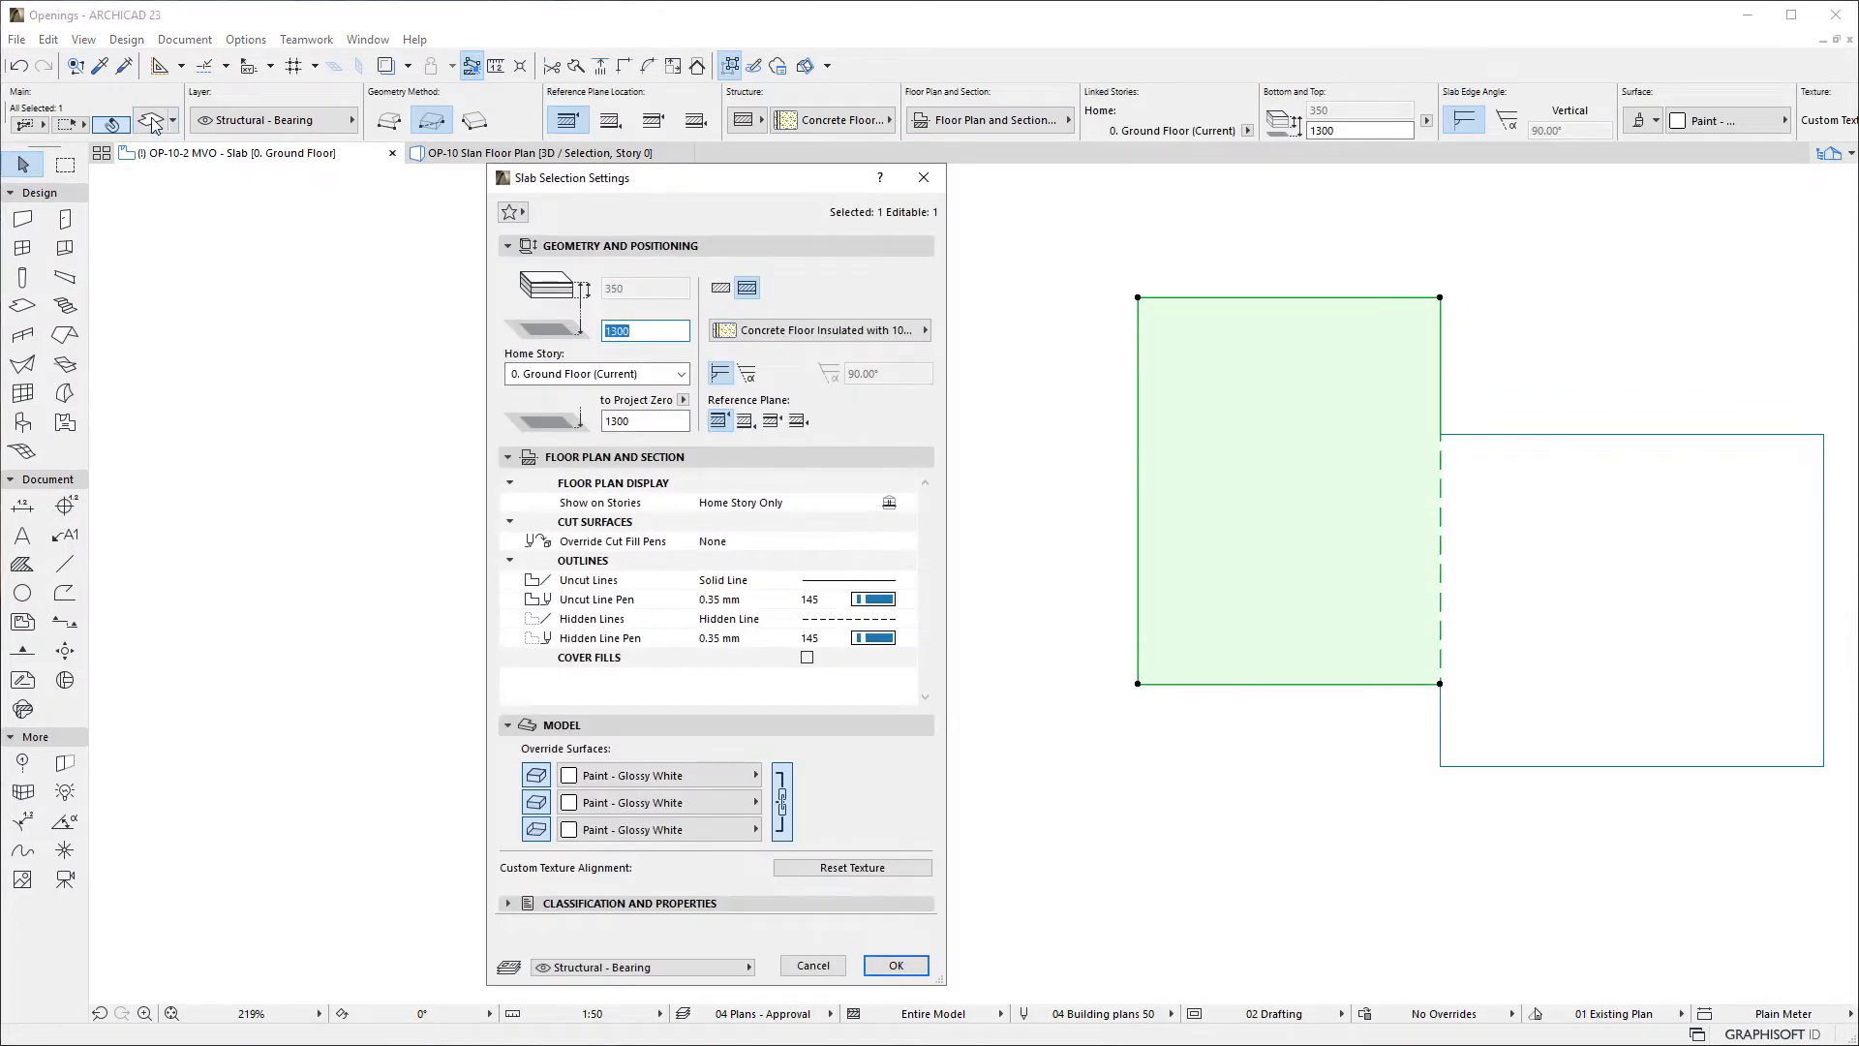
mouse_move(768, 651)
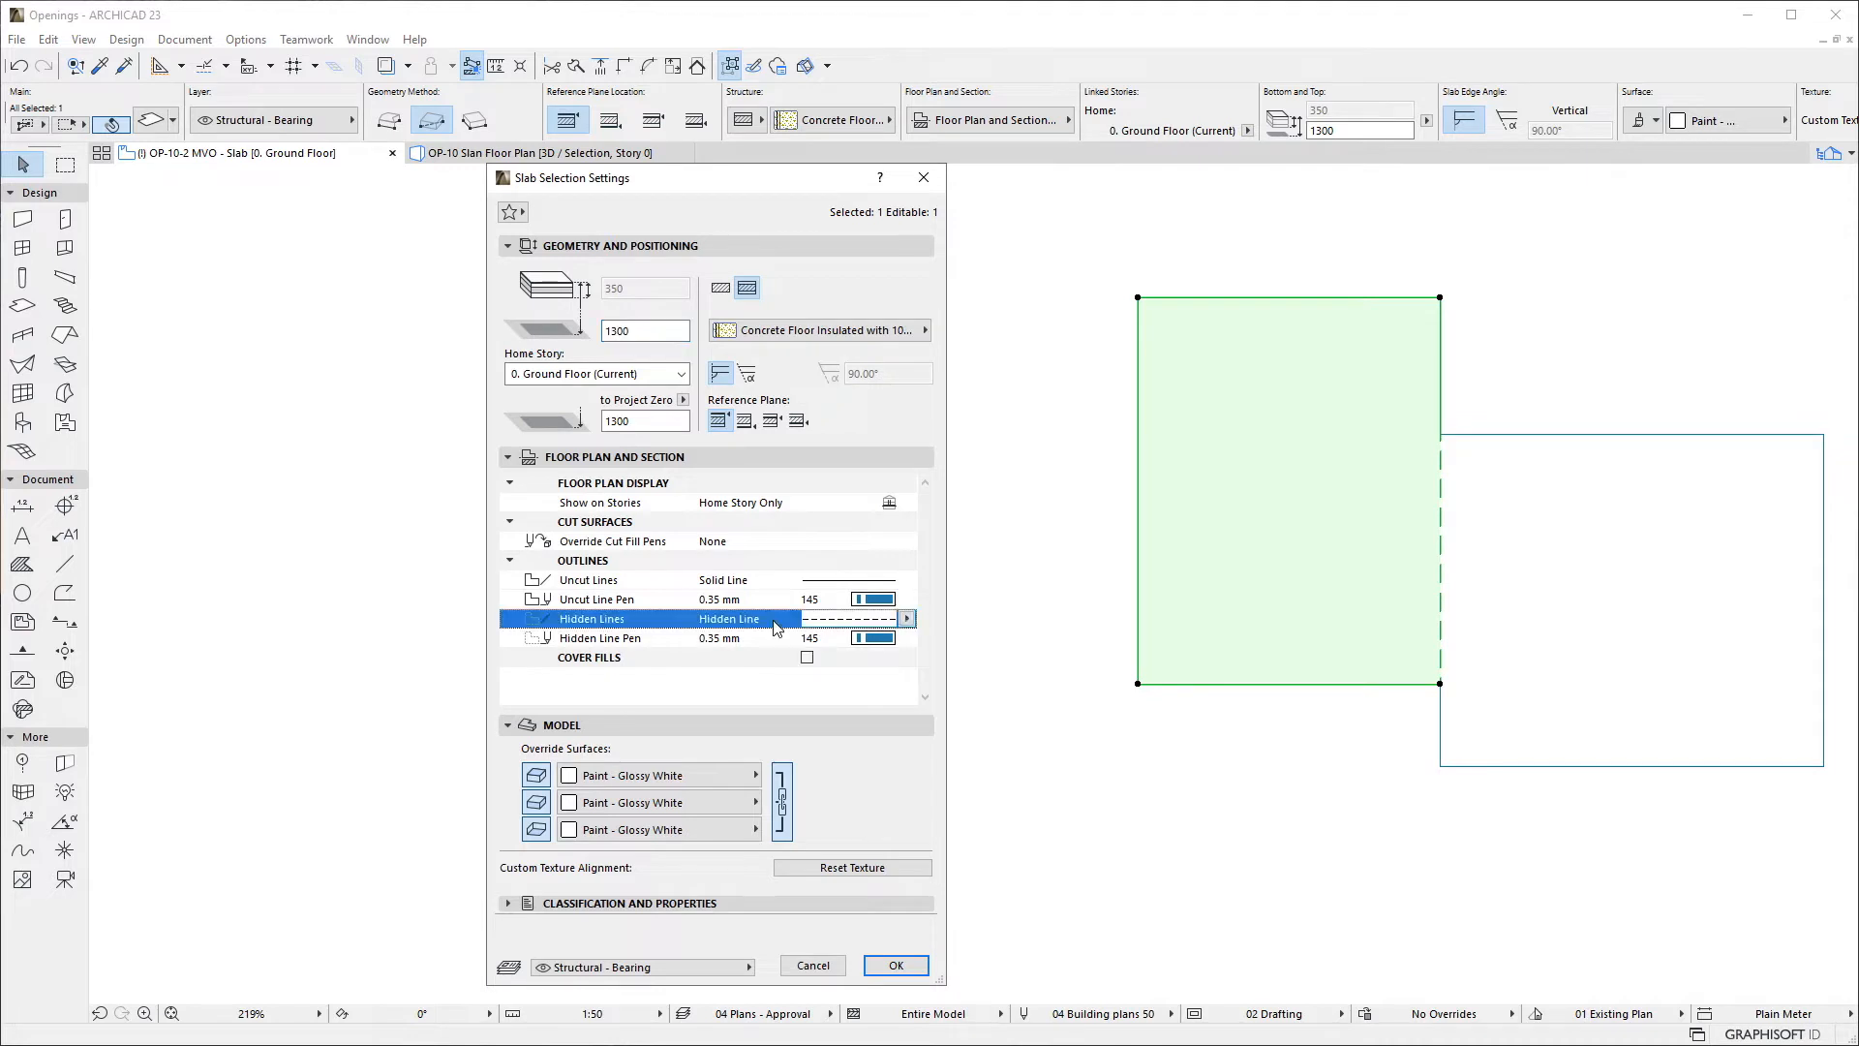
mouse_move(780, 643)
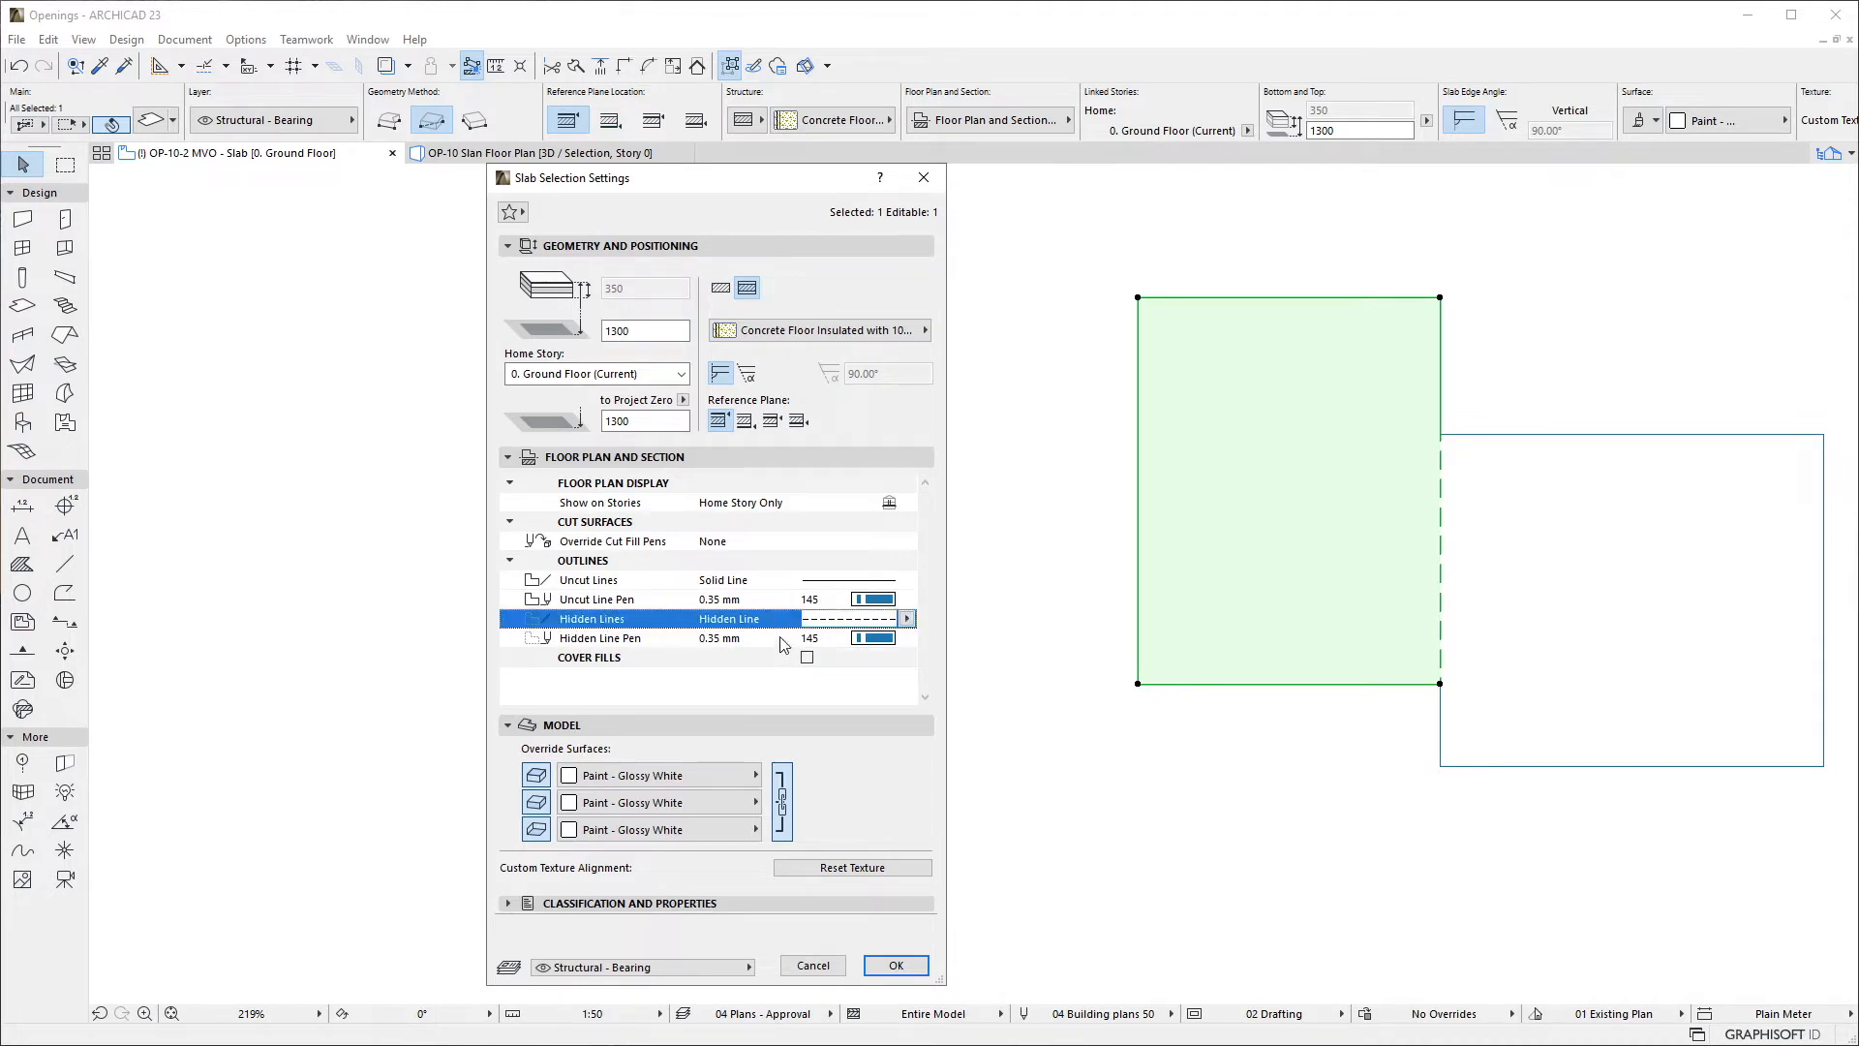
click(600, 637)
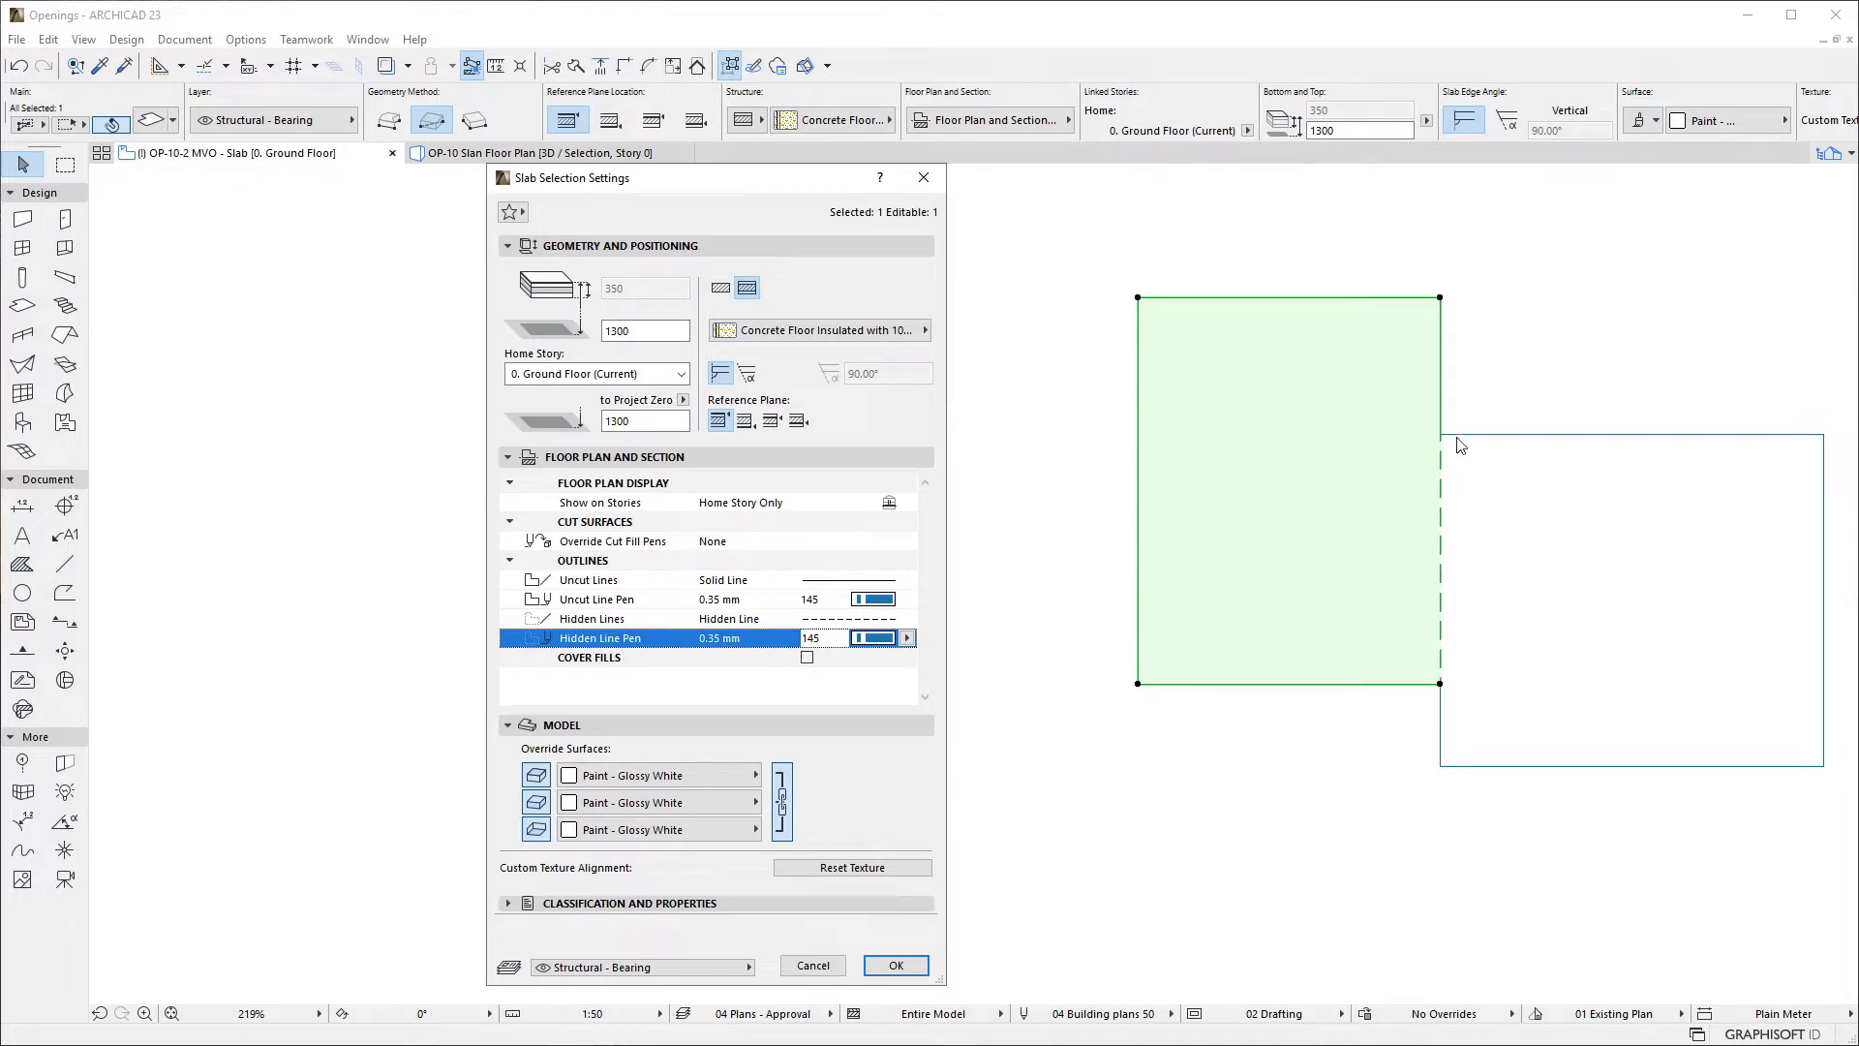
mouse_move(1456, 689)
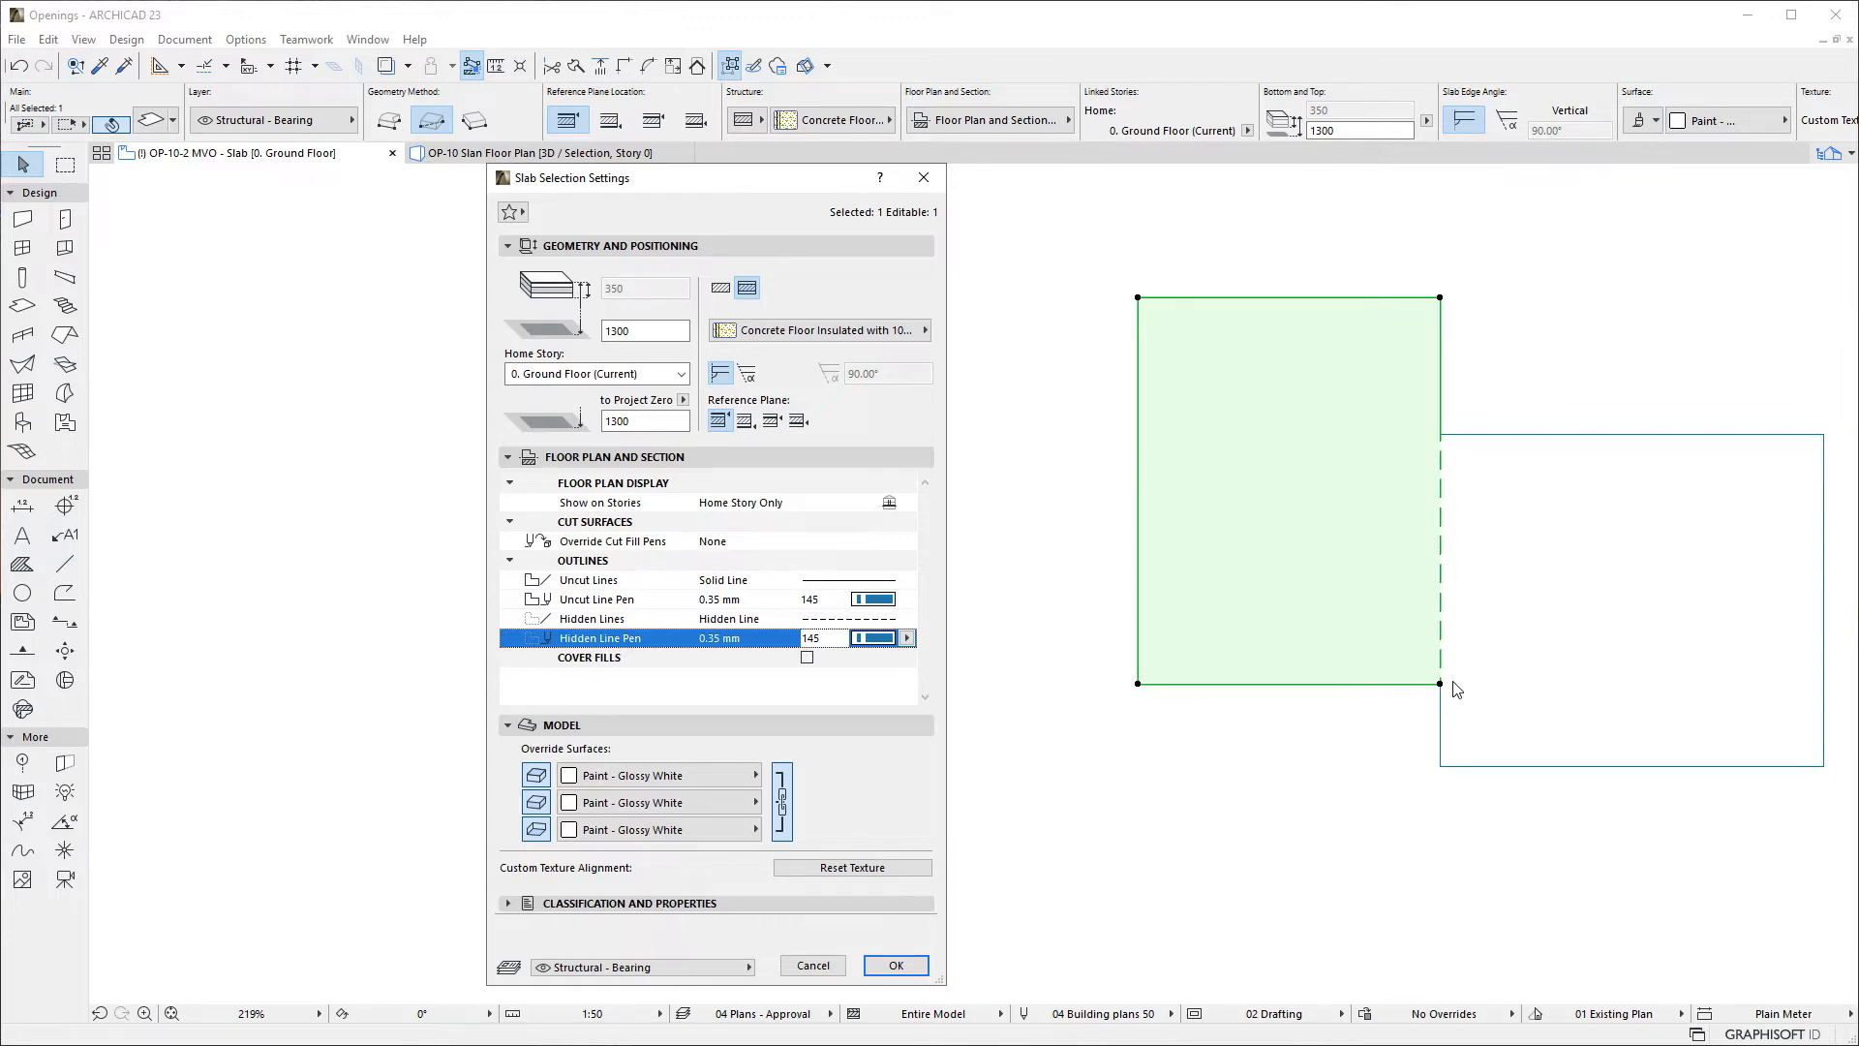
click(894, 964)
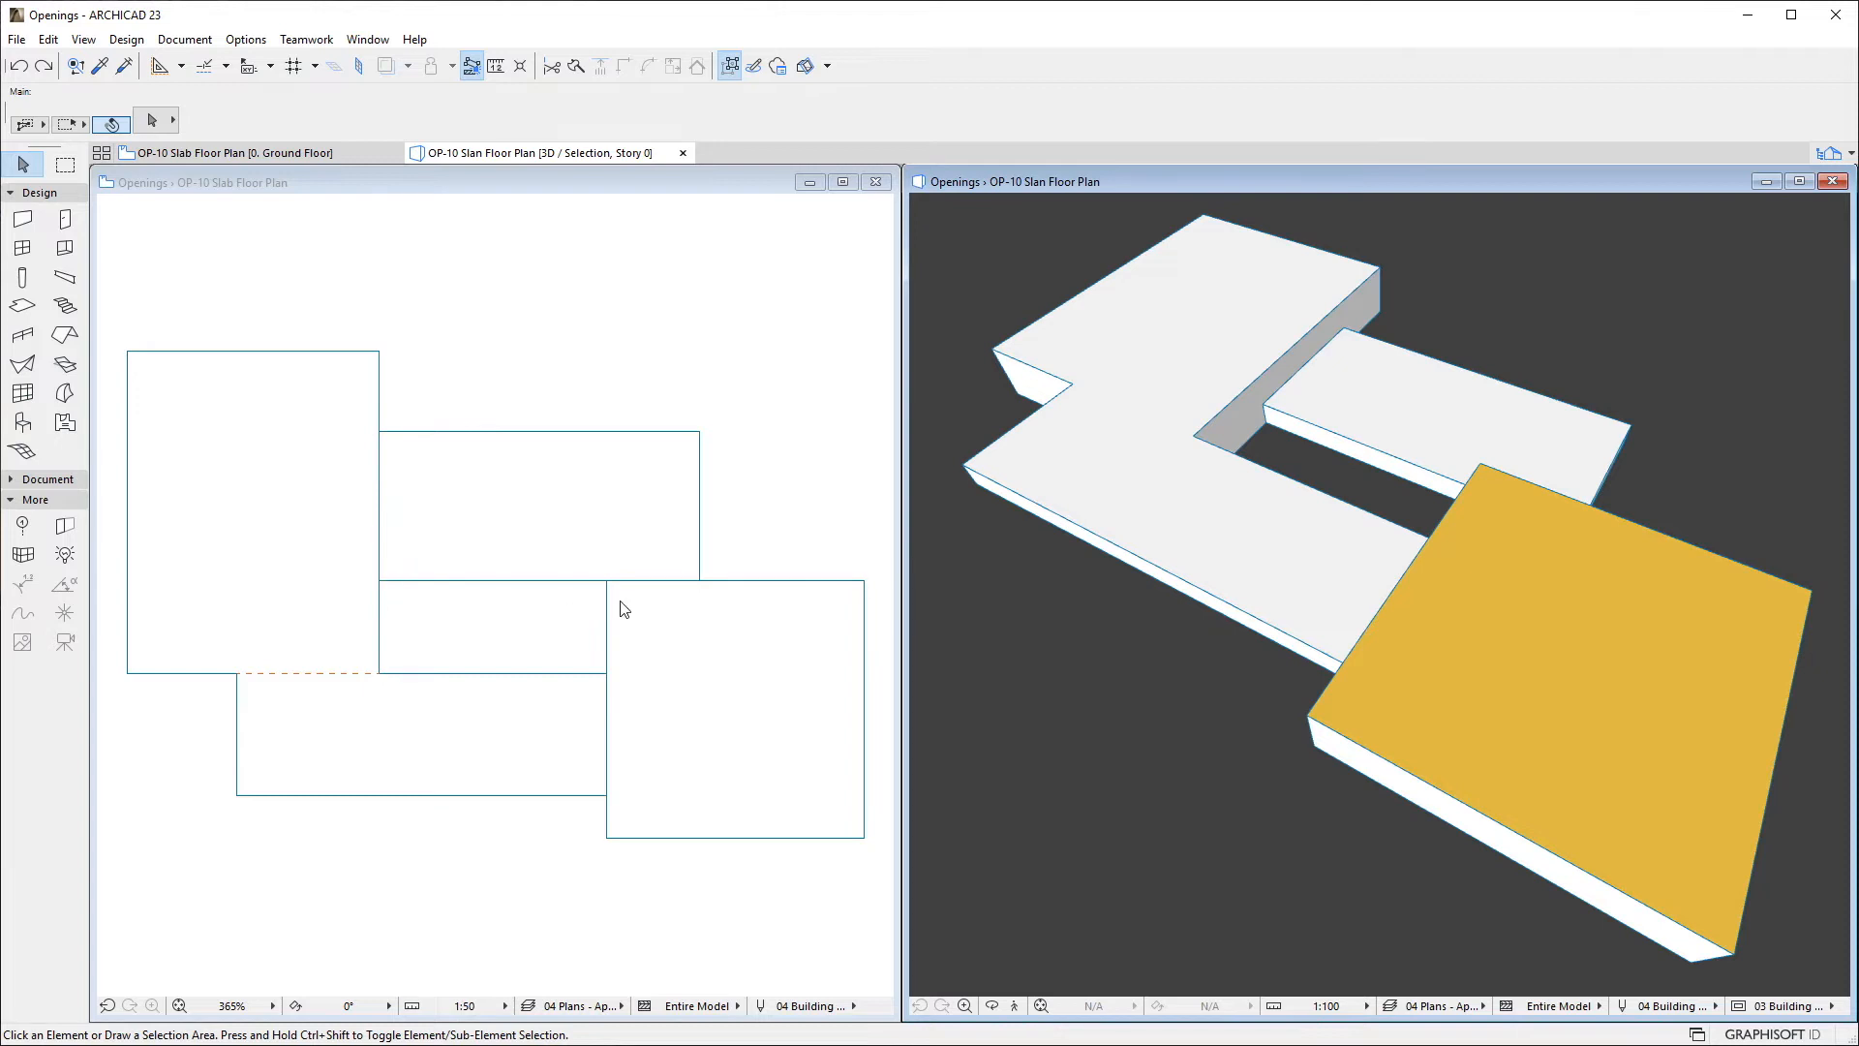
mouse_move(625, 804)
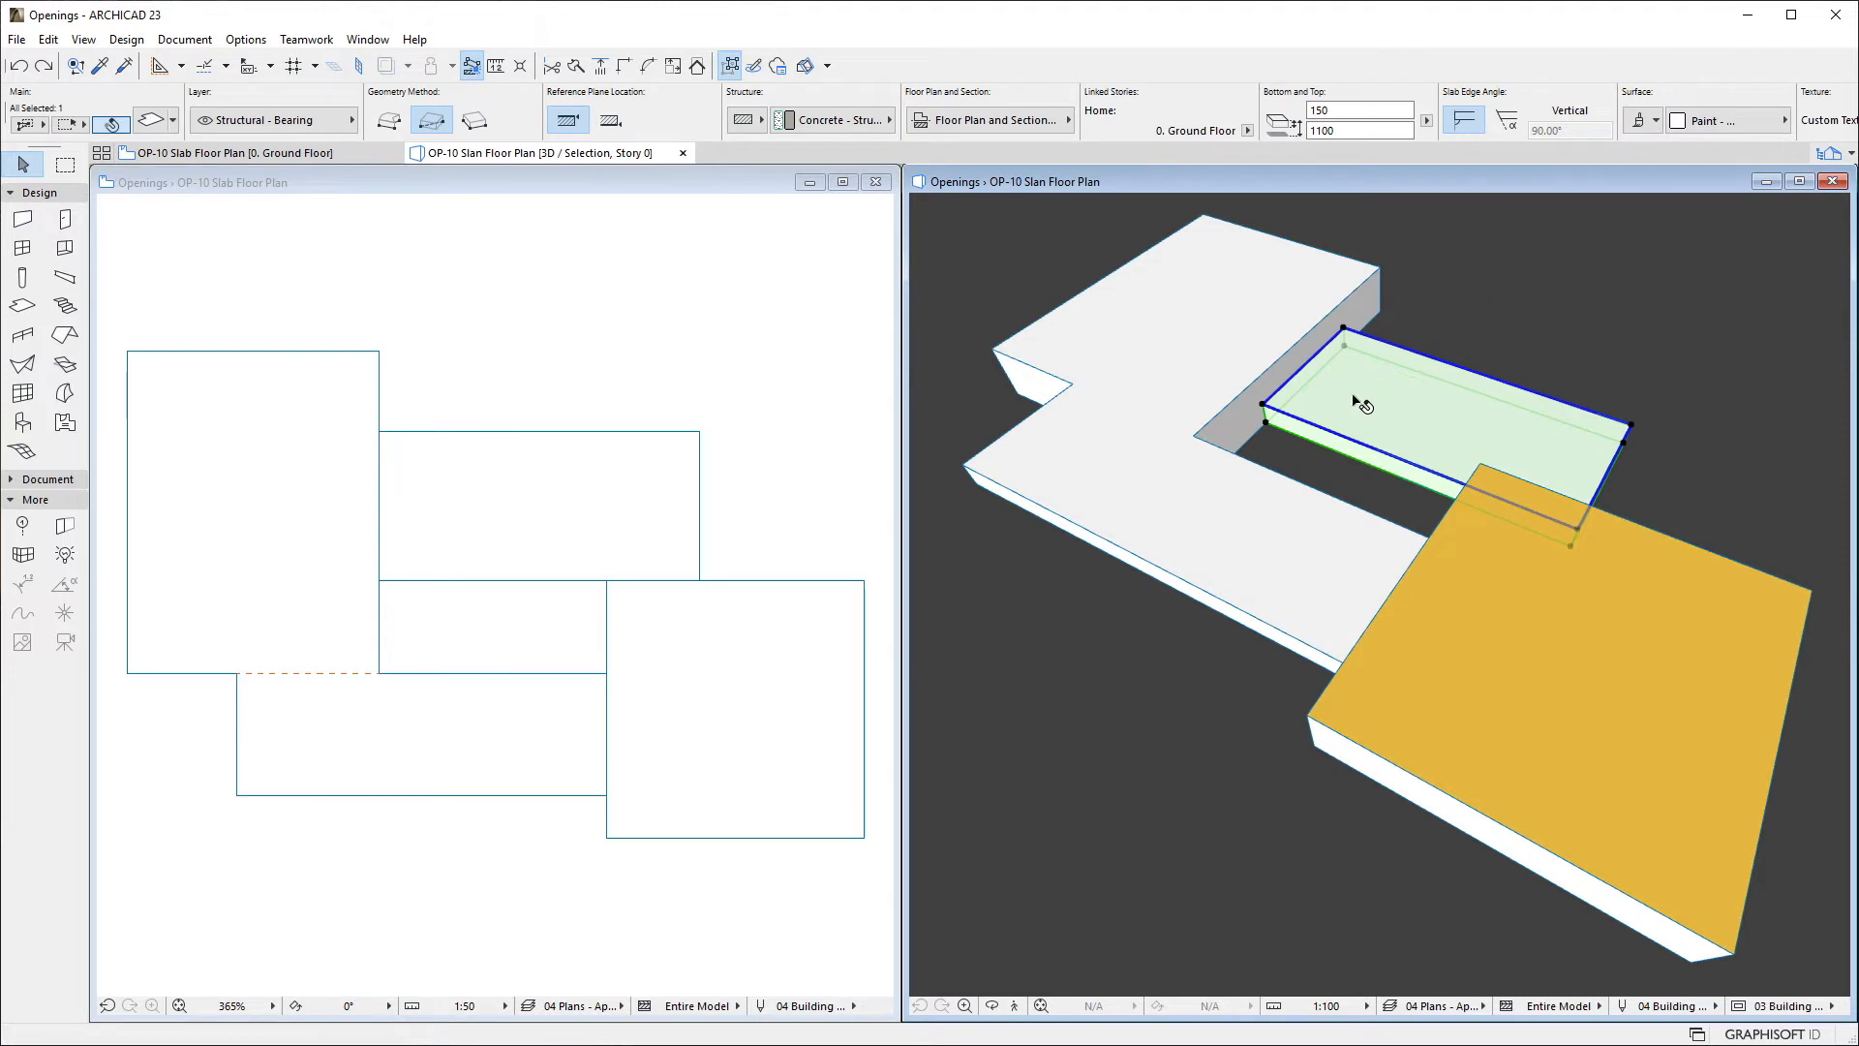
Raise the lower rectangular slab to its neighbours' height, then select the gold slab.
click(1267, 399)
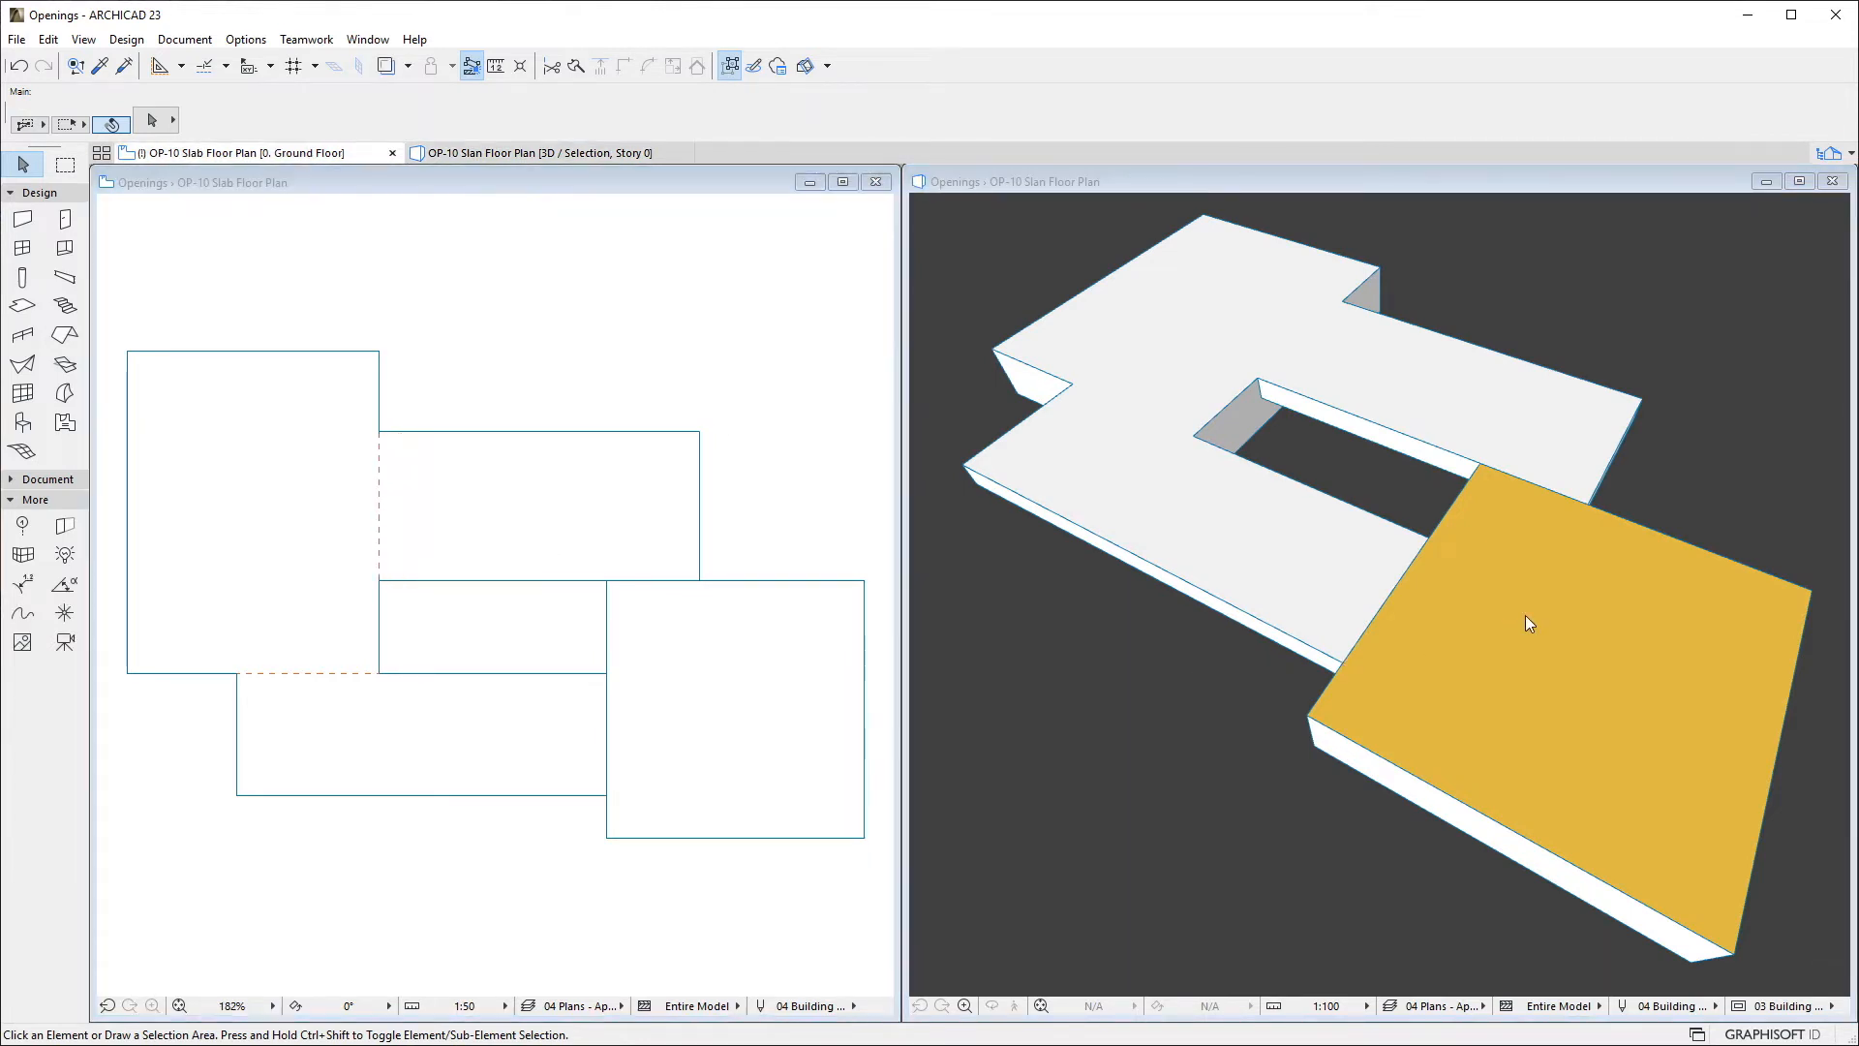
click(1529, 624)
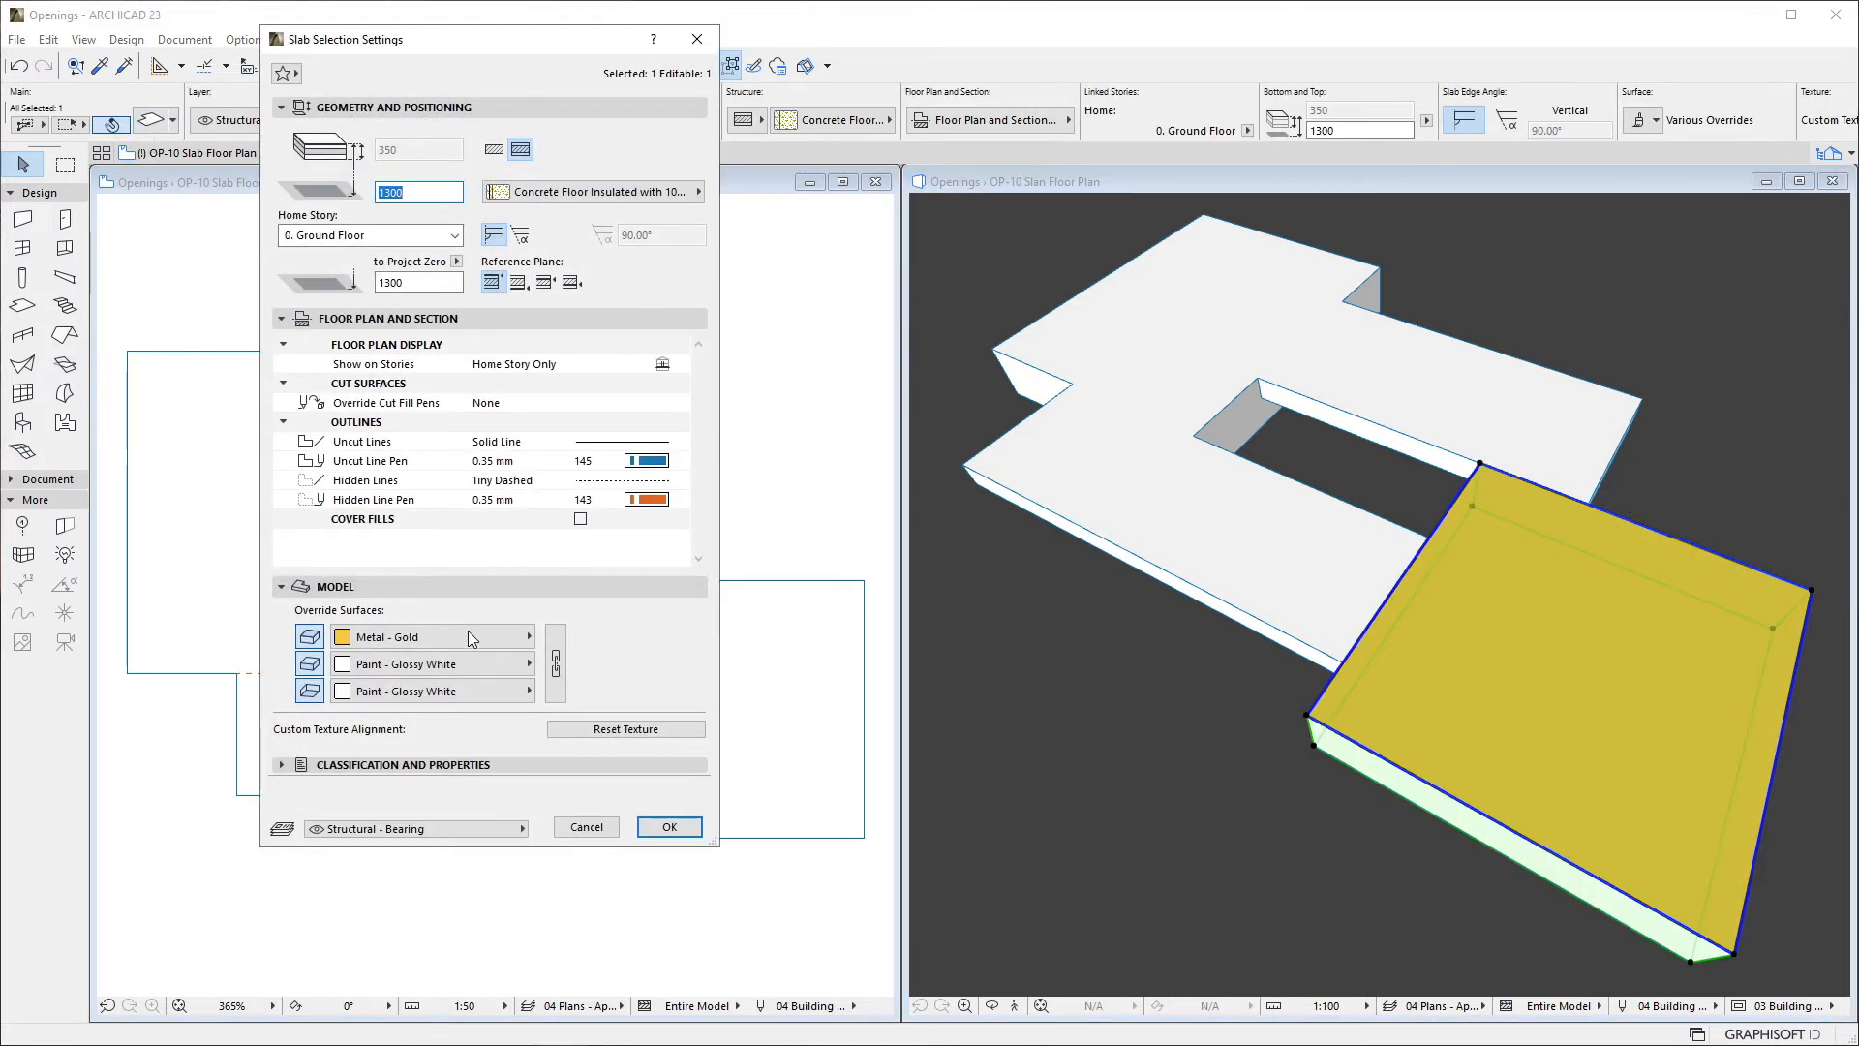
Override the gold slab's surfaces with Paint - Glossy White and confirm.
click(515, 637)
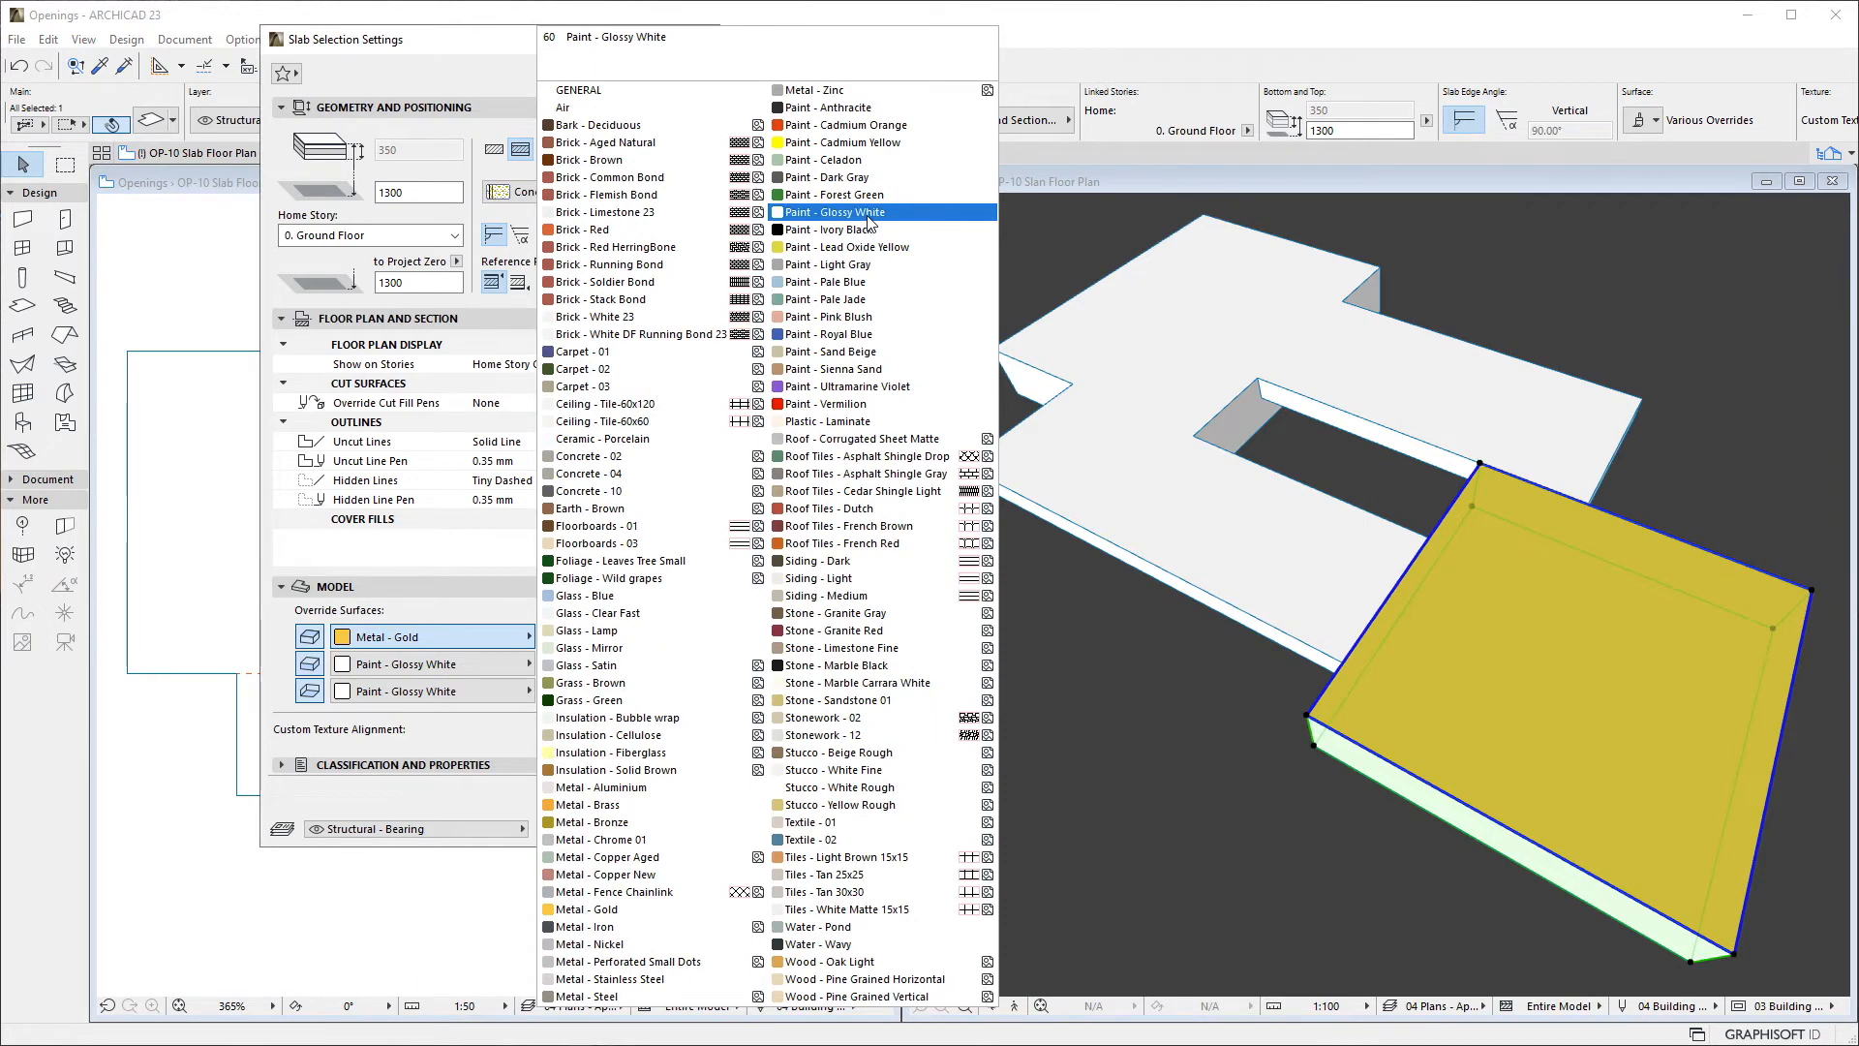
click(835, 211)
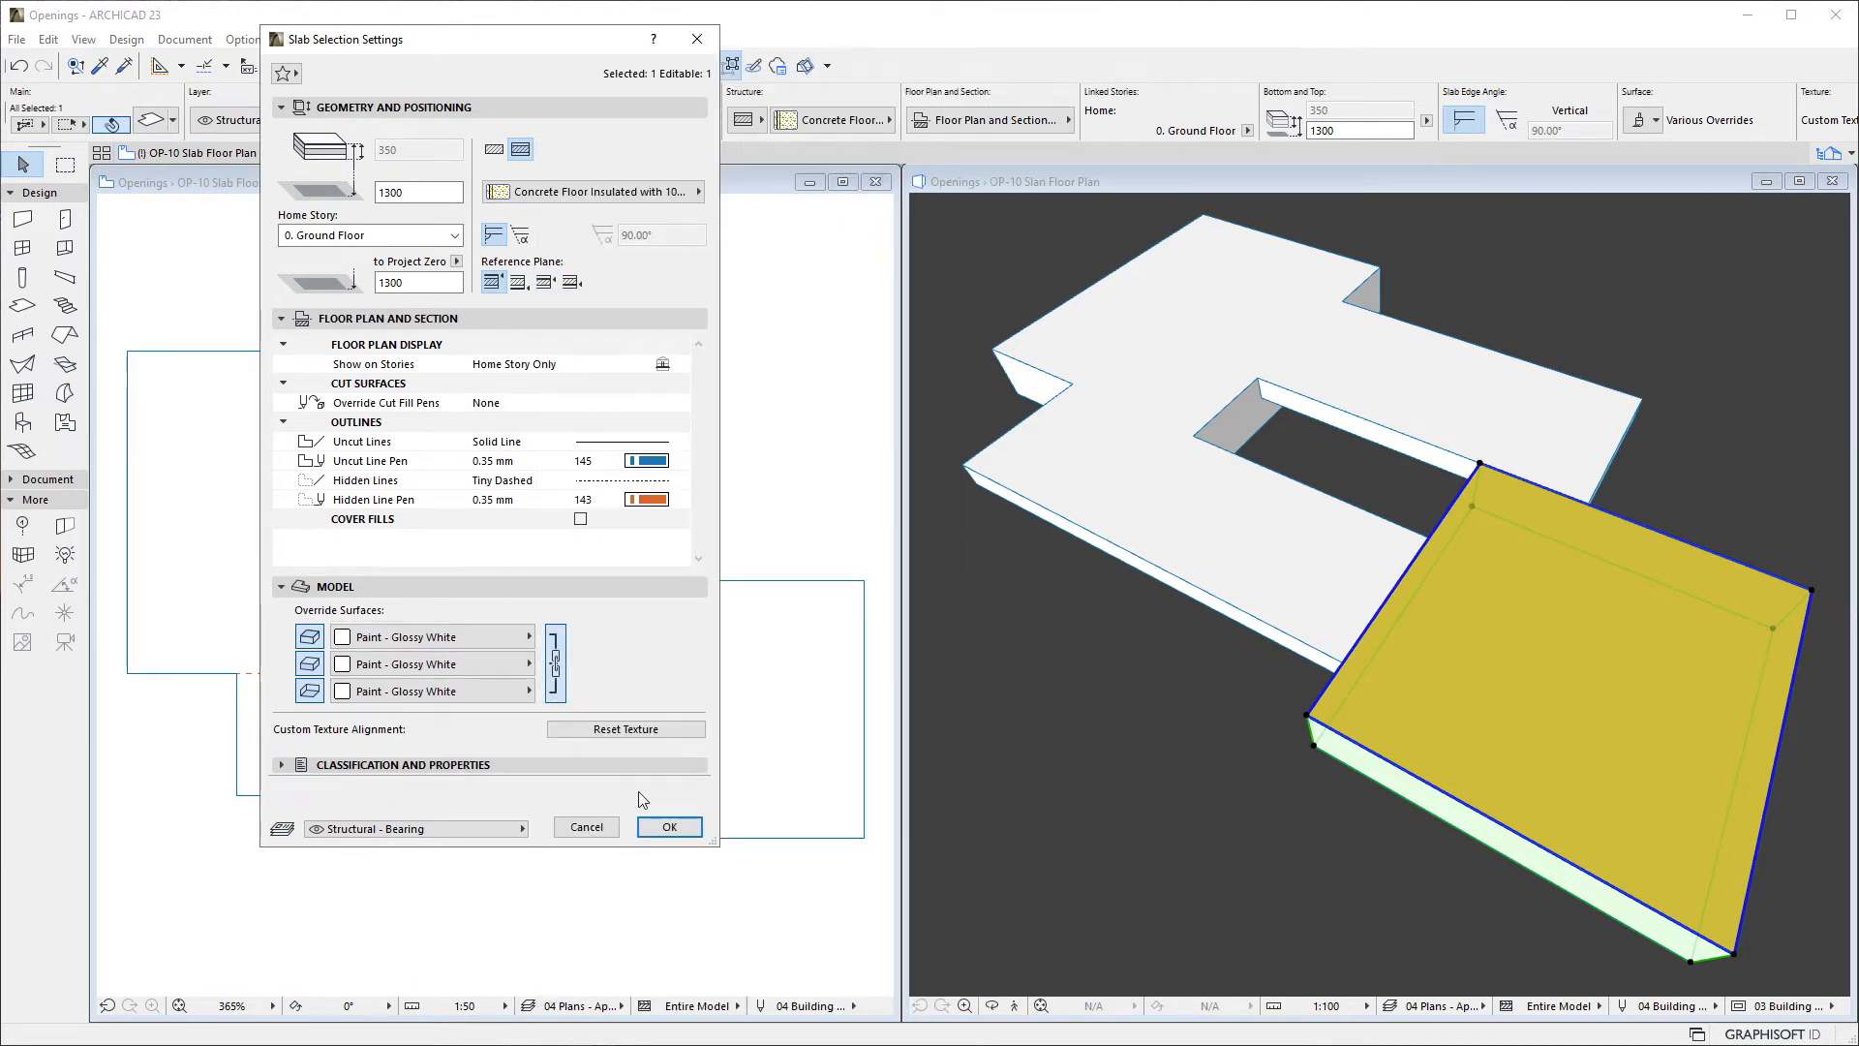
click(668, 826)
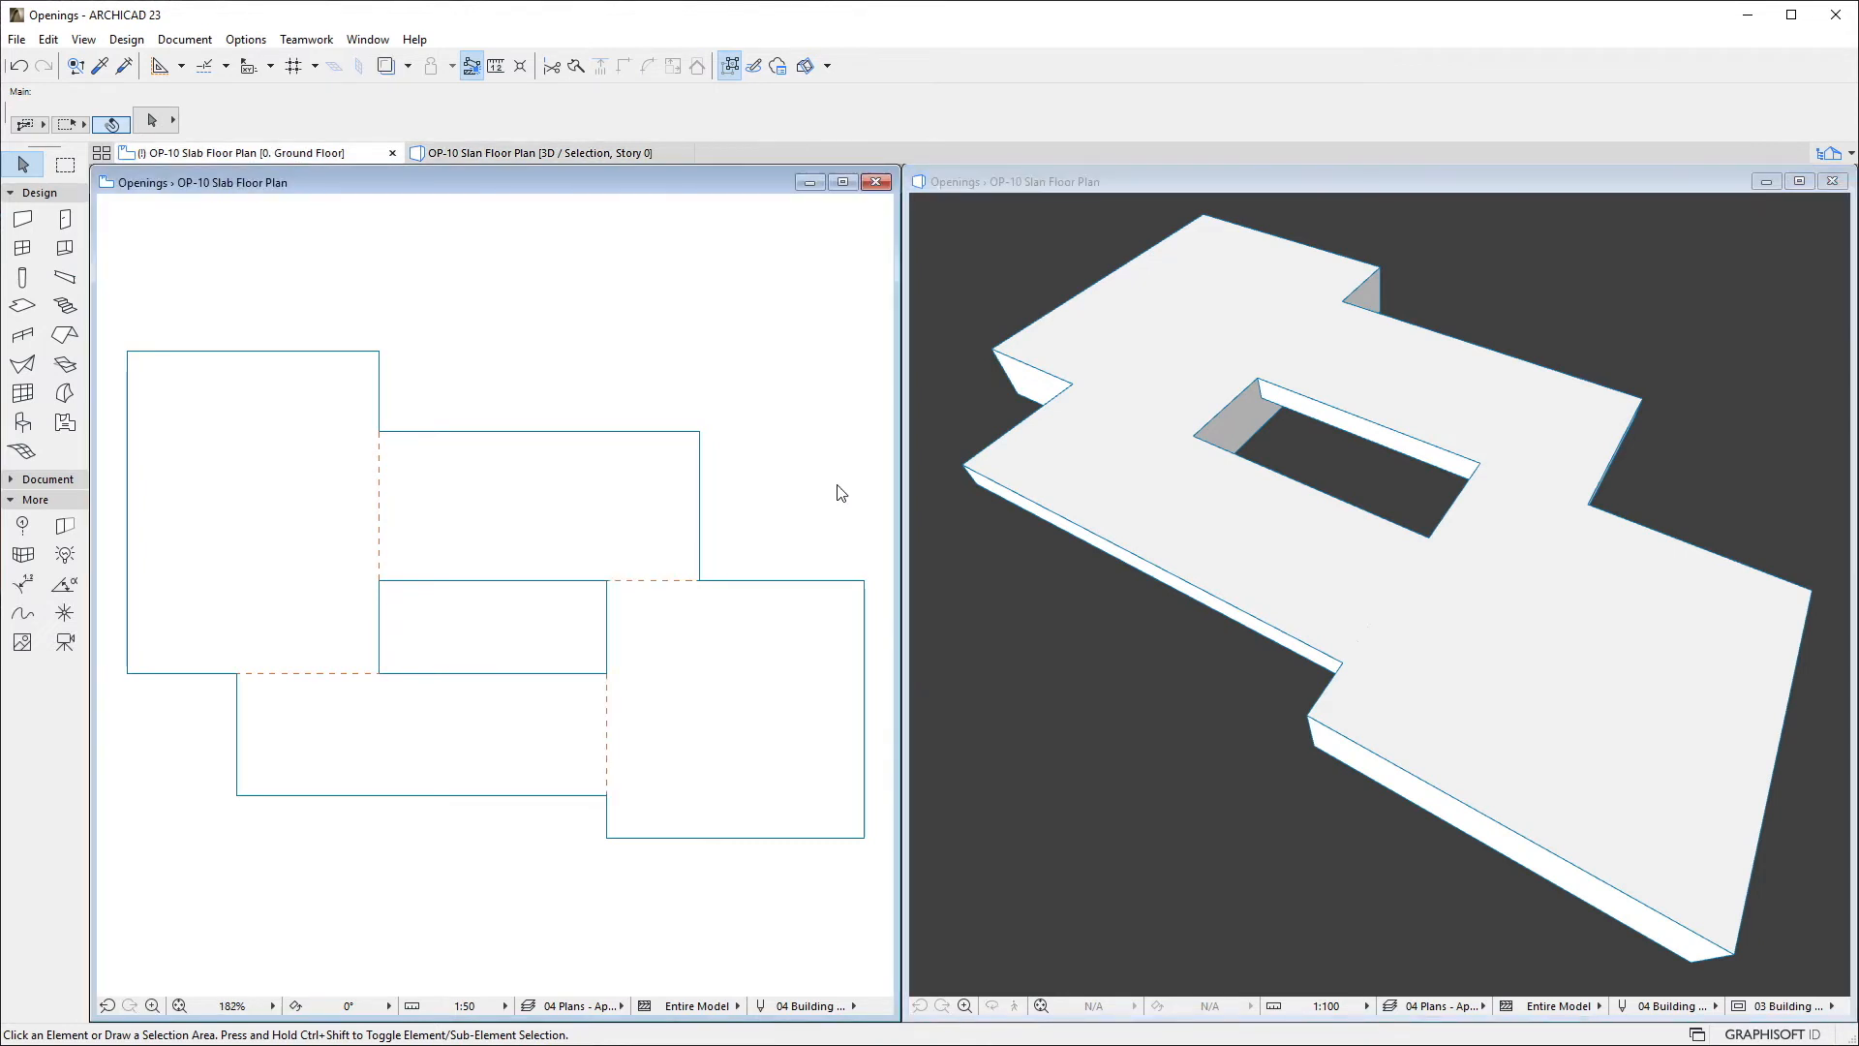
mouse_move(666, 629)
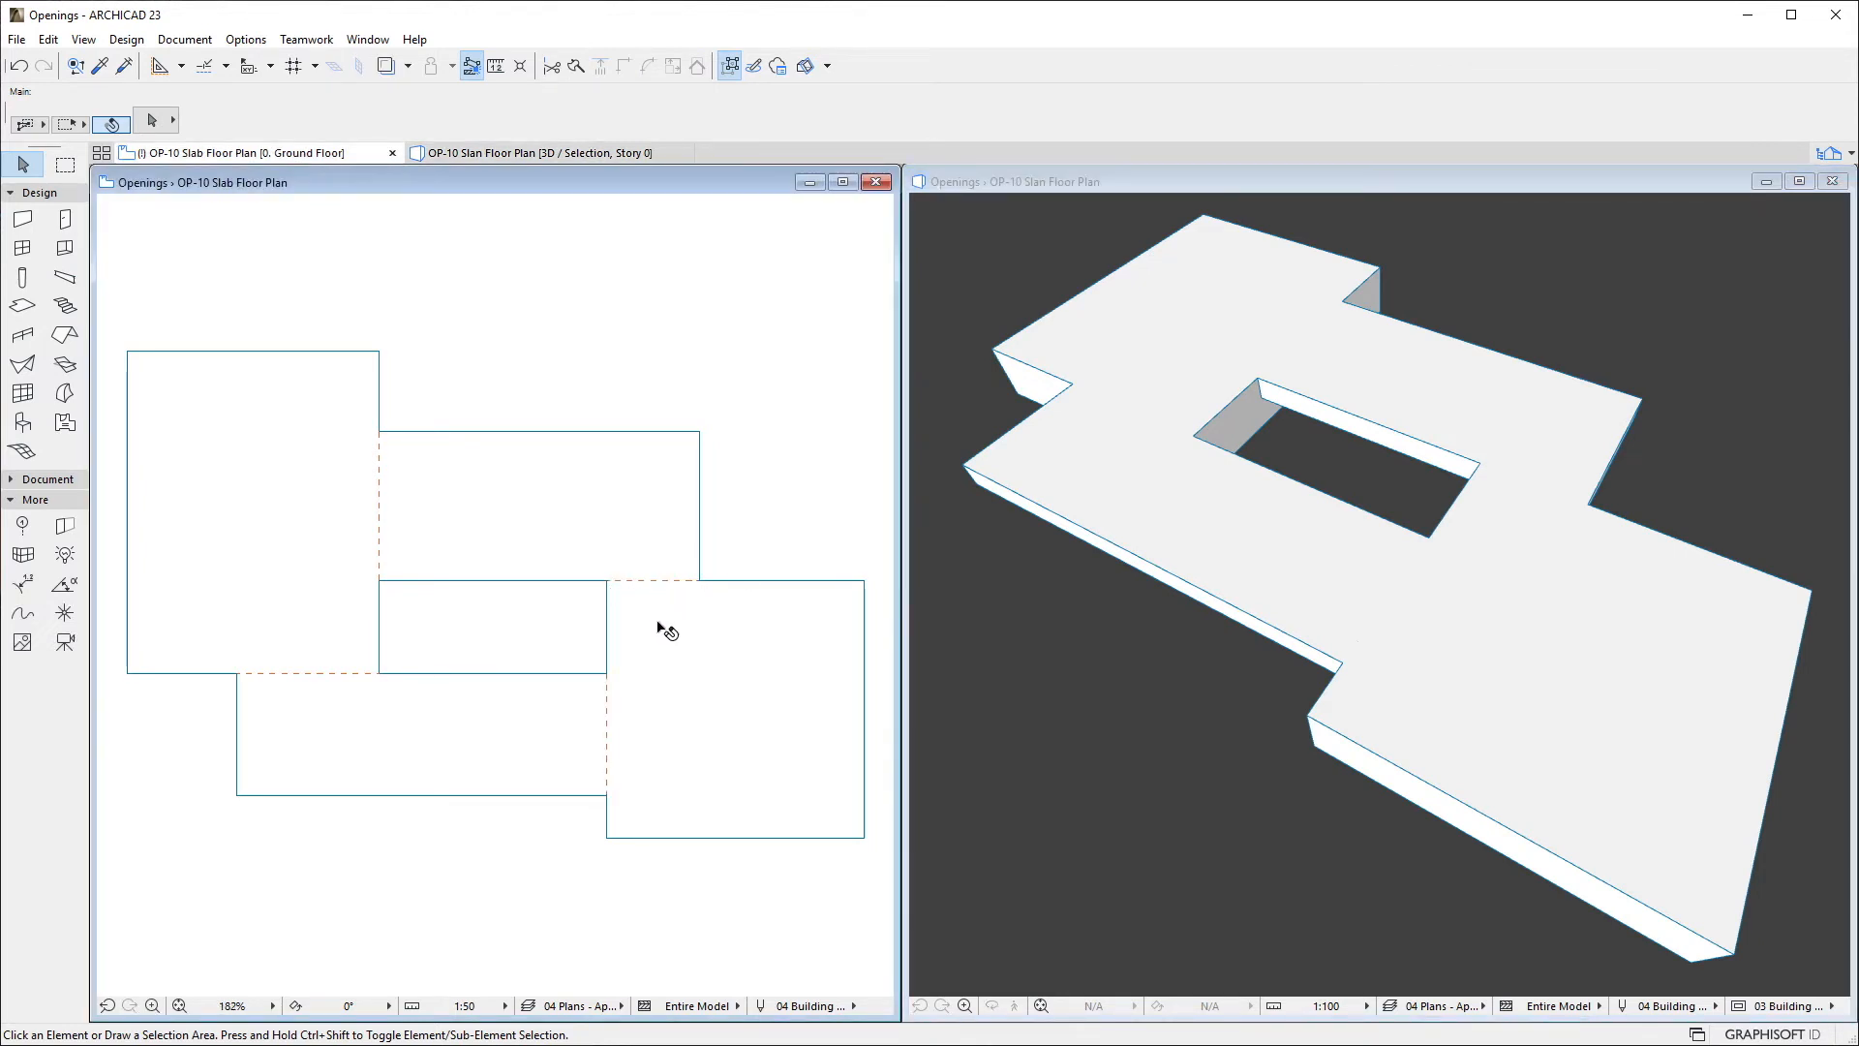
mouse_move(635, 804)
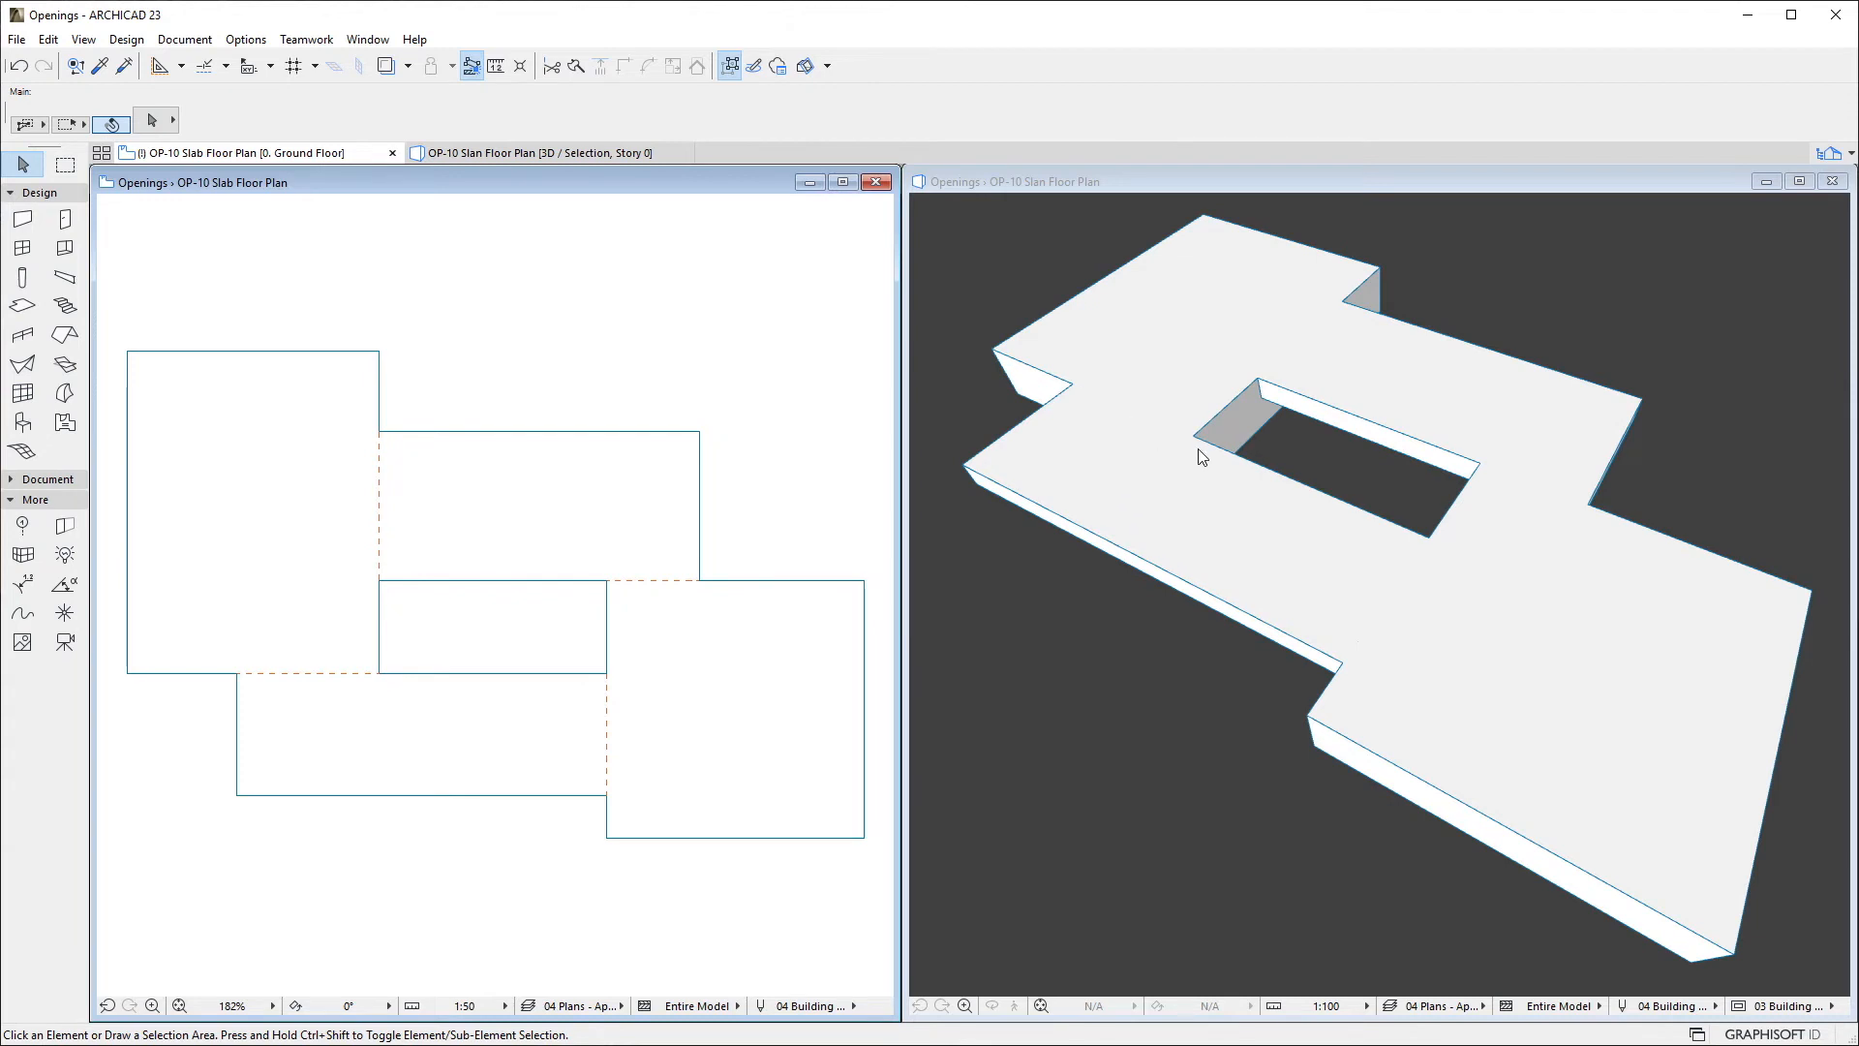
mouse_move(1446, 548)
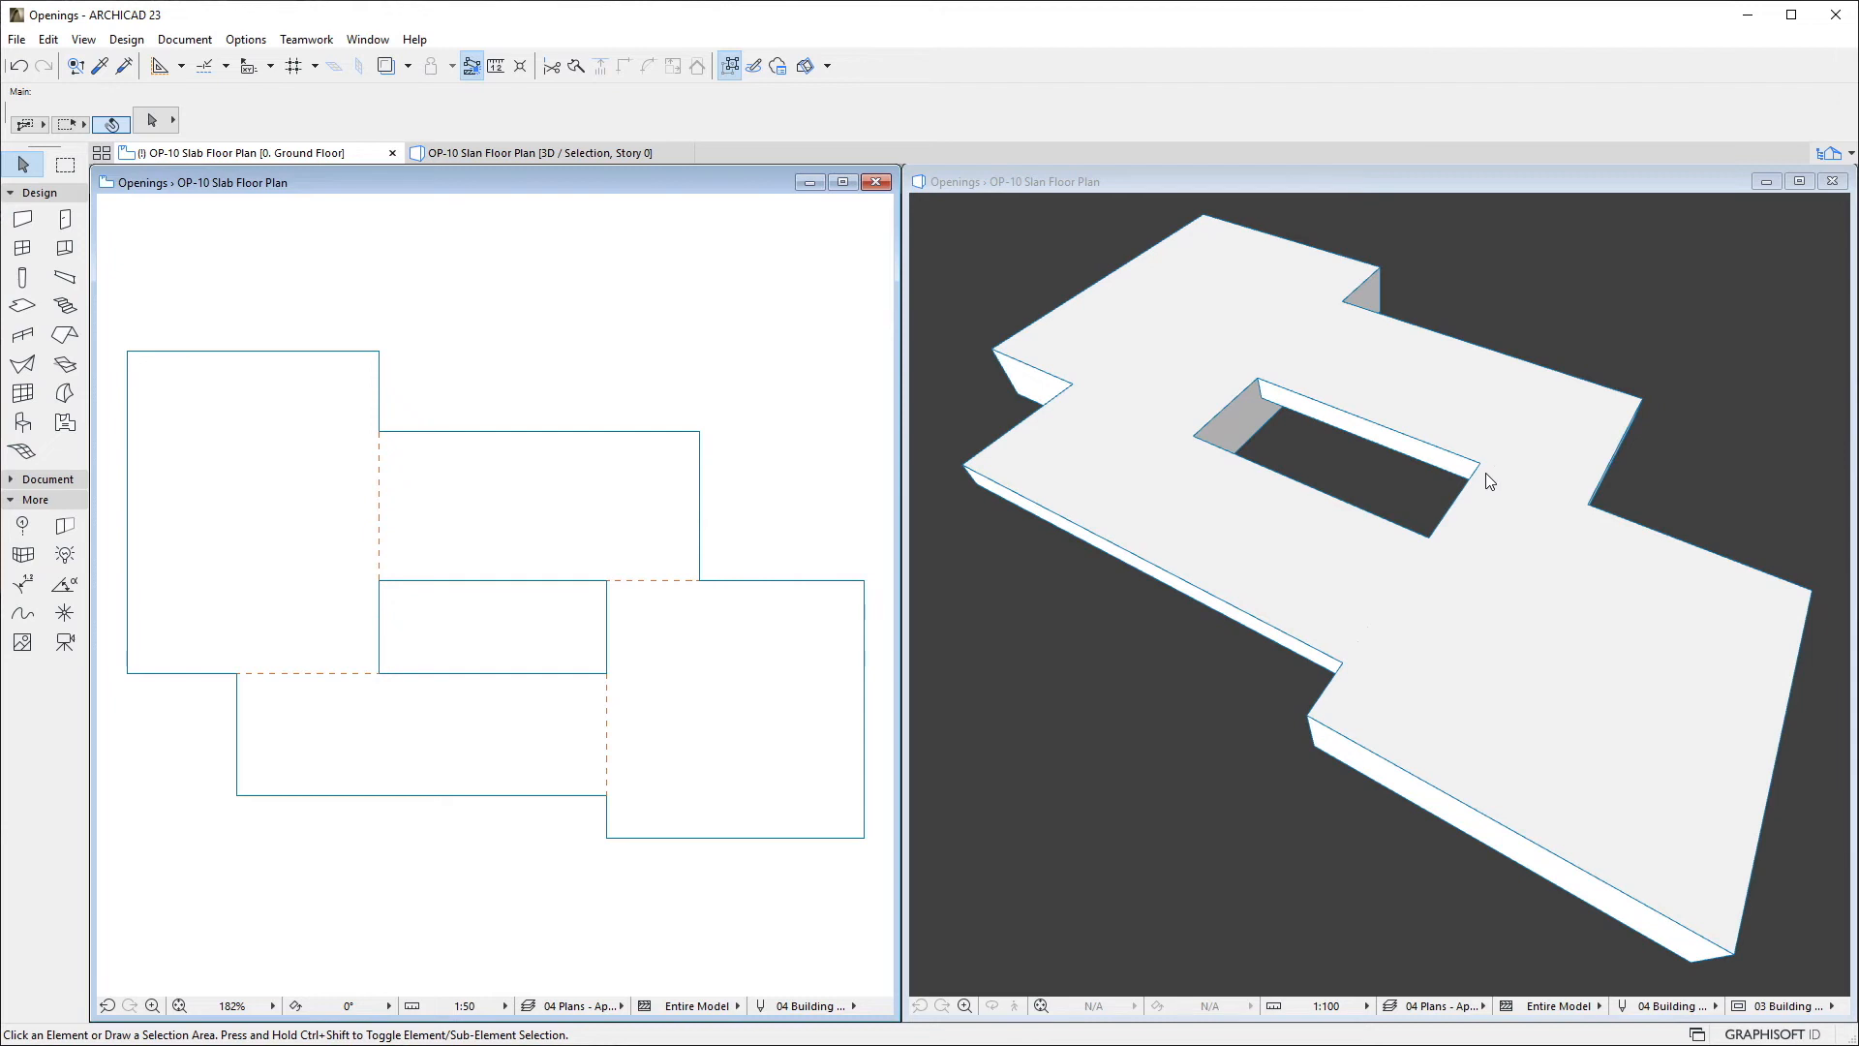
mouse_move(1398, 478)
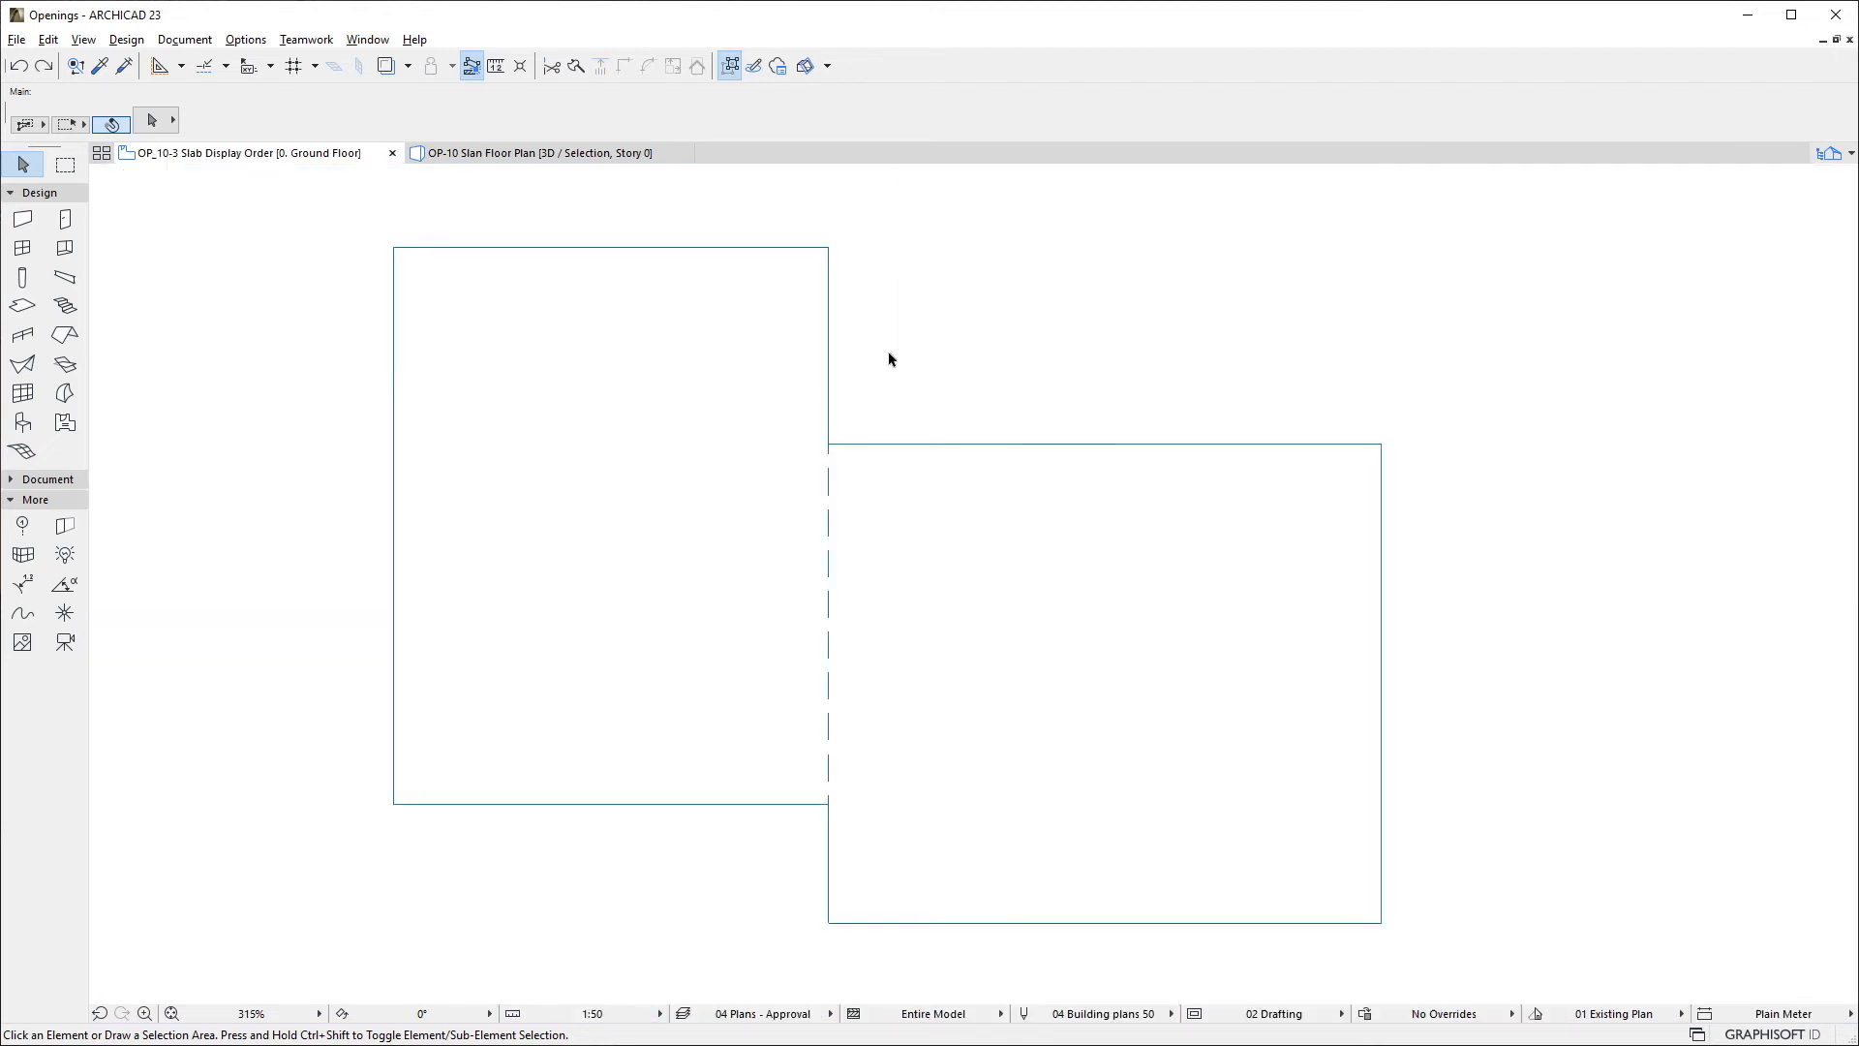
Adjust the left slab's display order and inspect its hidden line type and pen in the Info Box.
click(610, 524)
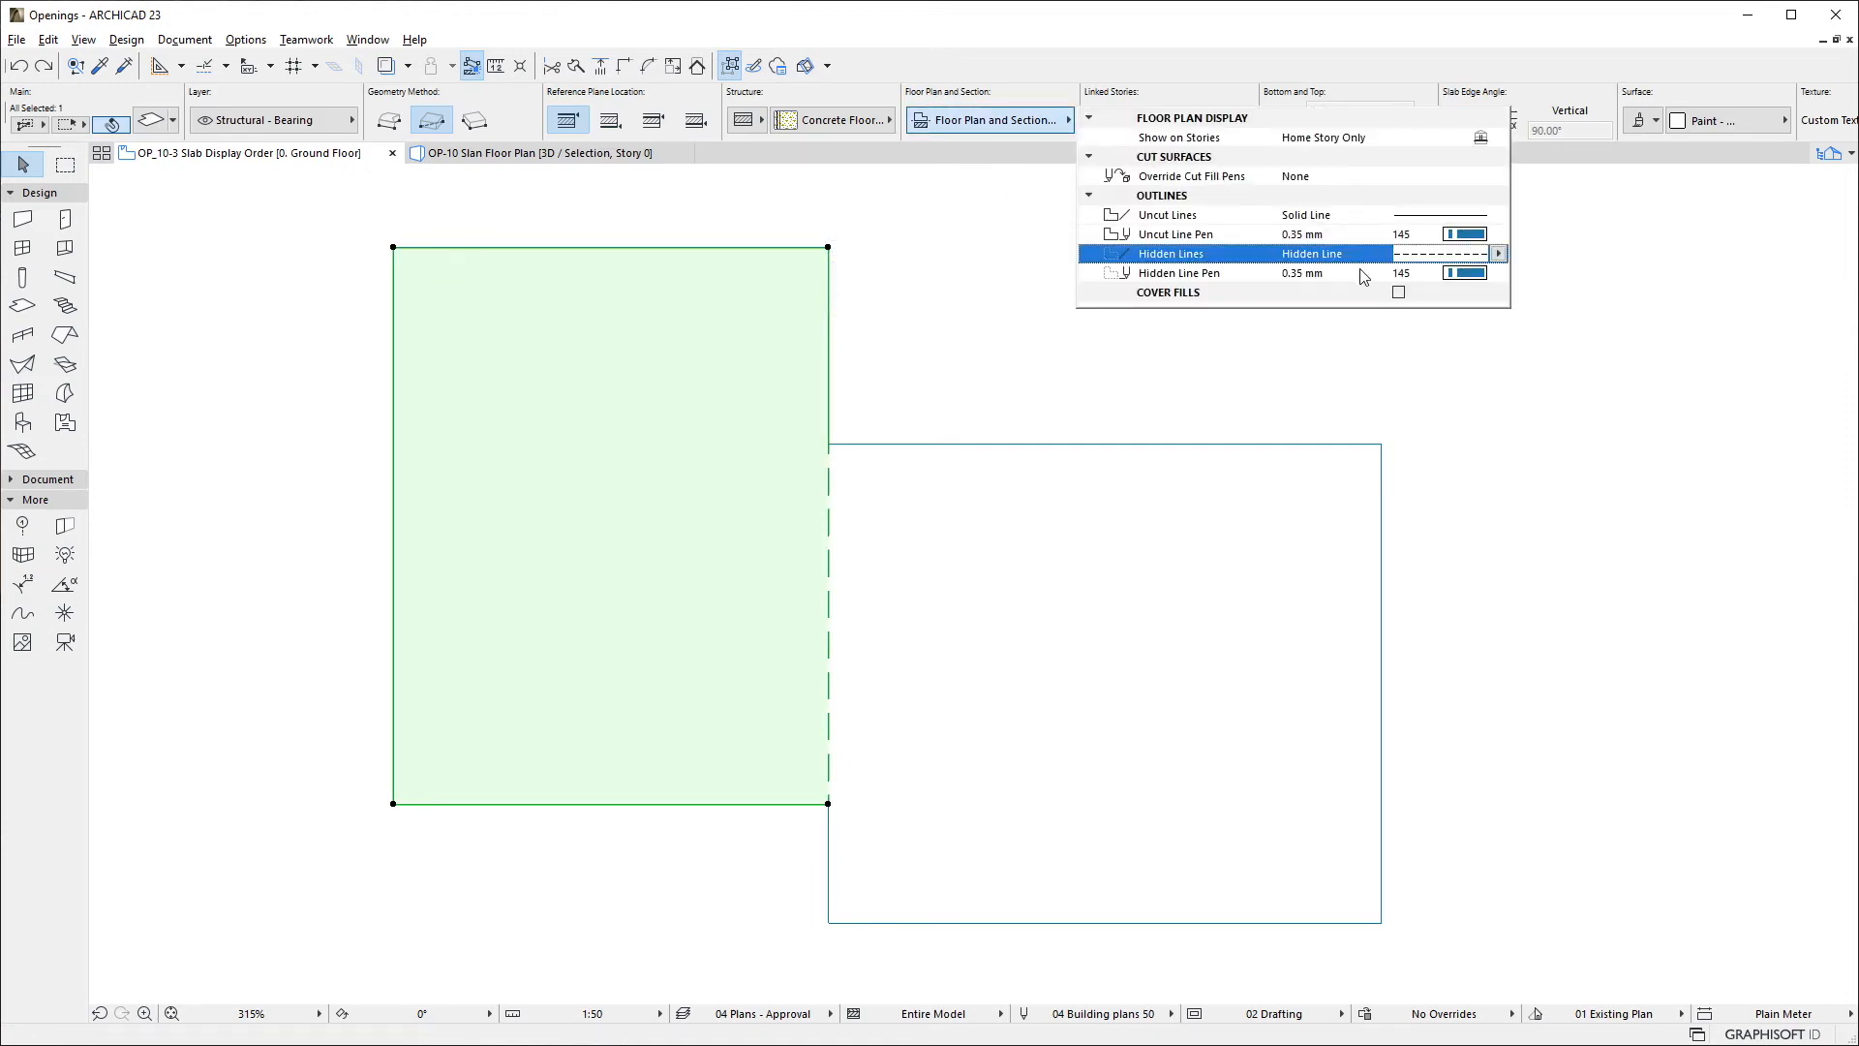
click(1280, 360)
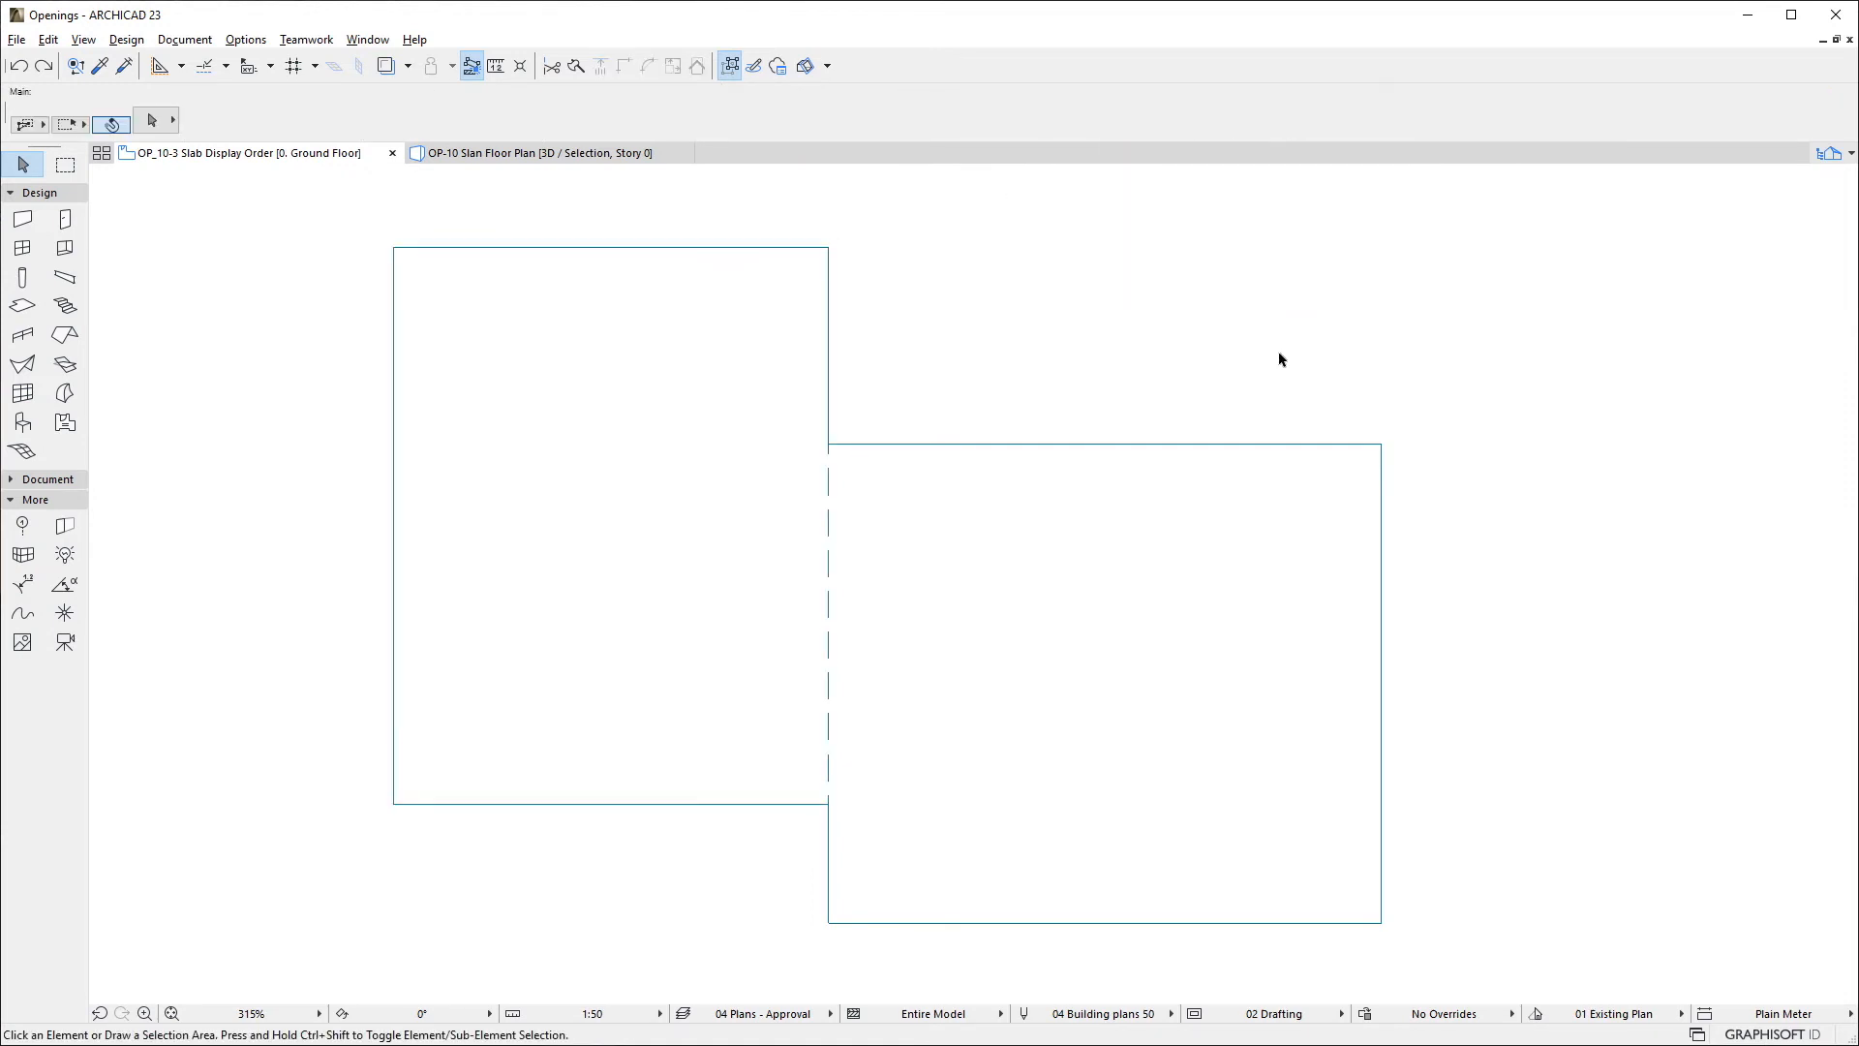
click(990, 120)
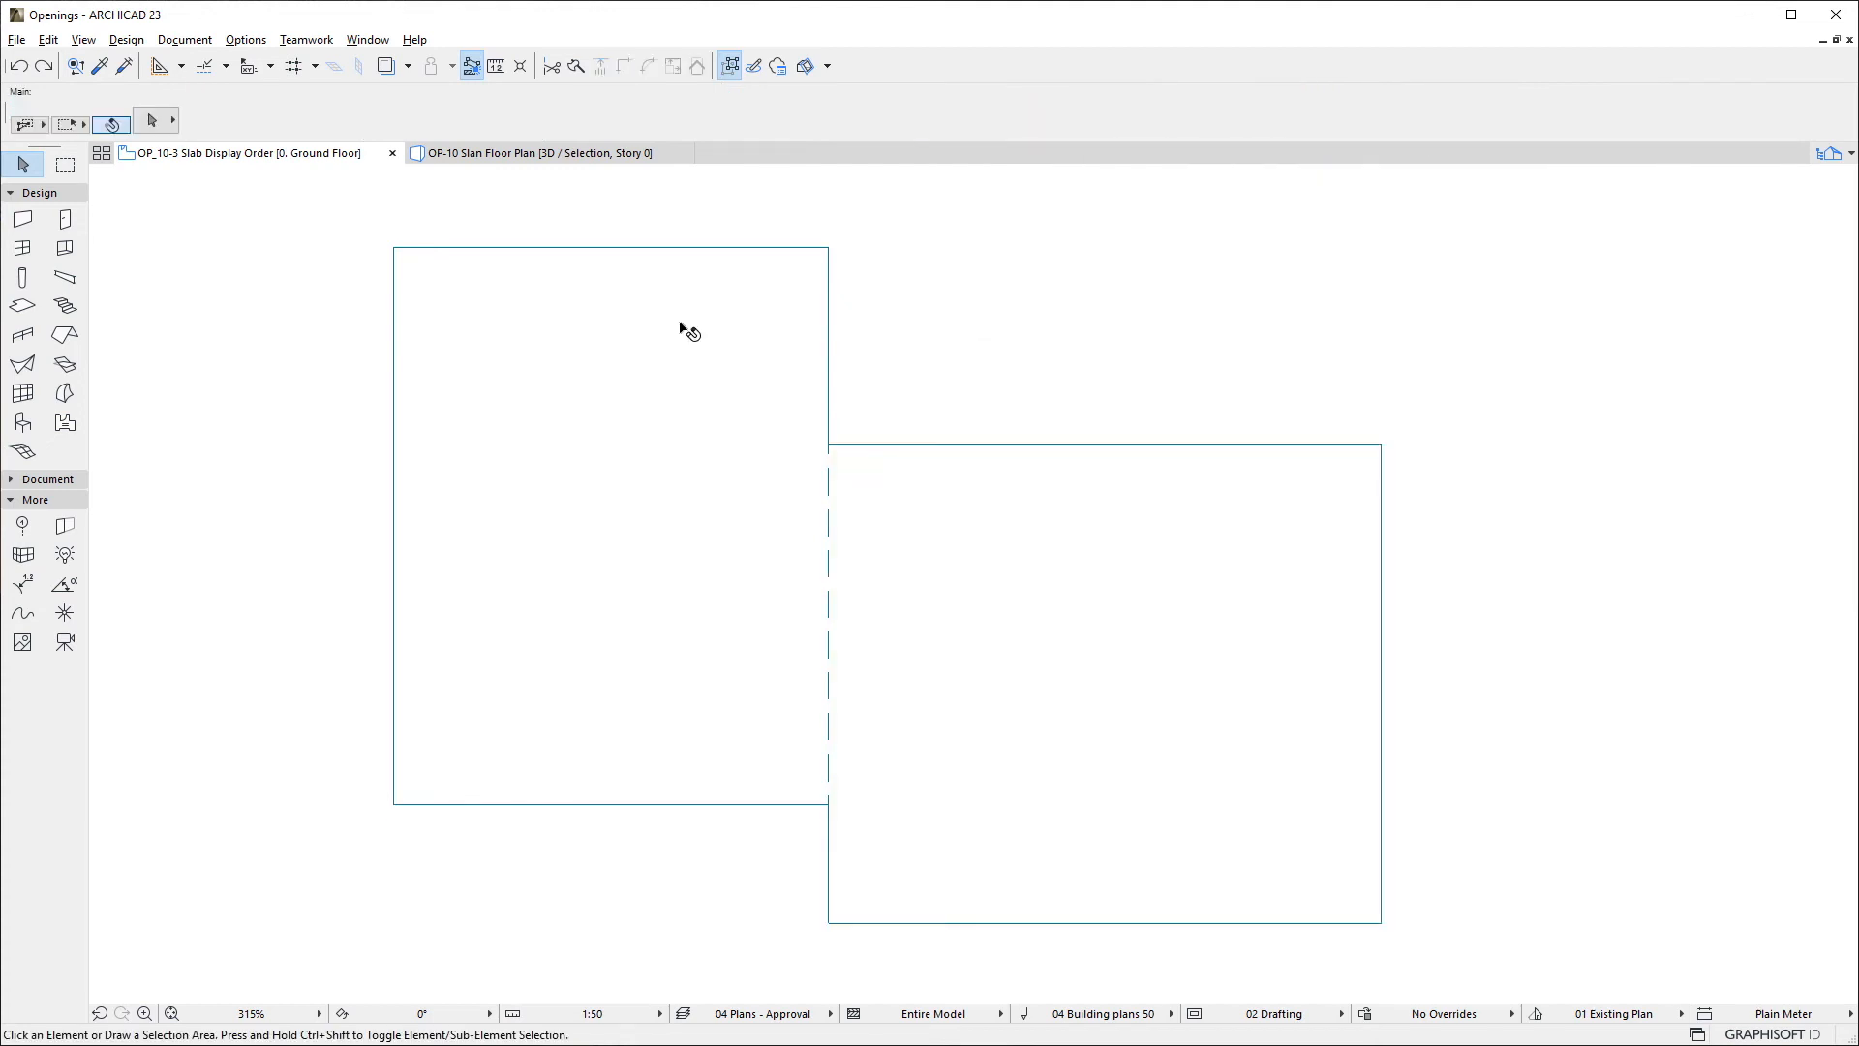
click(610, 521)
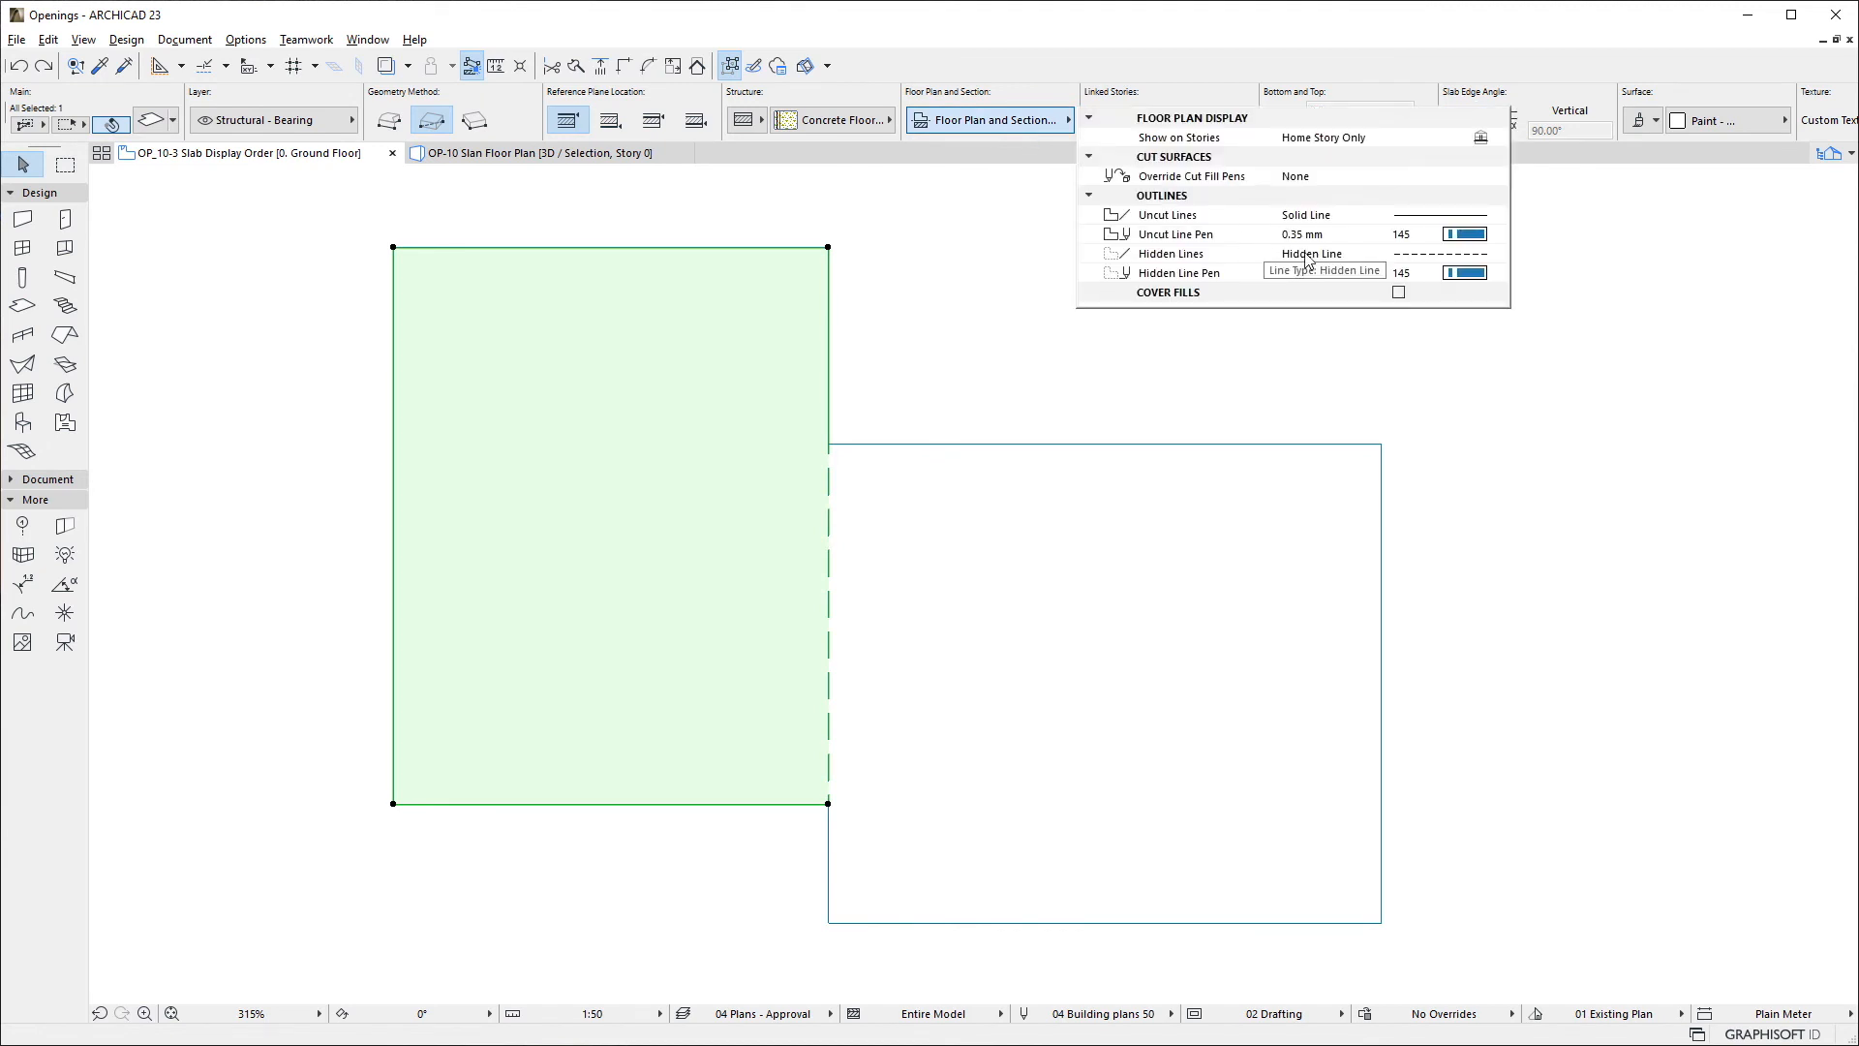
click(1179, 273)
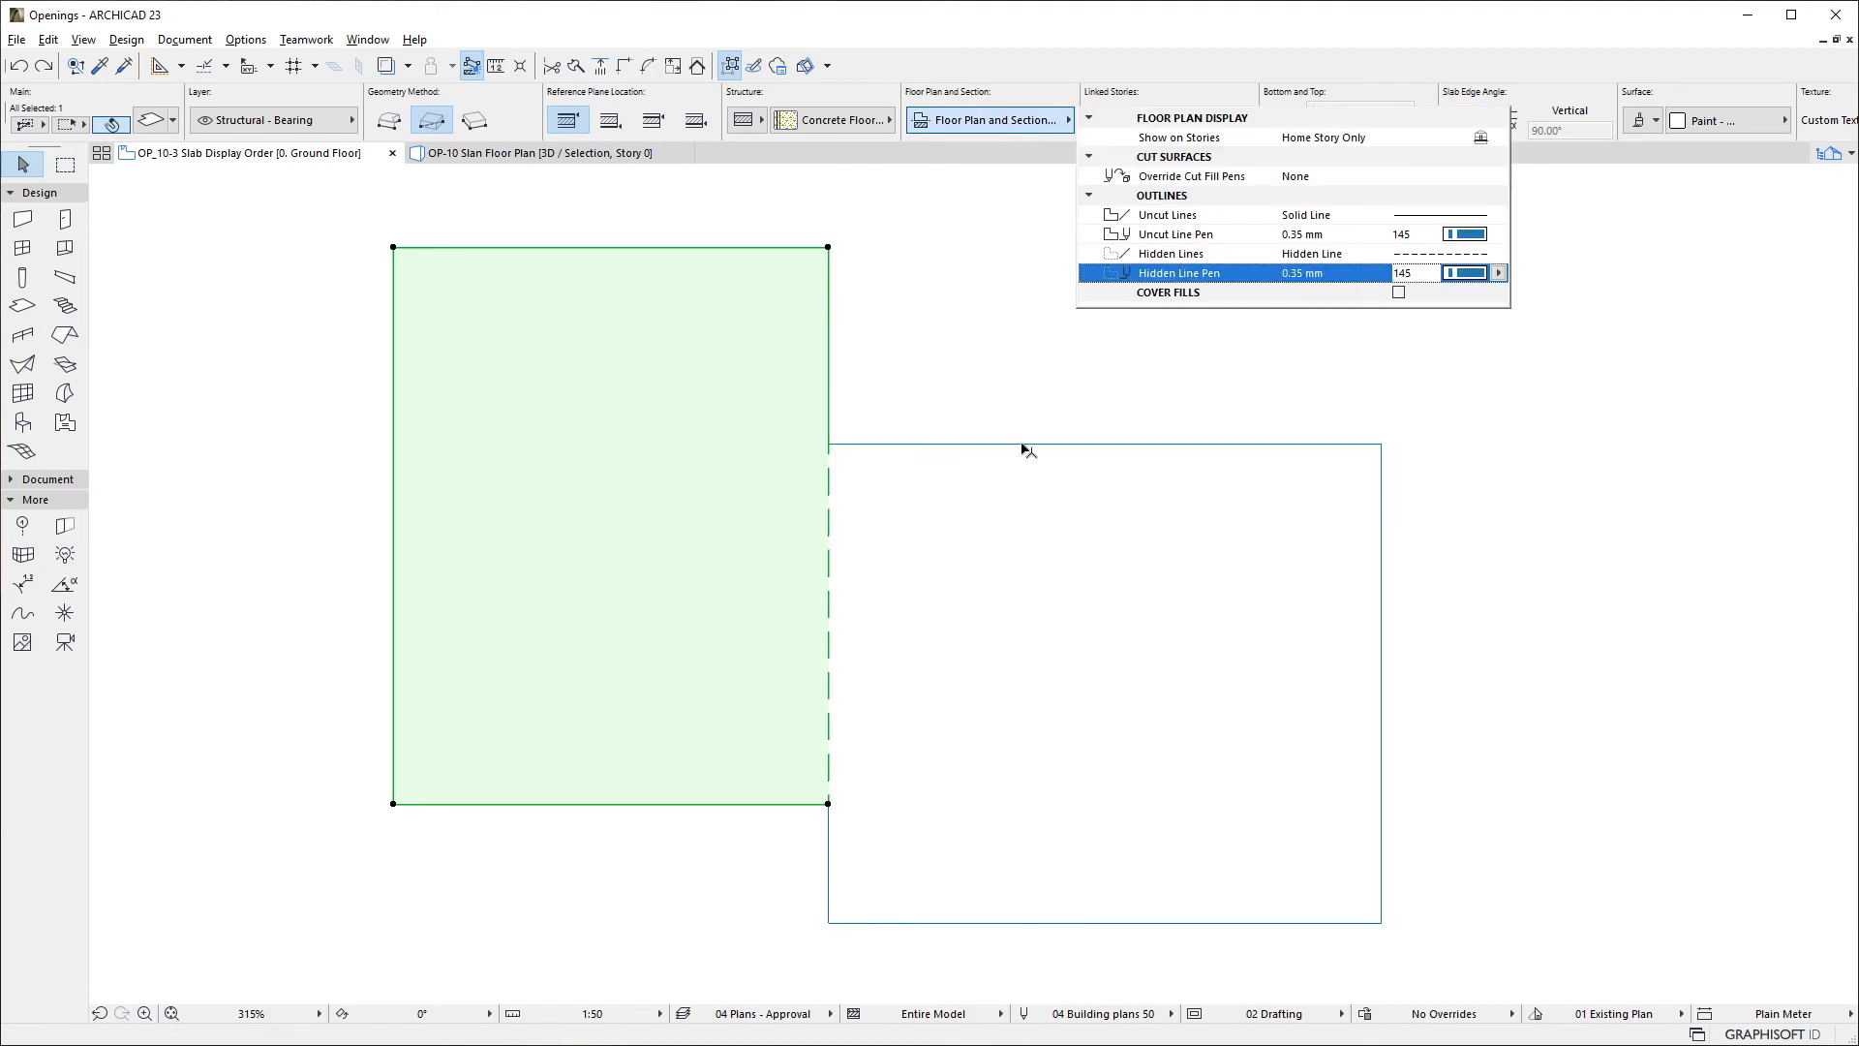
mouse_move(846, 772)
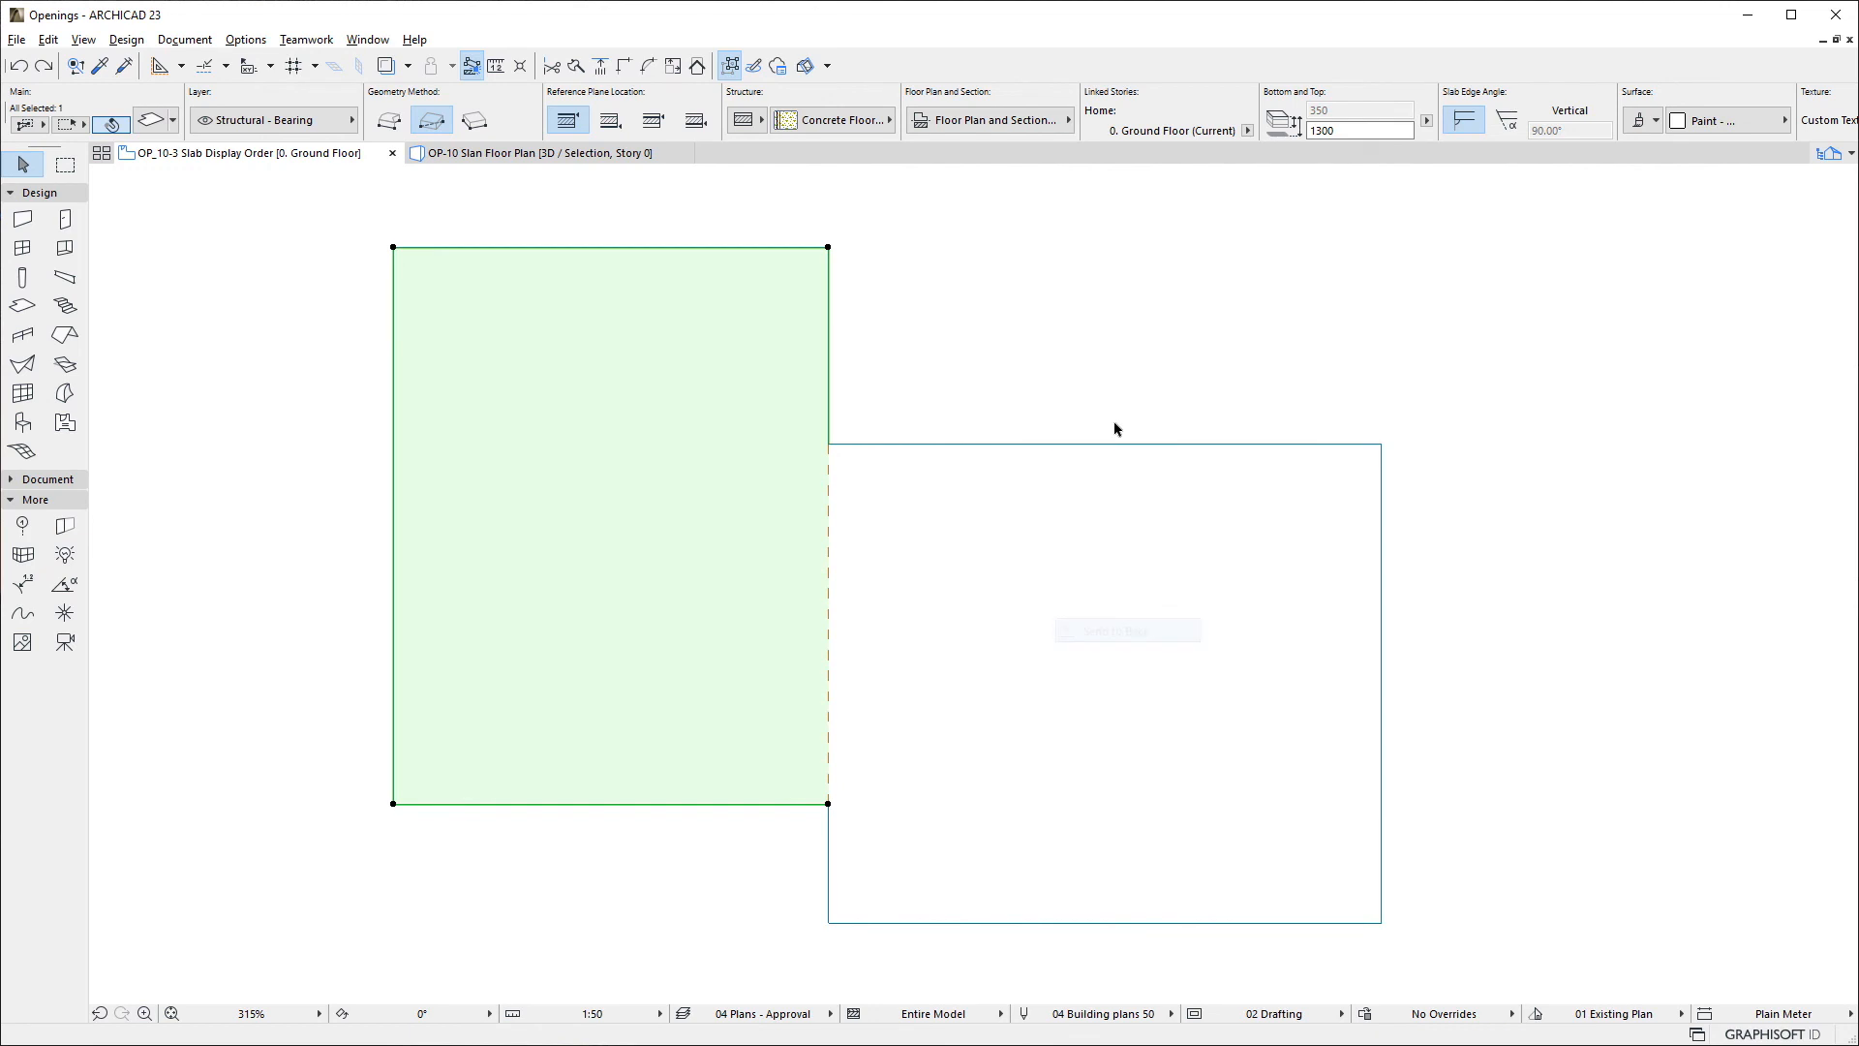
Select the right slab and view its tiny dashed hidden lines and orange pen in the Info Box.
click(1127, 540)
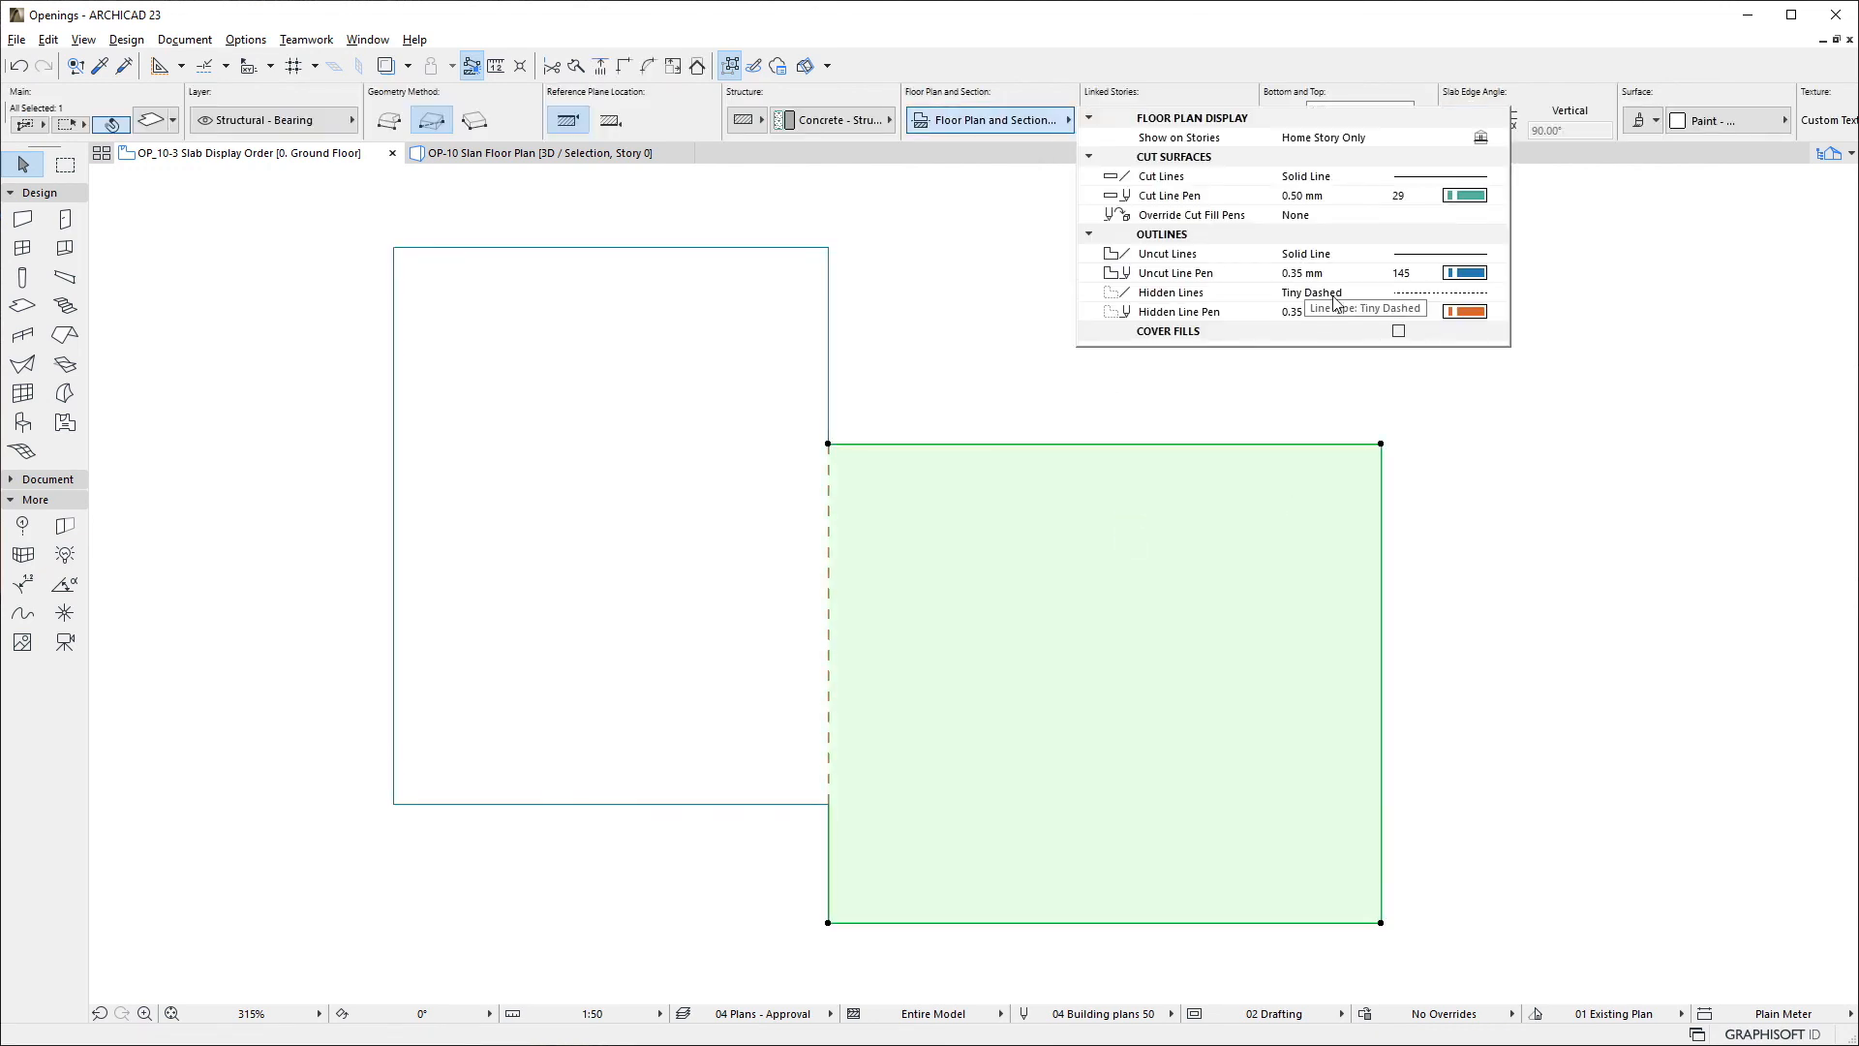
click(1185, 310)
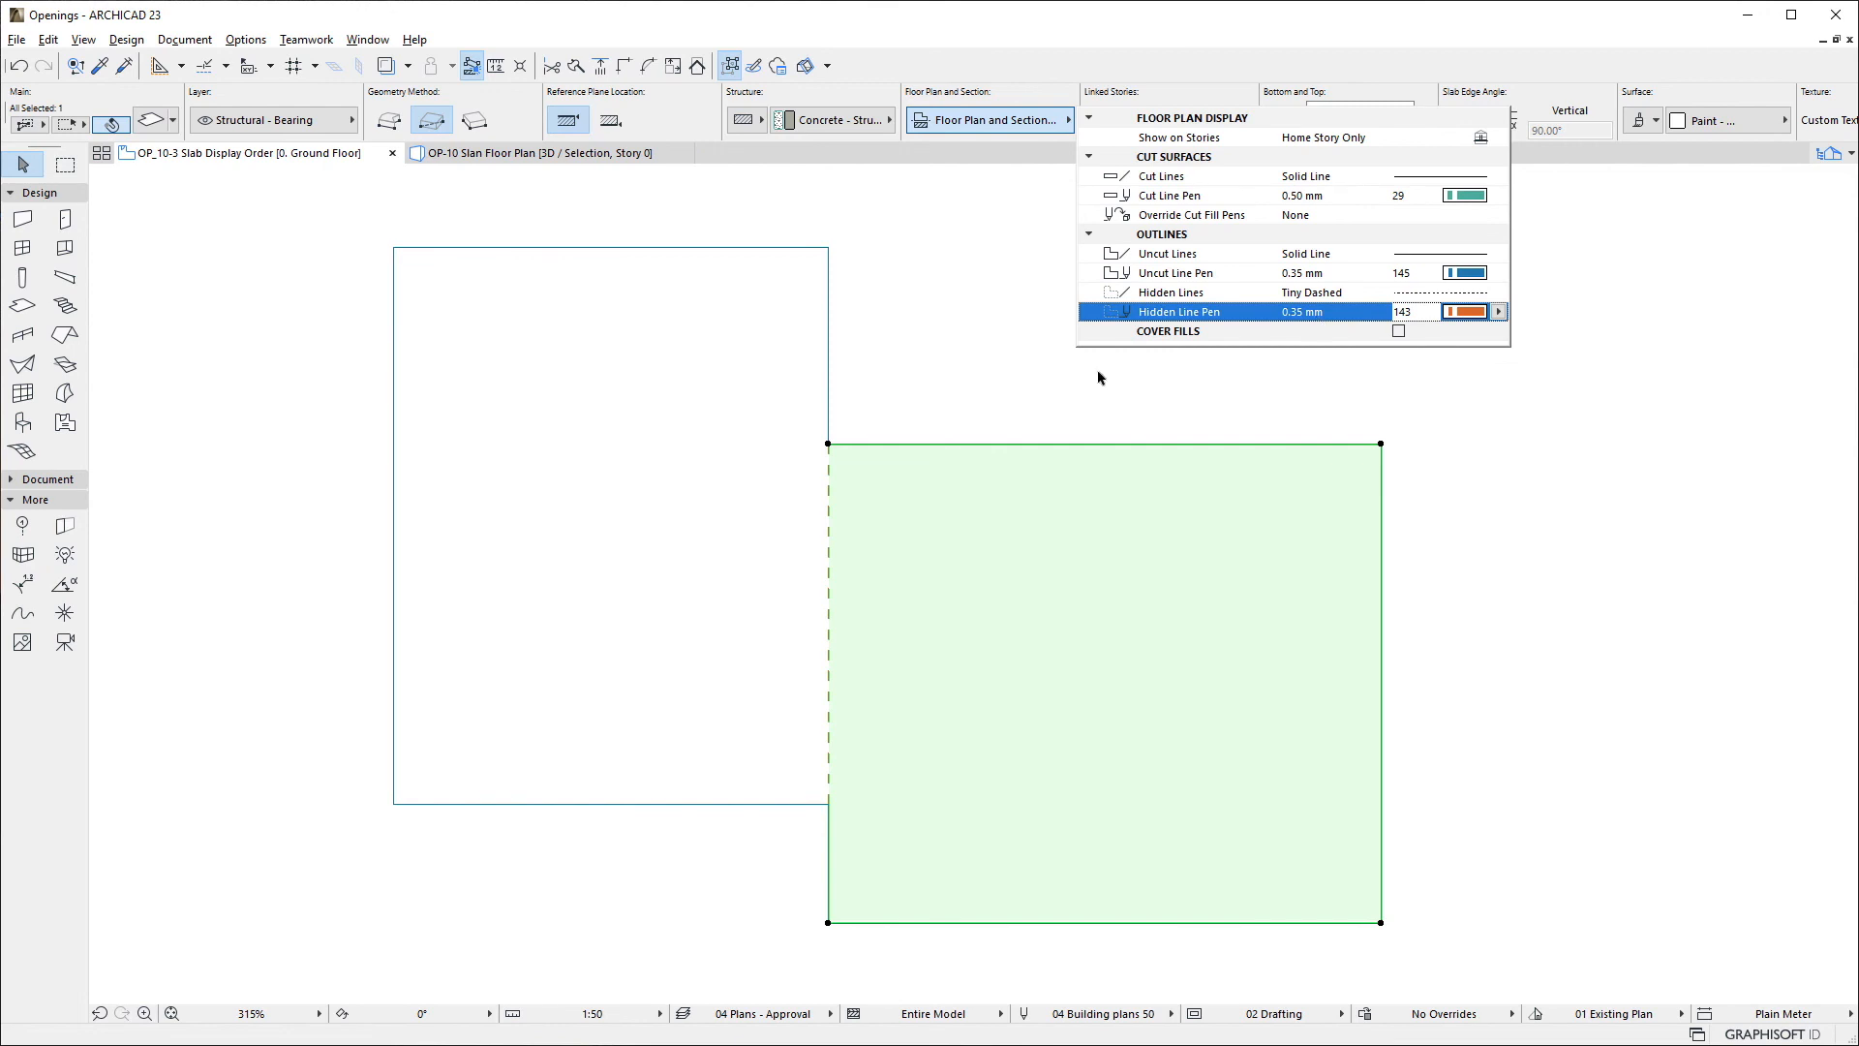